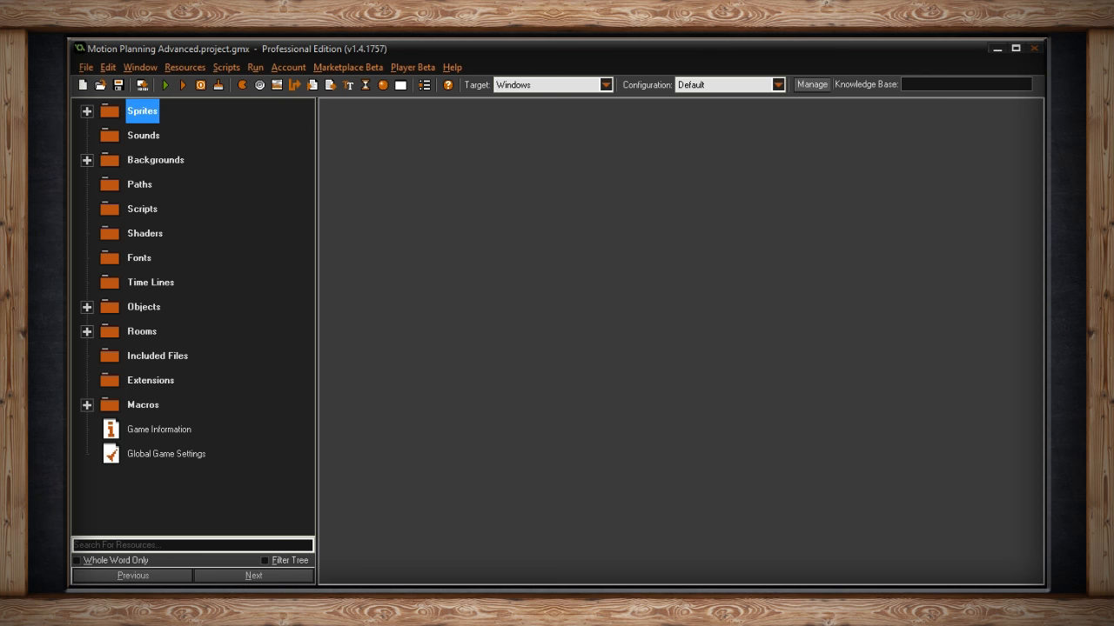
Launch the Motion Planning Advanced game to watch enemies path around the walls.
{"action": "left_click", "coordinate": [165, 84]}
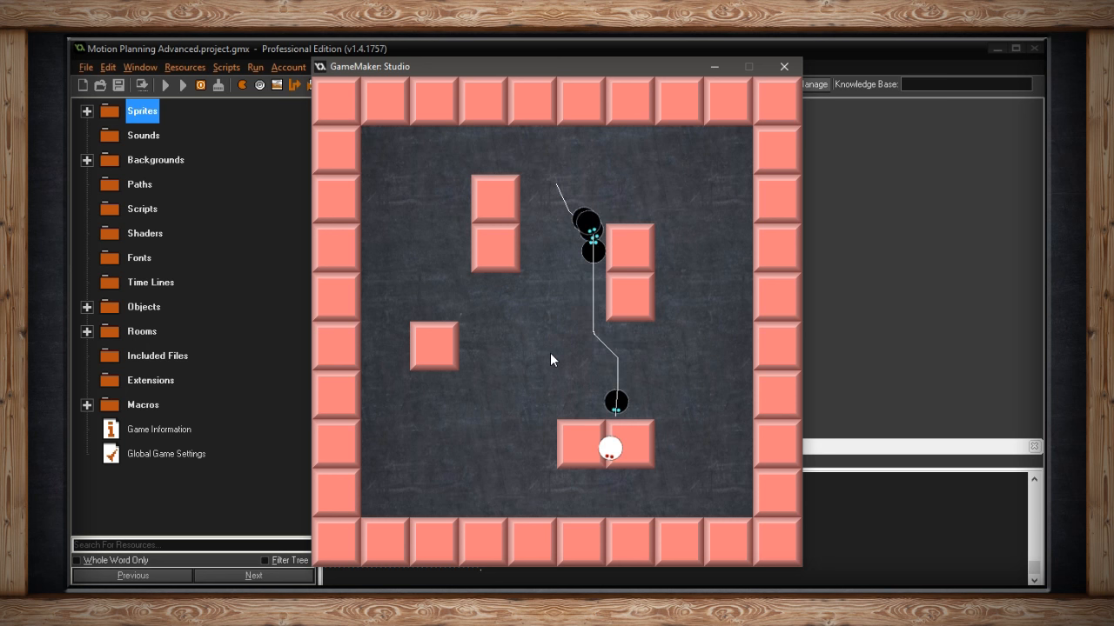
Close the game and open obj_enemy's properties with its Step event selected.
{"action": "left_click", "coordinate": [782, 66]}
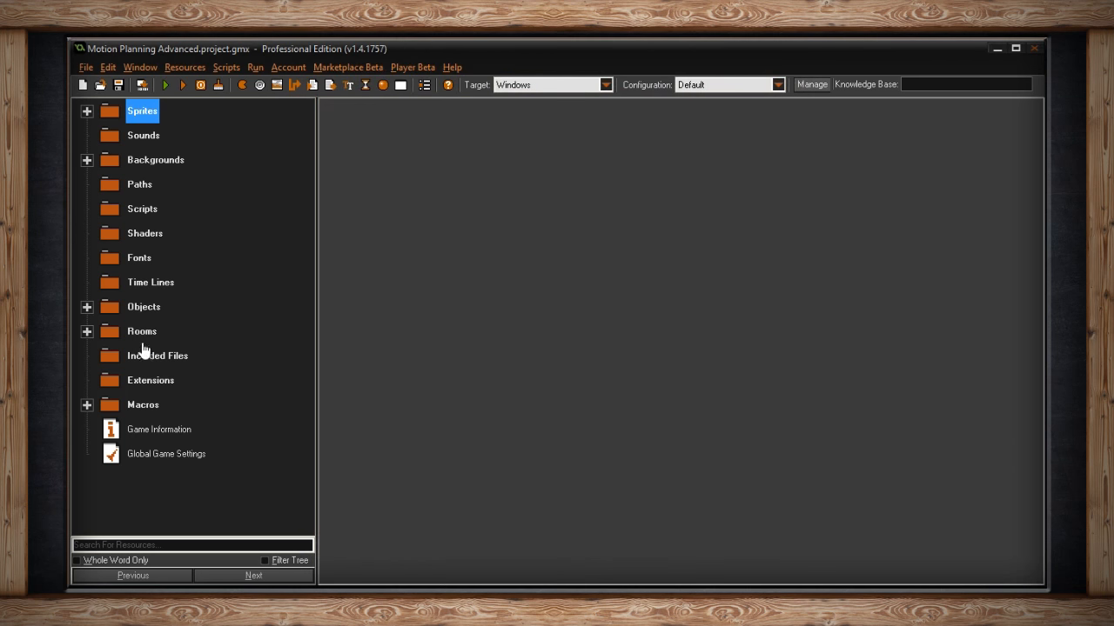
{"action": "left_click", "coordinate": [86, 307]}
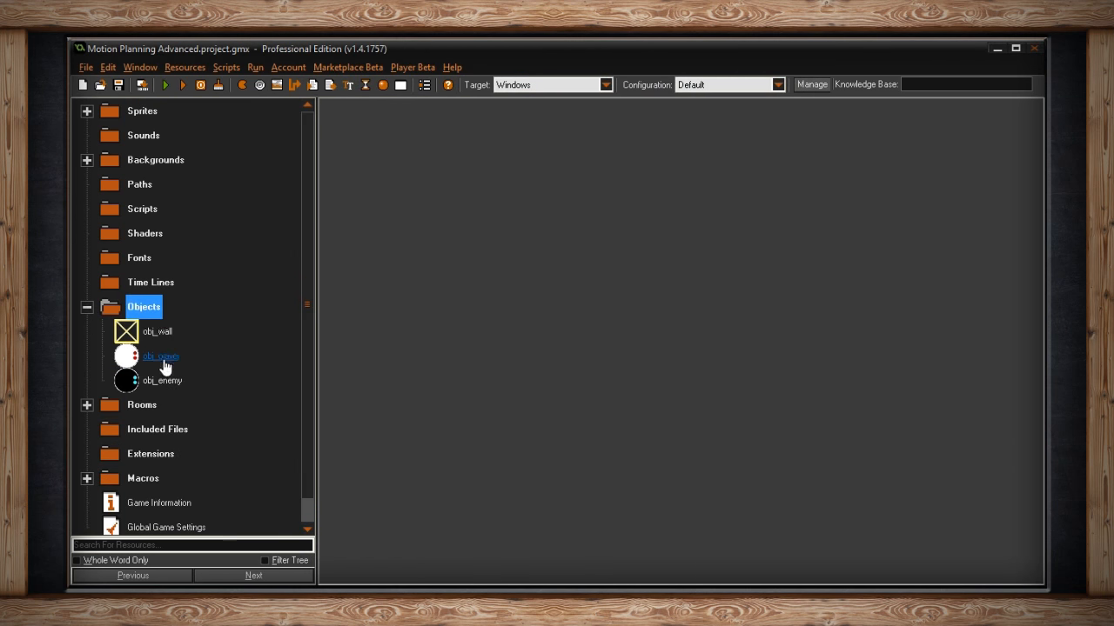
{"action": "left_click", "coordinate": [162, 381]}
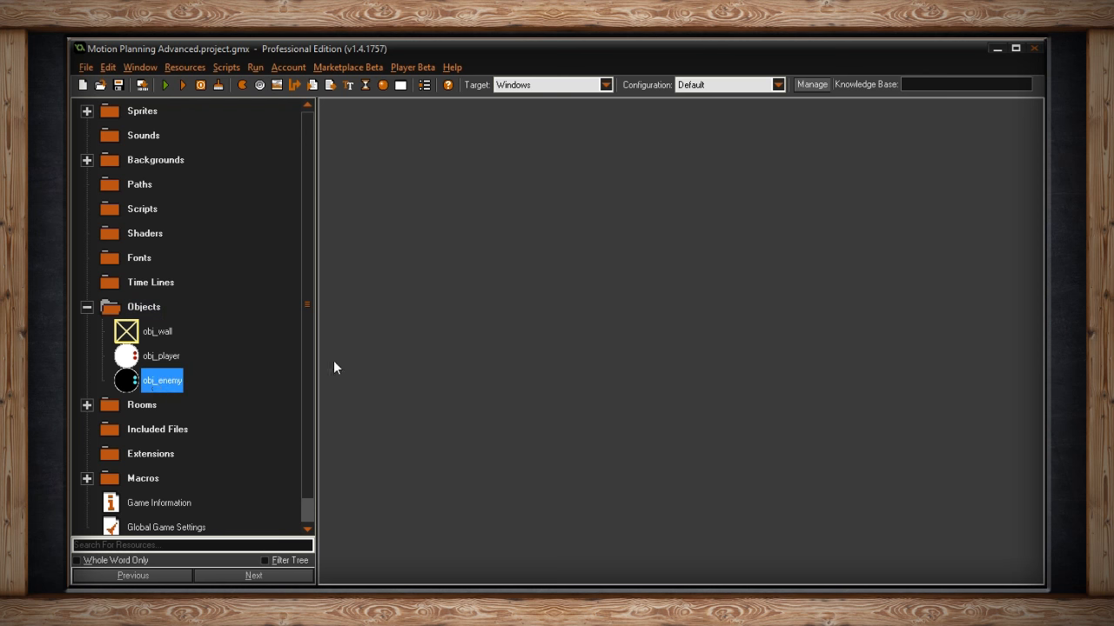
{"action": "double_click", "coordinate": [162, 380]}
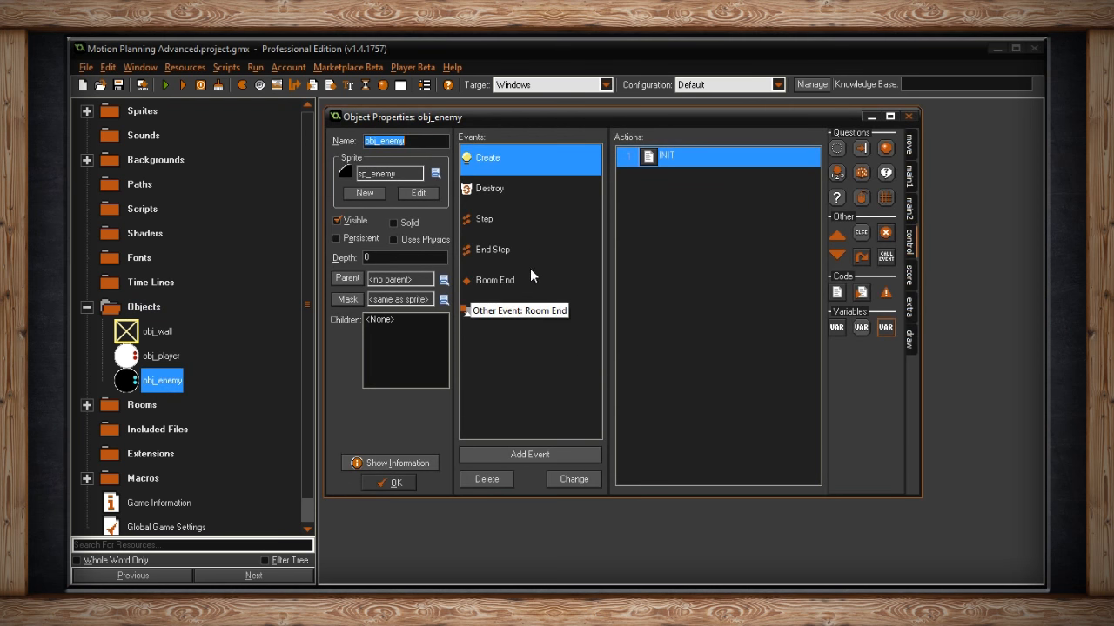
{"action": "left_click", "coordinate": [484, 219]}
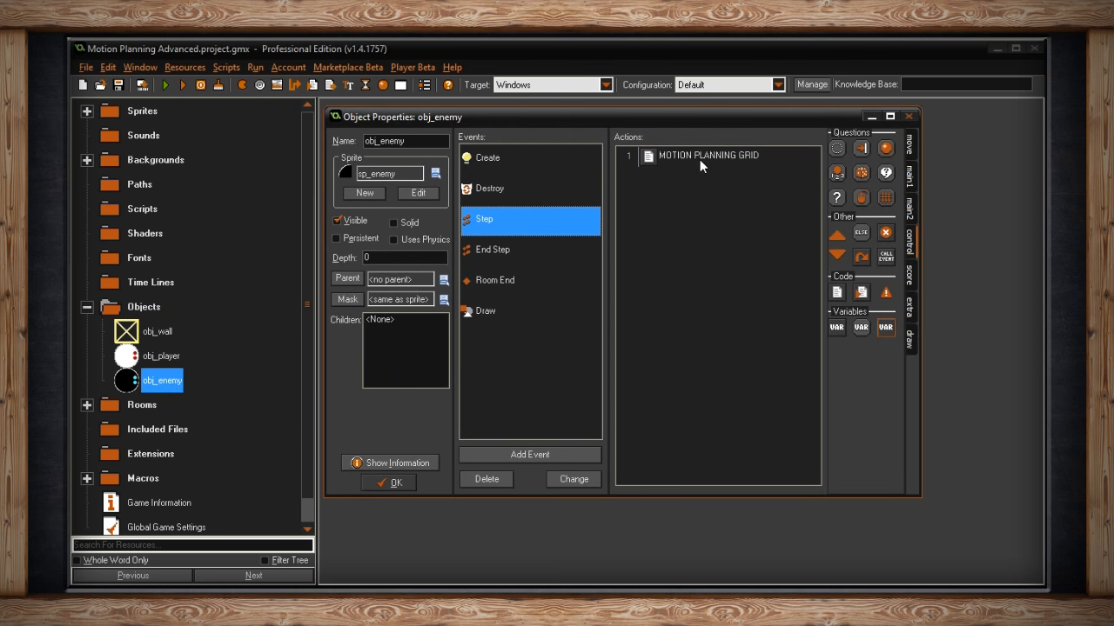
Open the MOTION PLANNING GRID code and inspect the mp_grid_create parameter hints.
{"action": "double_click", "coordinate": [708, 155]}
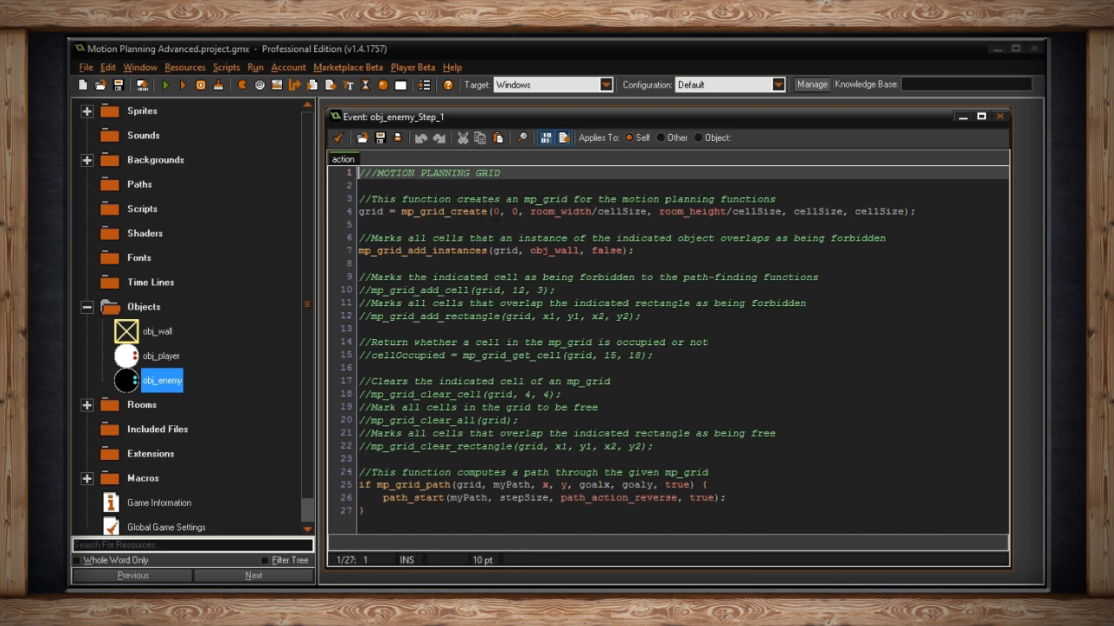
{"action": "left_click", "coordinate": [499, 211]}
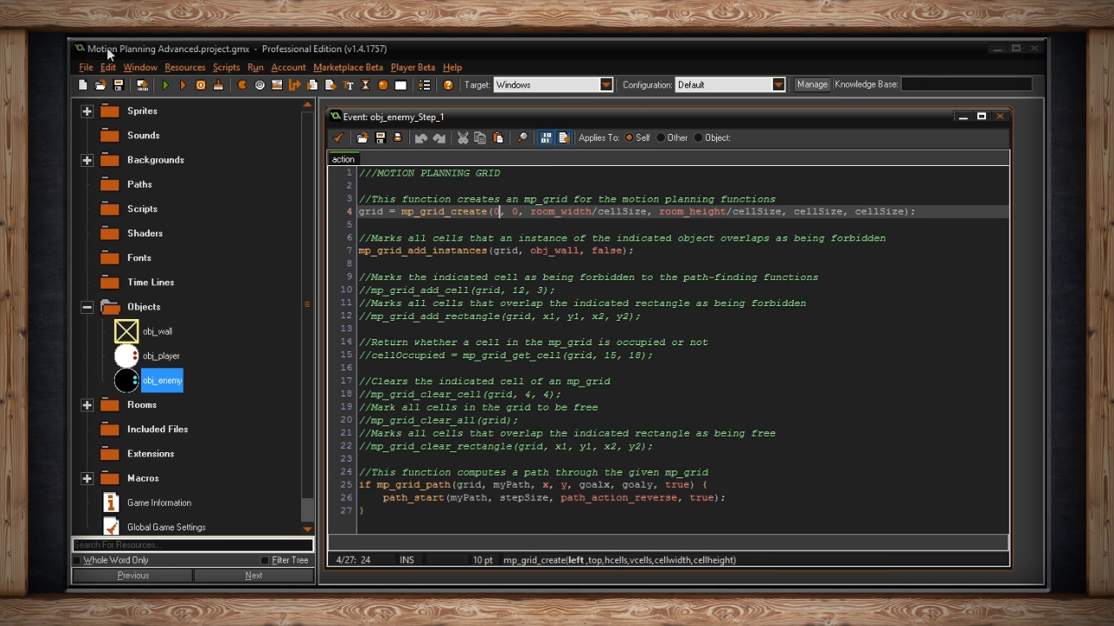
{"action": "left_click", "coordinate": [576, 212]}
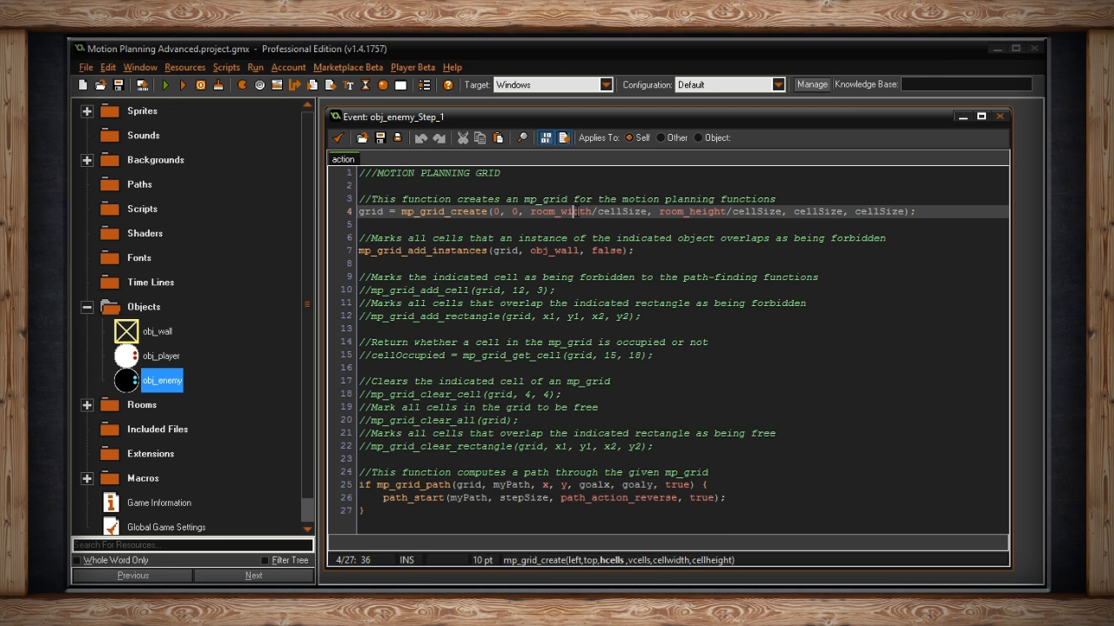
{"action": "mouse_move", "coordinate": [612, 566]}
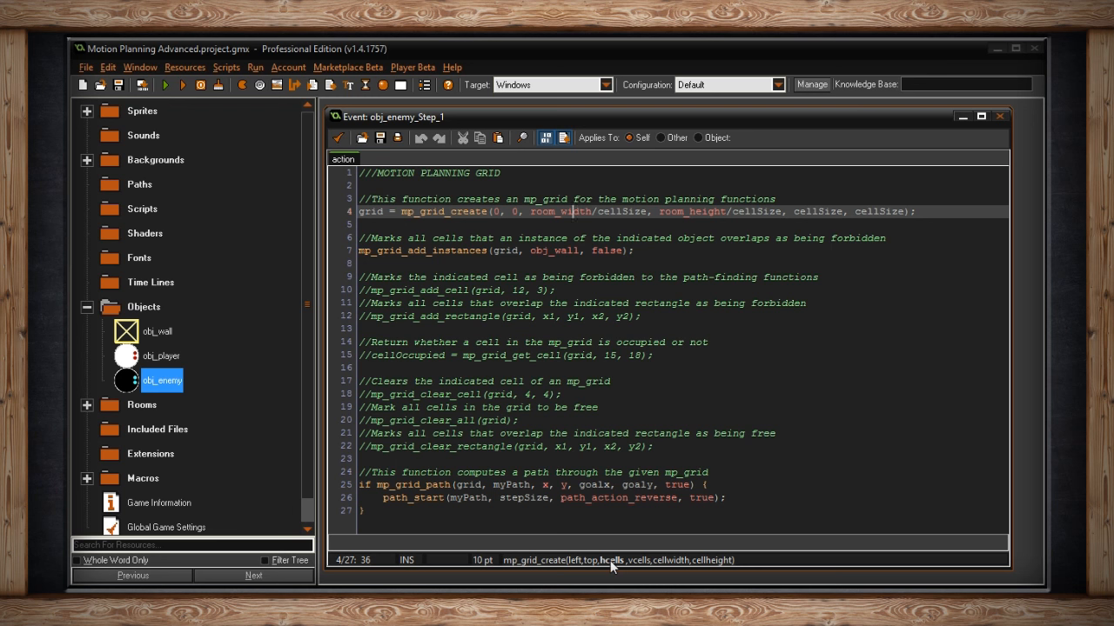
{"action": "mouse_move", "coordinate": [637, 557]}
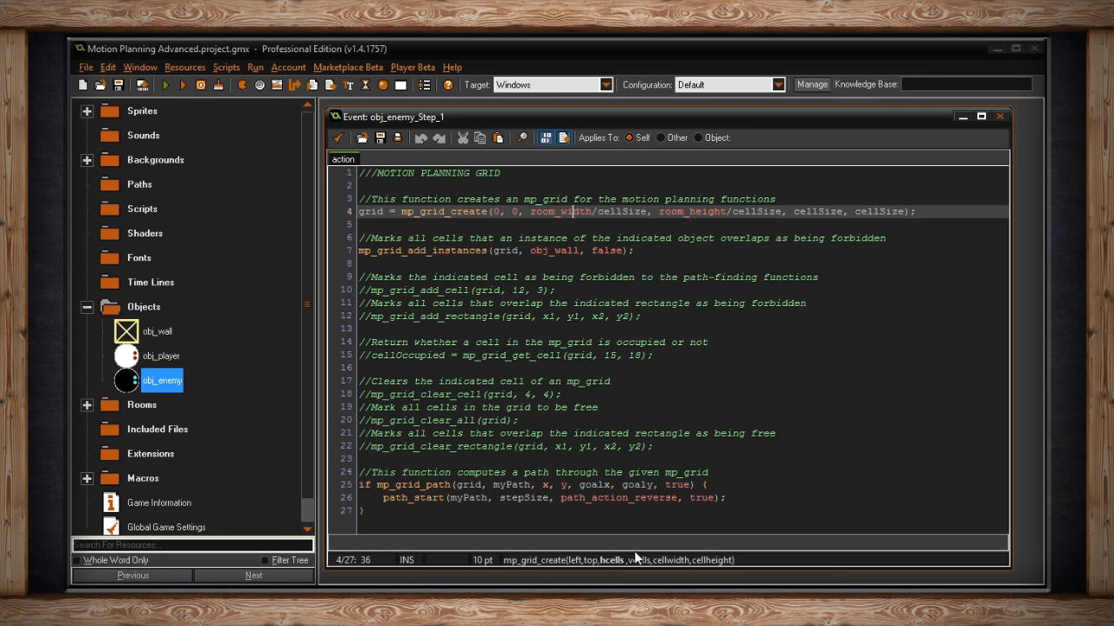
{"action": "mouse_move", "coordinate": [165, 242]}
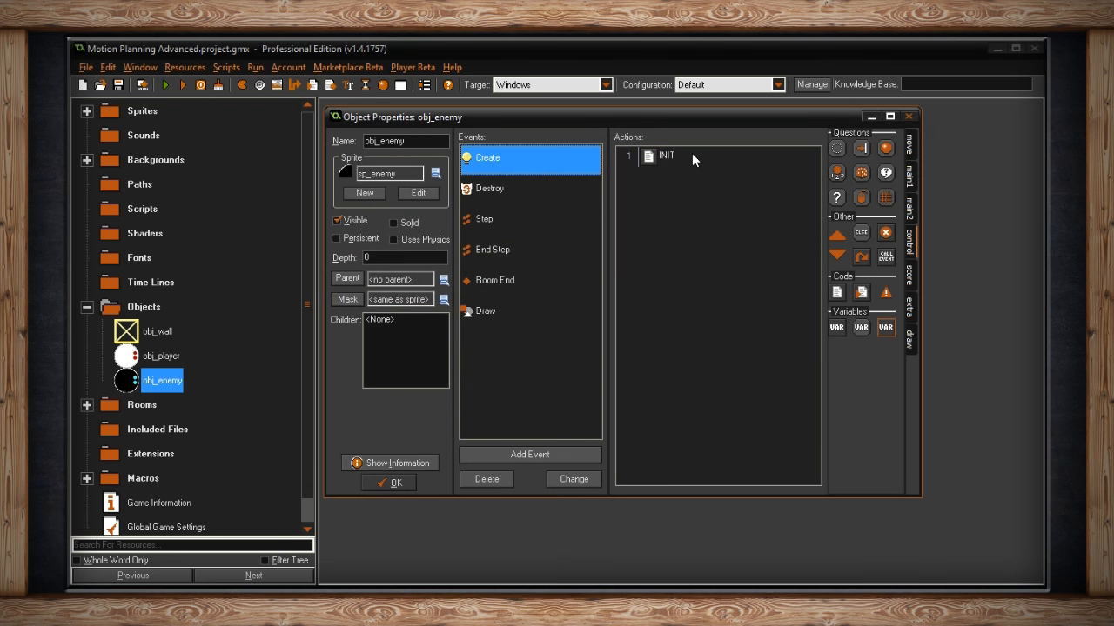
Open room0 to view its 640 by 640 layout of walls, enemies and player.
{"action": "double_click", "coordinate": [666, 155]}
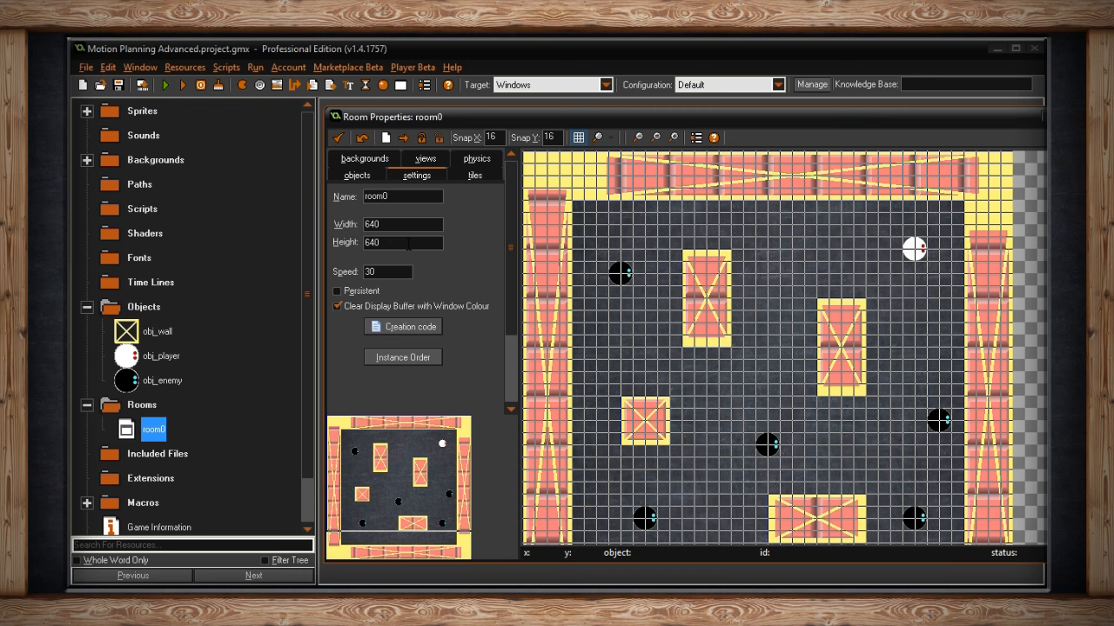
{"action": "mouse_move", "coordinate": [339, 137]}
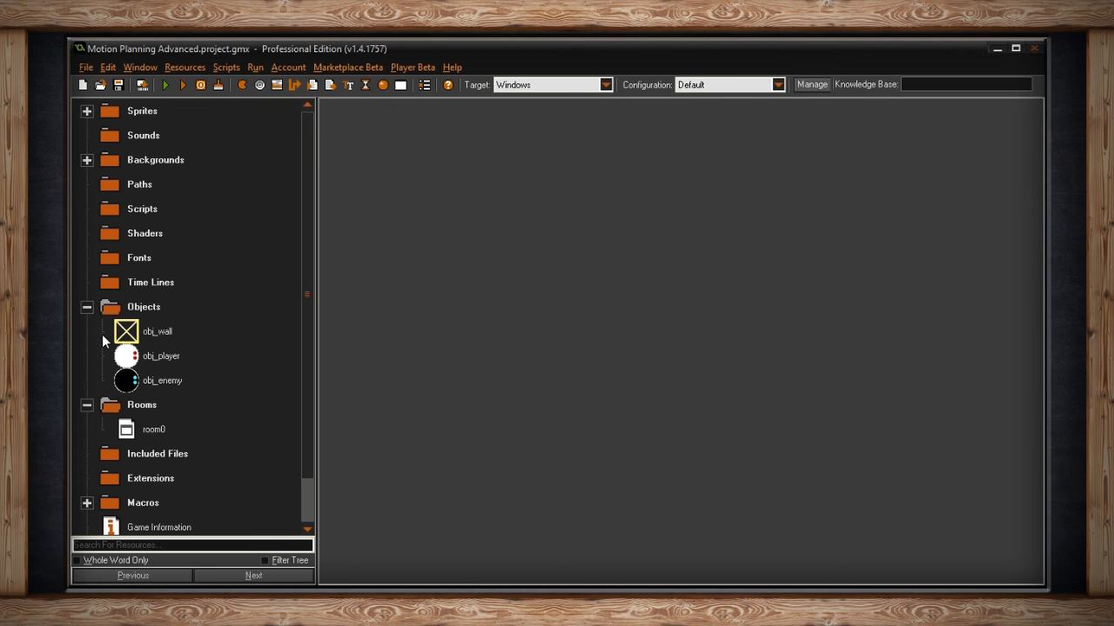
Reopen obj_enemy, review its Step motion planning grid code, and close the code window.
{"action": "double_click", "coordinate": [162, 380]}
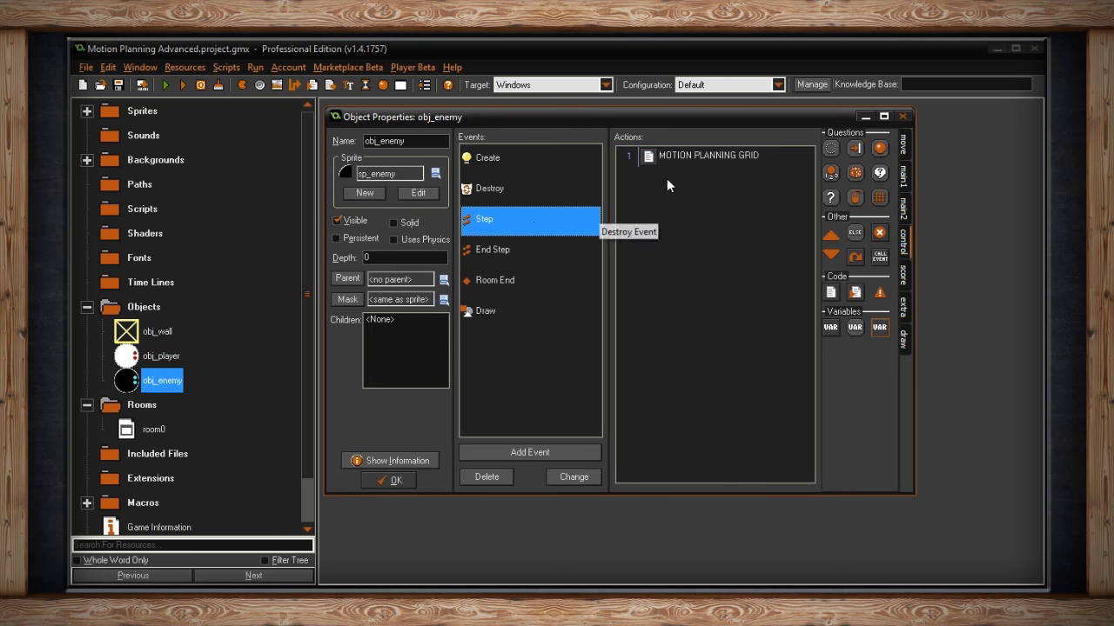
{"action": "double_click", "coordinate": [708, 154]}
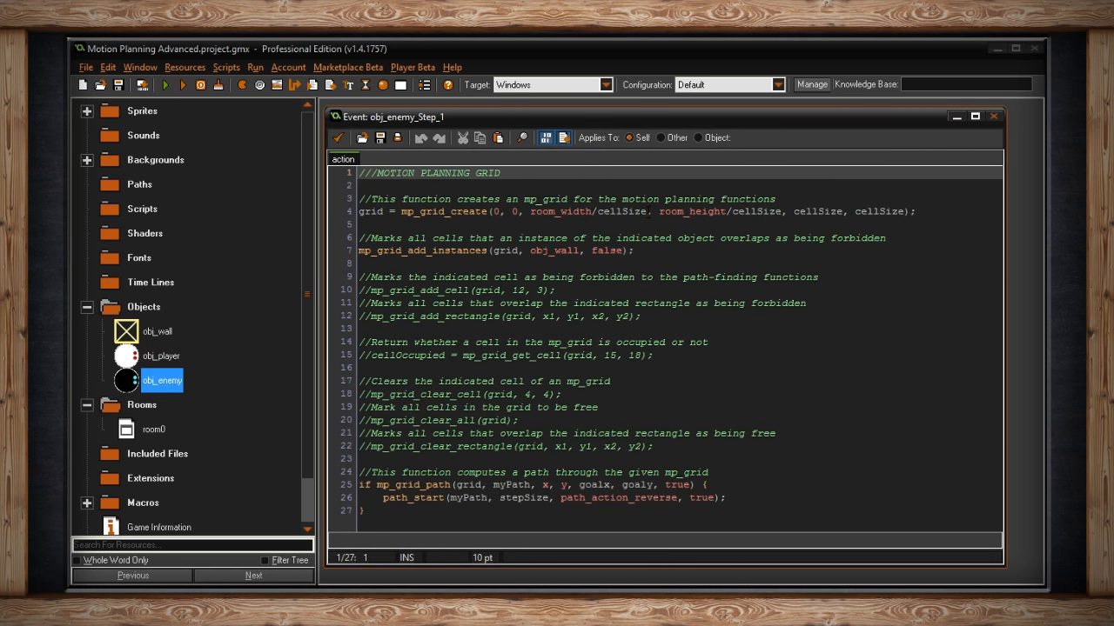
{"action": "left_click", "coordinate": [822, 211]}
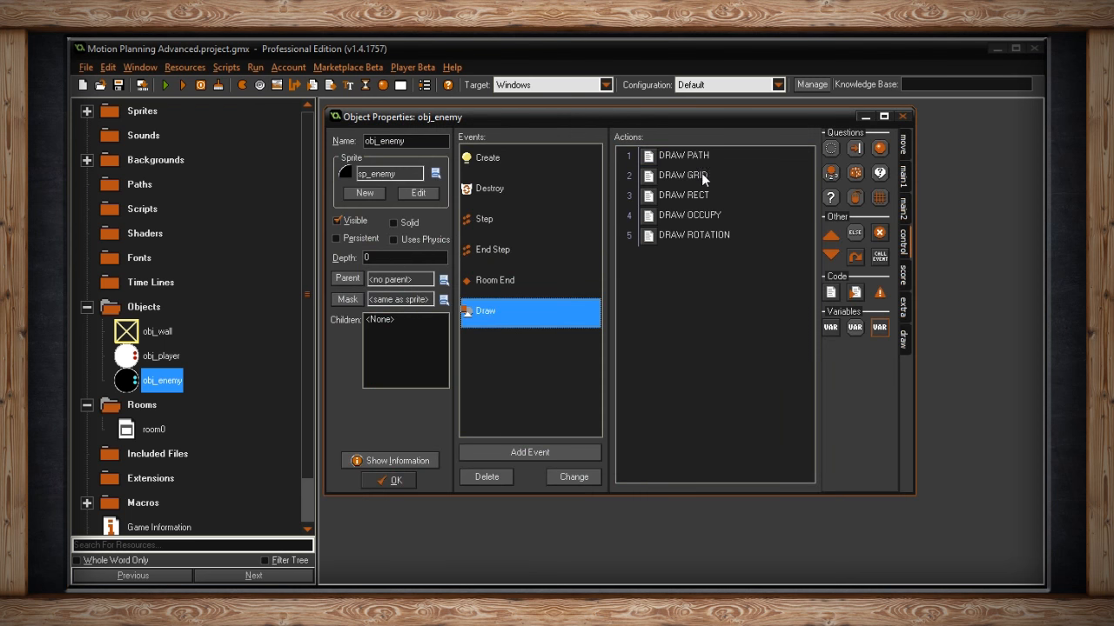
{"action": "mouse_move", "coordinate": [697, 181]}
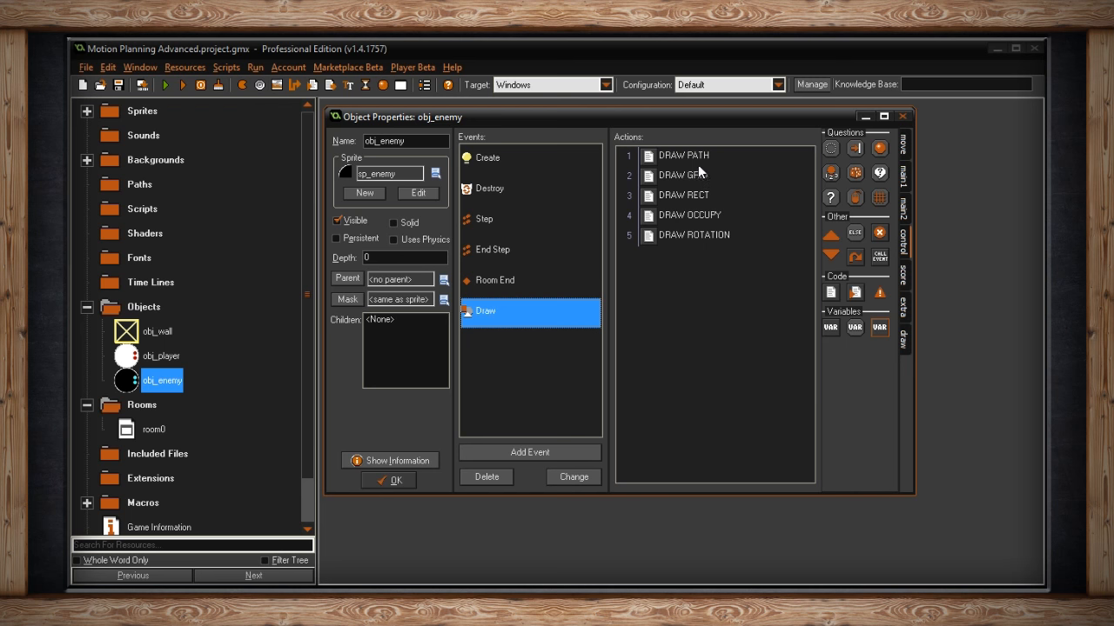
Open obj_enemy's DRAW GRID code using mp_grid_draw between alpha 0.2 and 1.
{"action": "double_click", "coordinate": [684, 174]}
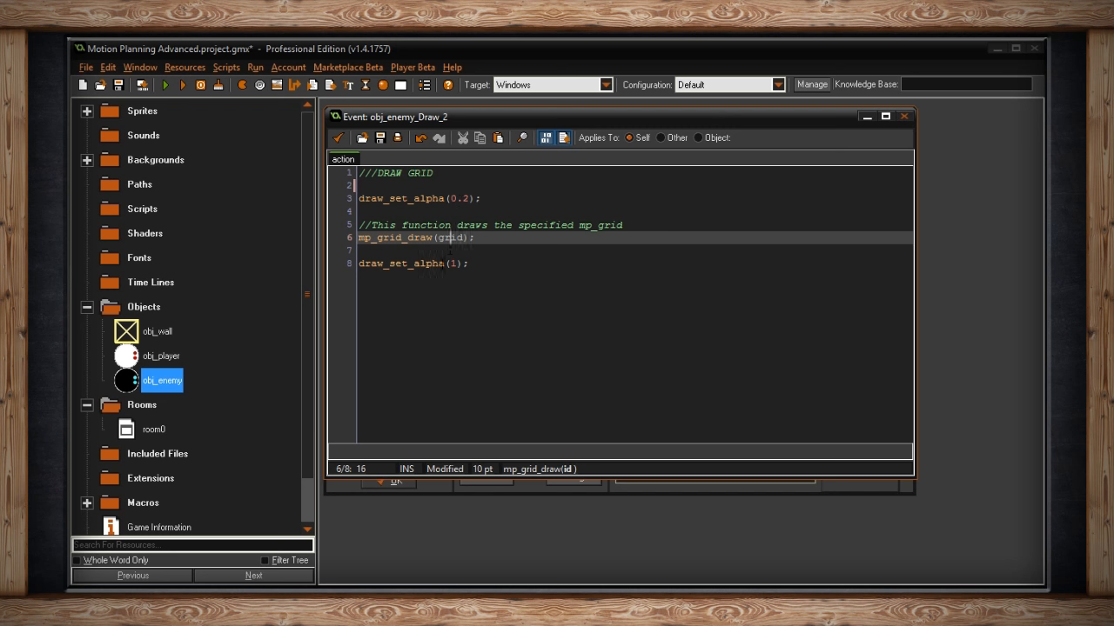
{"action": "mouse_move", "coordinate": [356, 157]}
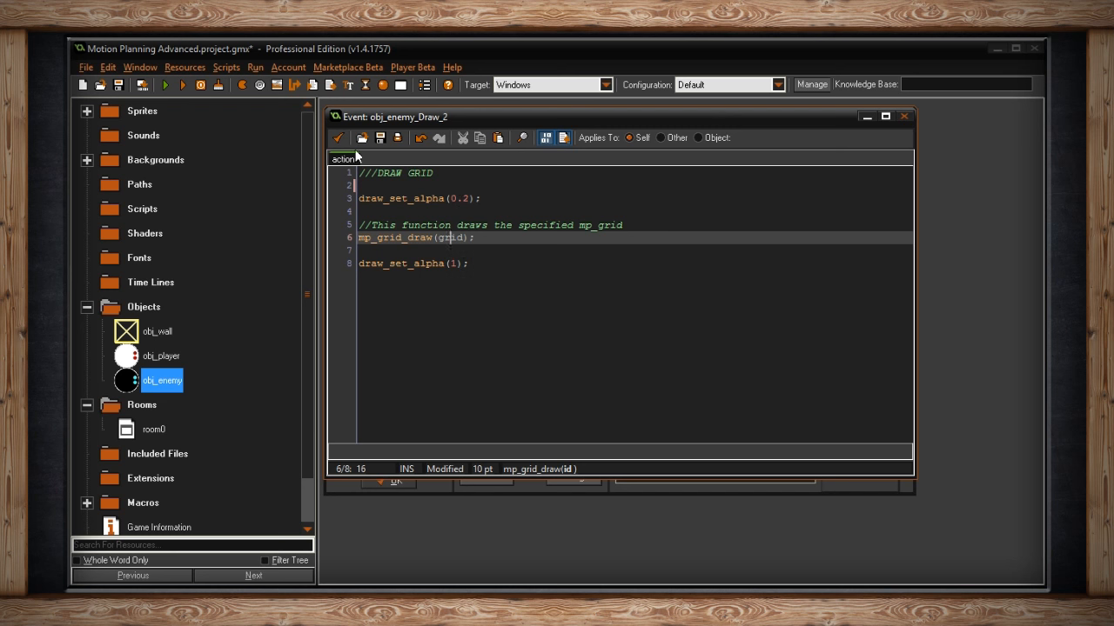
{"action": "mouse_move", "coordinate": [963, 217]}
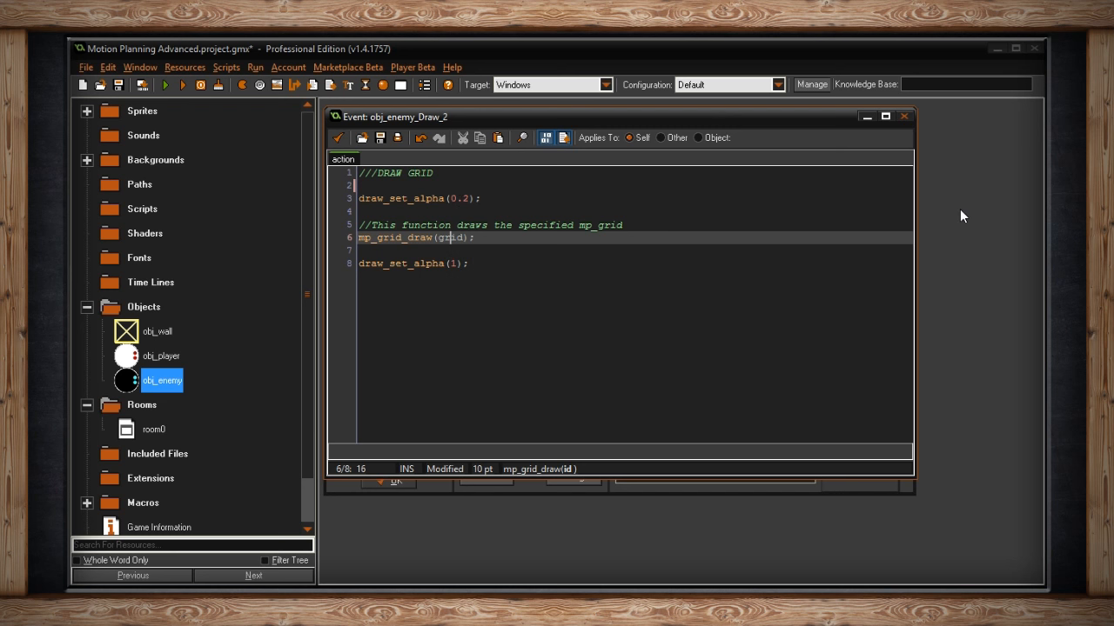
Relaunch the game to see enemy path lines over the faint grid.
{"action": "left_click", "coordinate": [165, 85]}
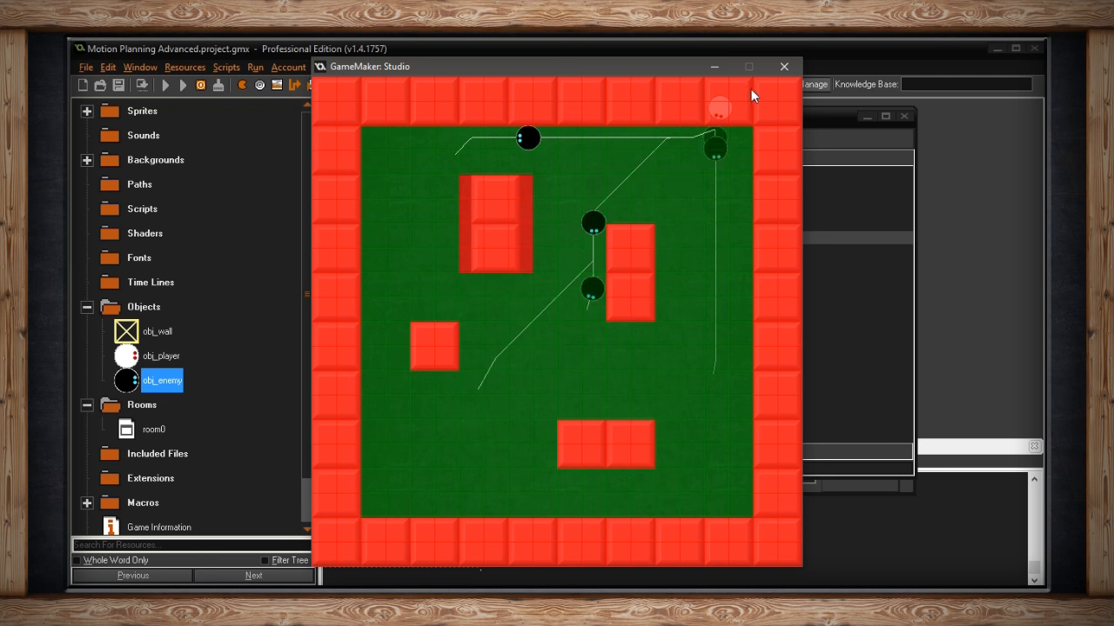
Close the game, view obj_enemy's INIT Create code, and start compiling the game again.
{"action": "left_click", "coordinate": [784, 66]}
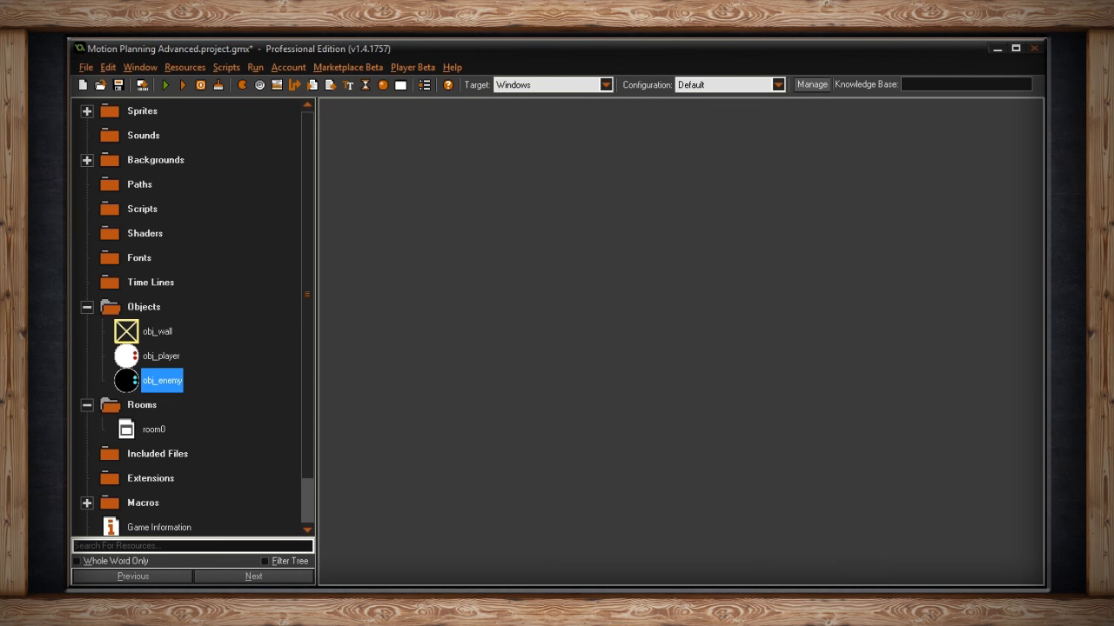
{"action": "double_click", "coordinate": [161, 381]}
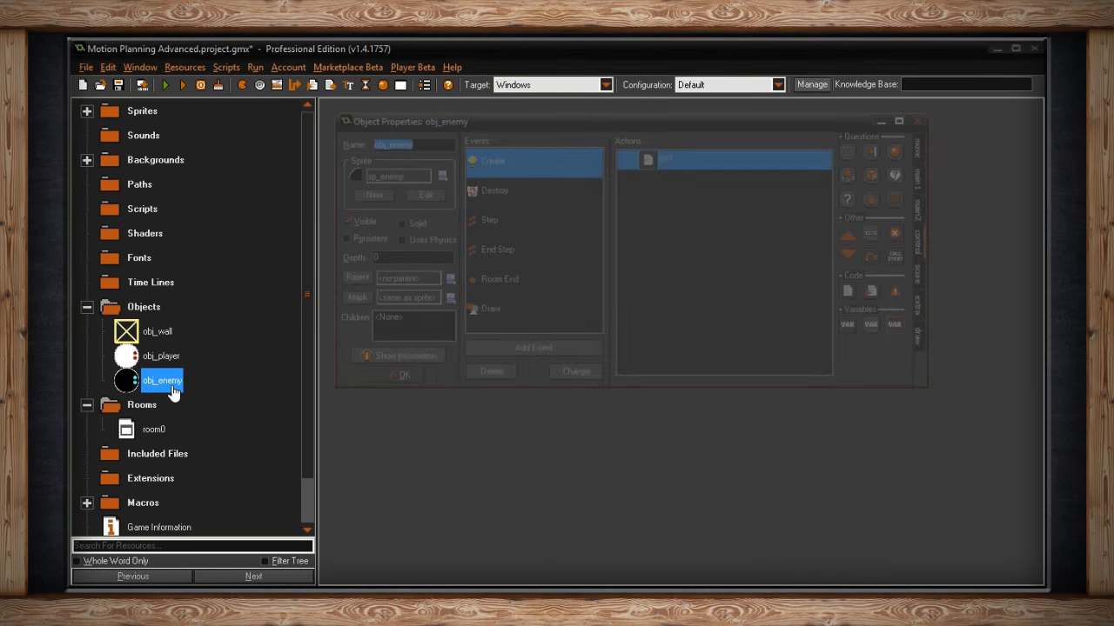
{"action": "double_click", "coordinate": [744, 159]}
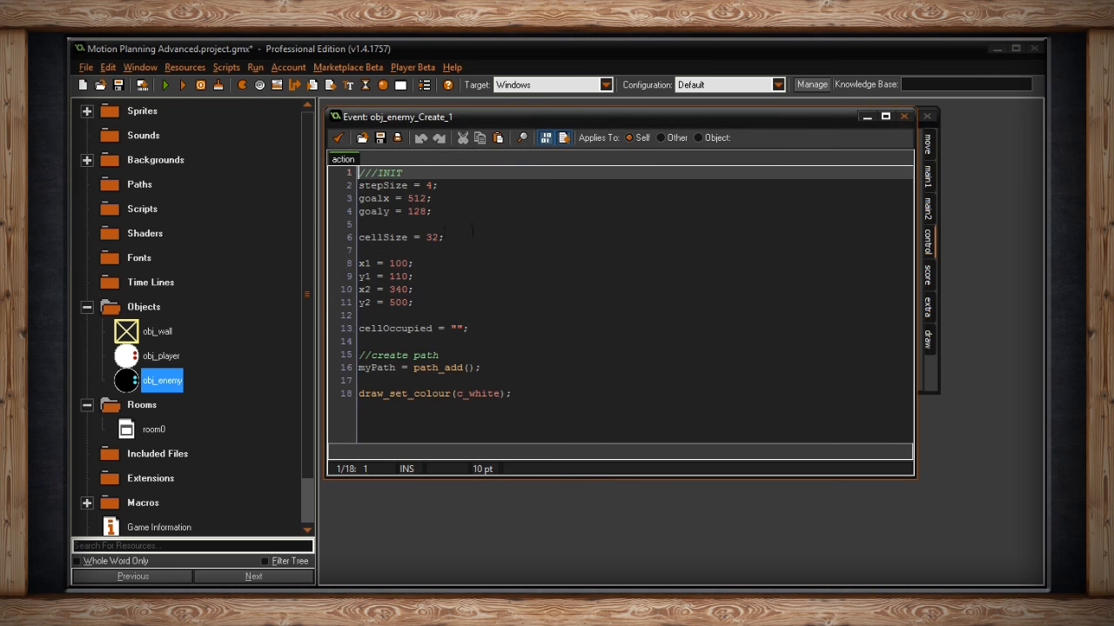
{"action": "key", "text": "Backspace"}
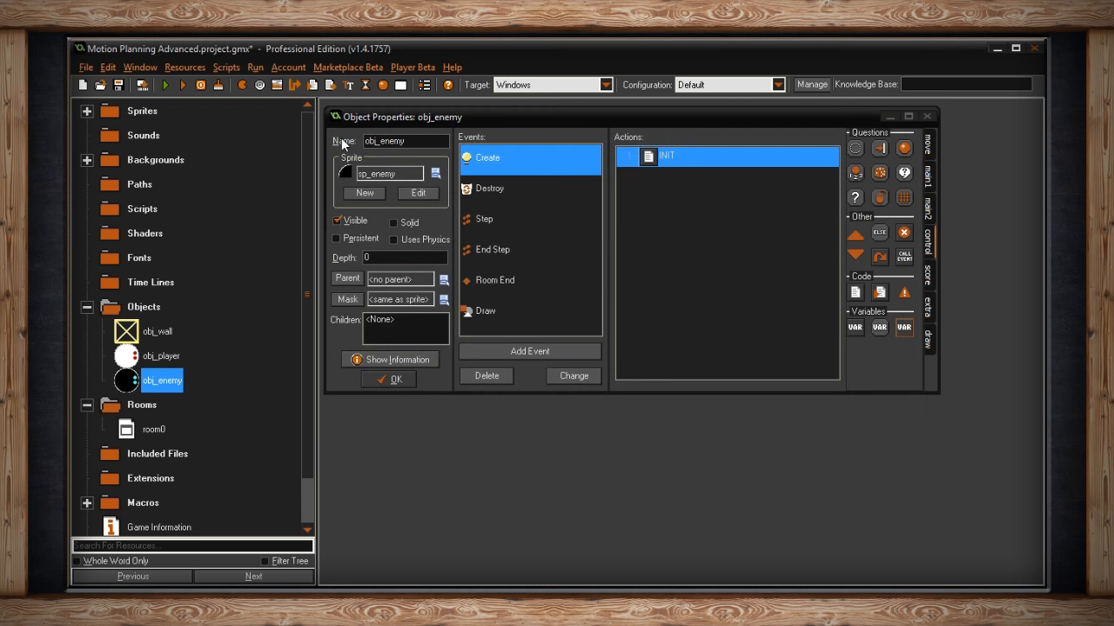
{"action": "left_click", "coordinate": [164, 84]}
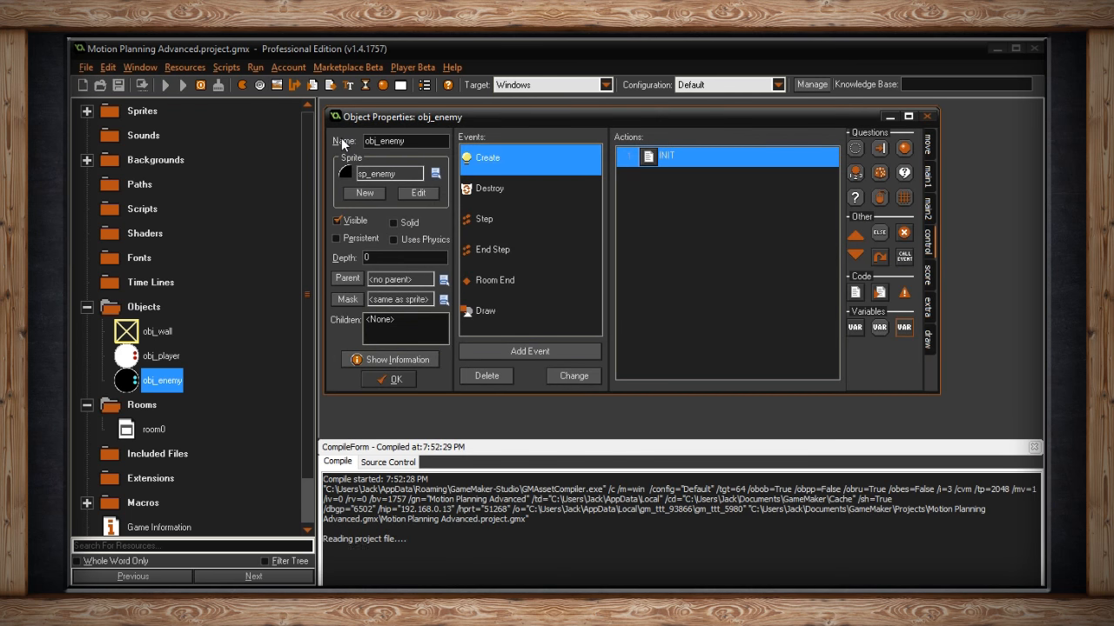
Launch the game and watch the black enemy navigate among the red wall blocks.
{"action": "left_click", "coordinate": [165, 84]}
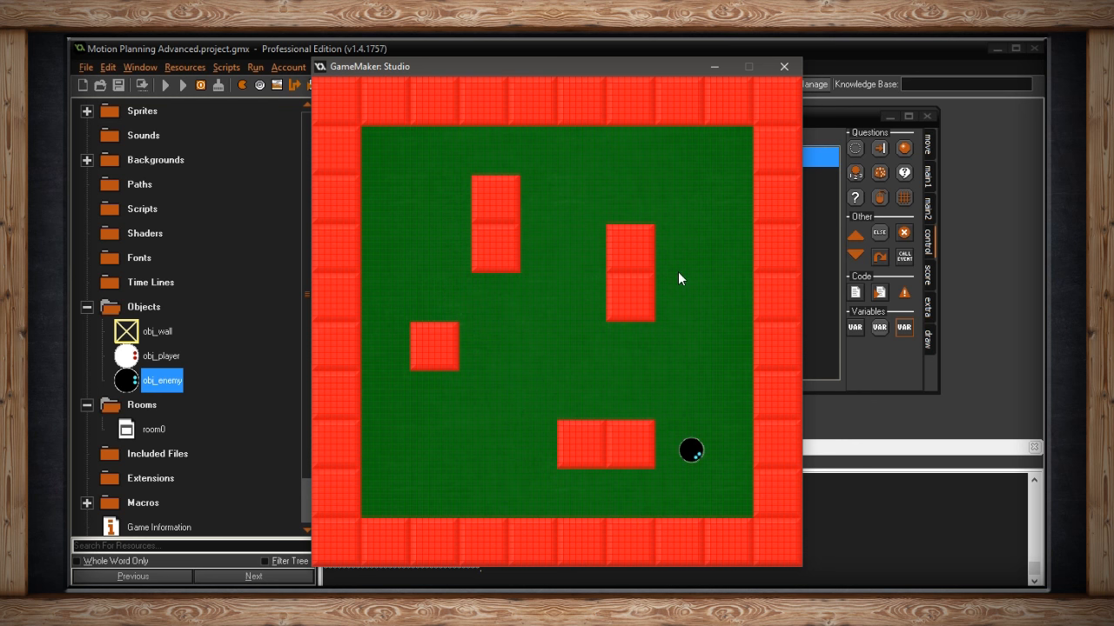
Change cellSize in obj_enemy's INIT code to 64, test-run, then try 32.
{"action": "double_click", "coordinate": [162, 381]}
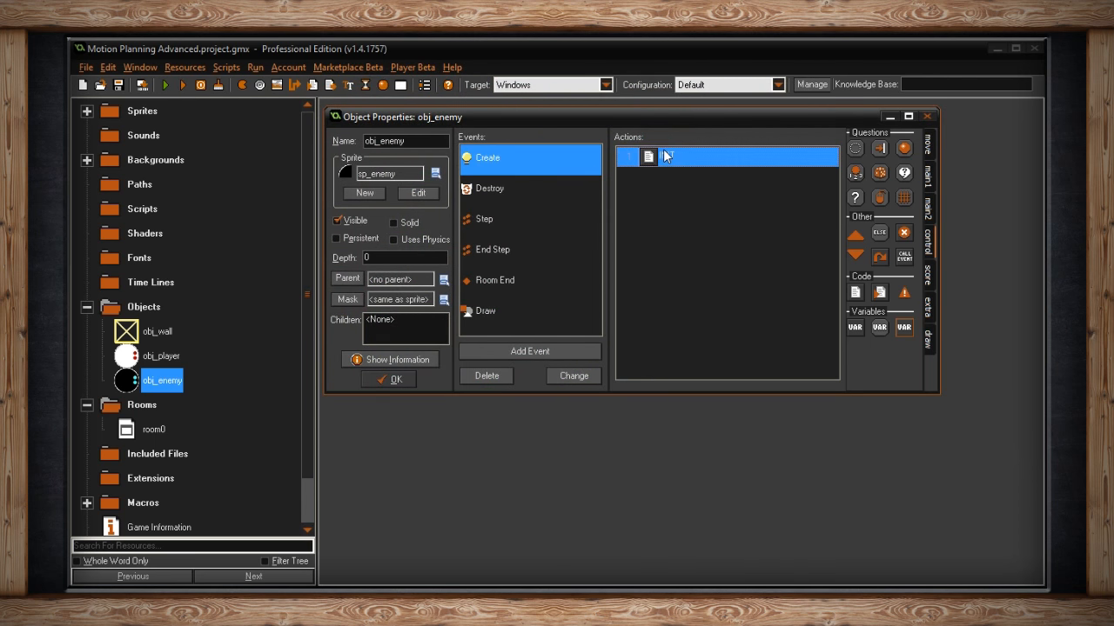
{"action": "double_click", "coordinate": [648, 156]}
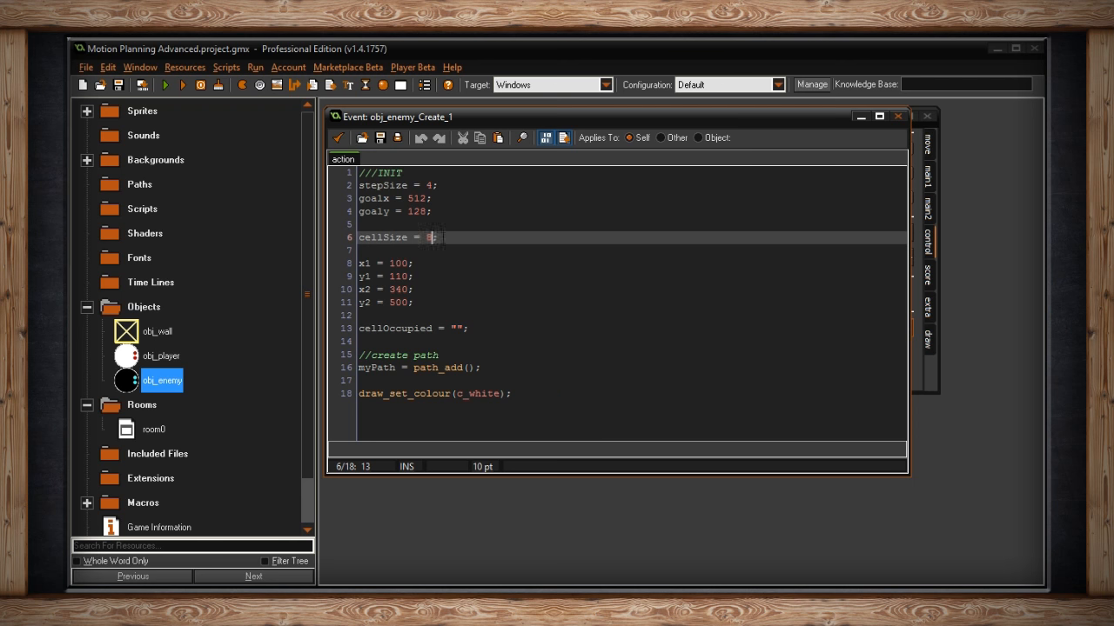
{"action": "type", "text": "64"}
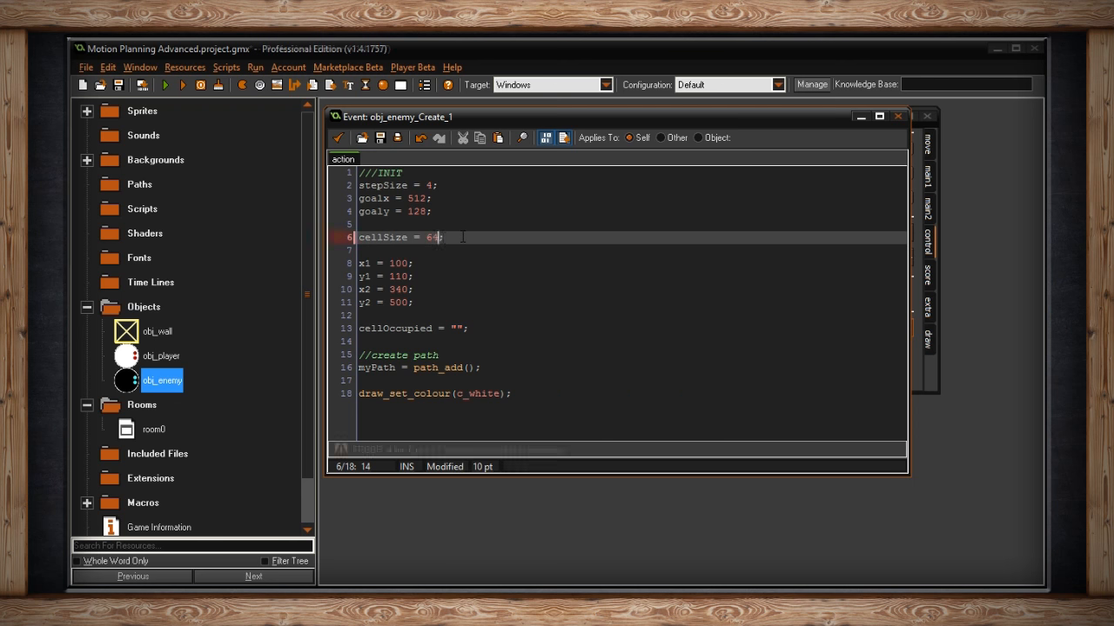
{"action": "left_click", "coordinate": [166, 85]}
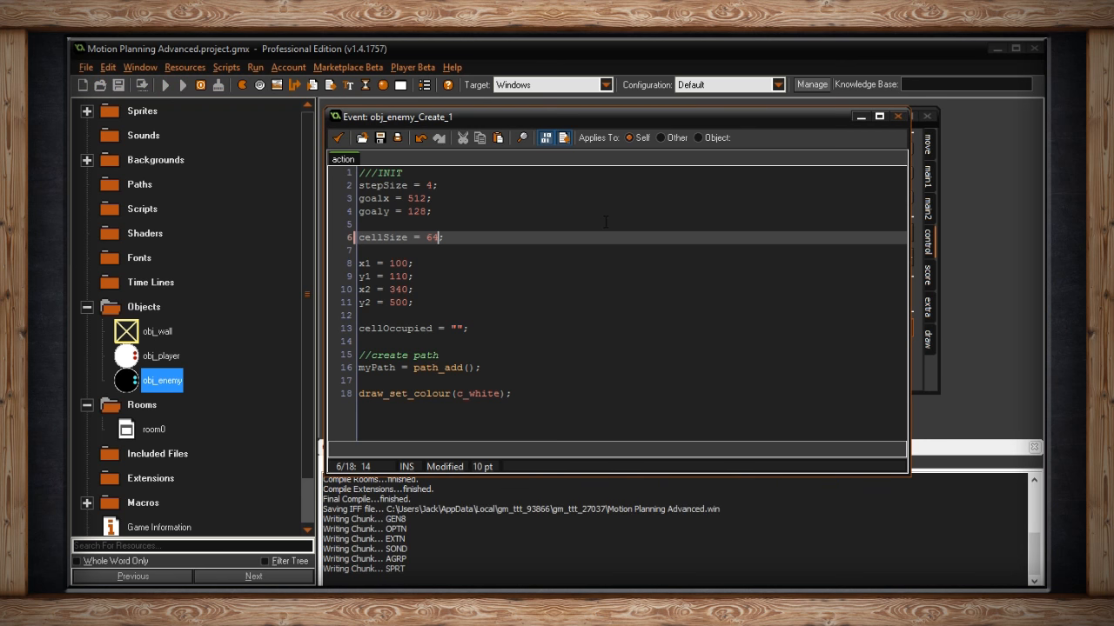
{"action": "left_click", "coordinate": [165, 84]}
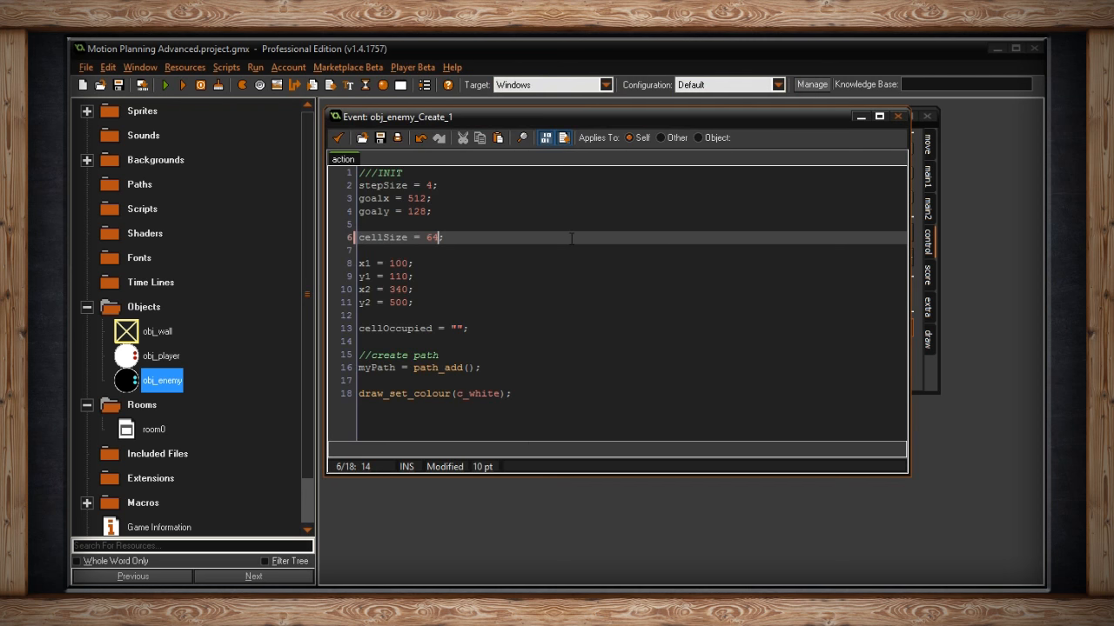
{"action": "type", "text": "32"}
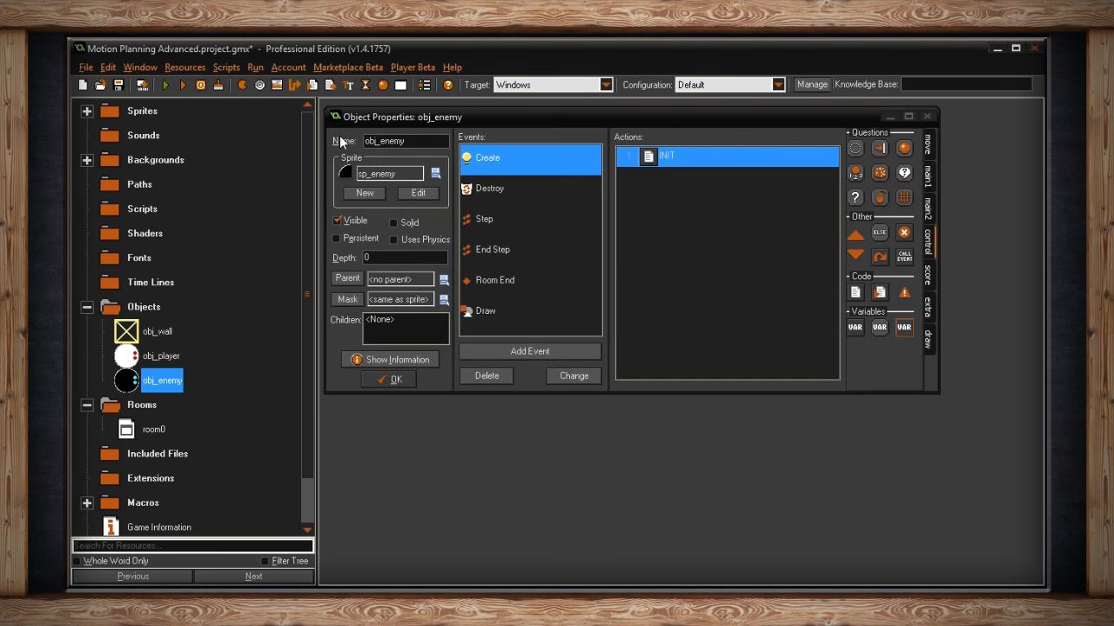
Swap obj_wall for obj_cross in the Step code's line 7 mp_grid_add_instances call.
{"action": "double_click", "coordinate": [688, 155]}
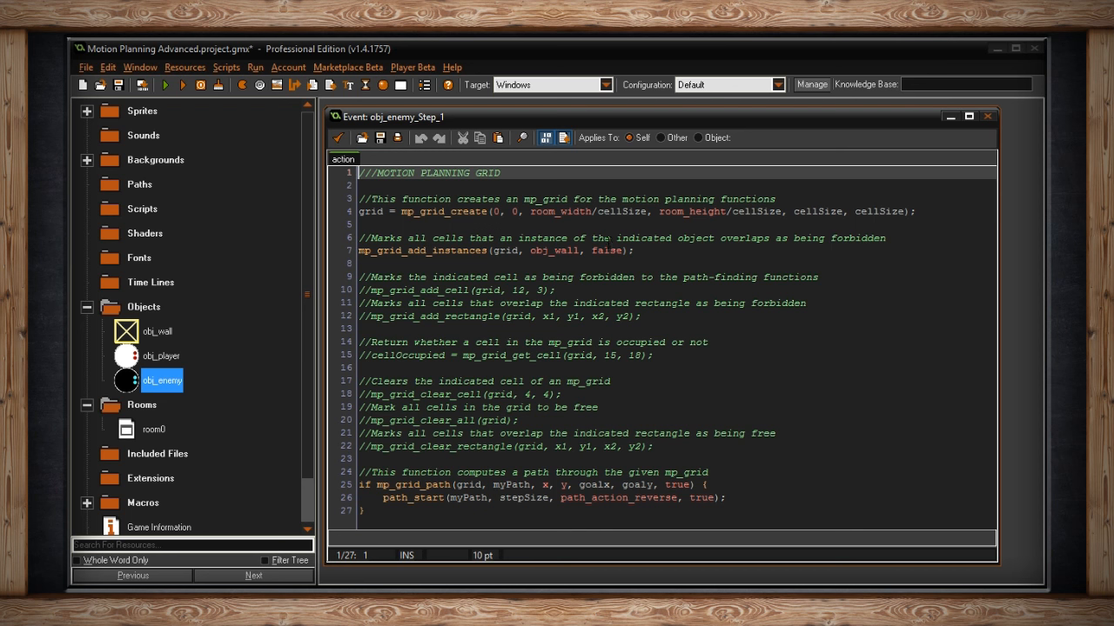
{"action": "double_click", "coordinate": [750, 237]}
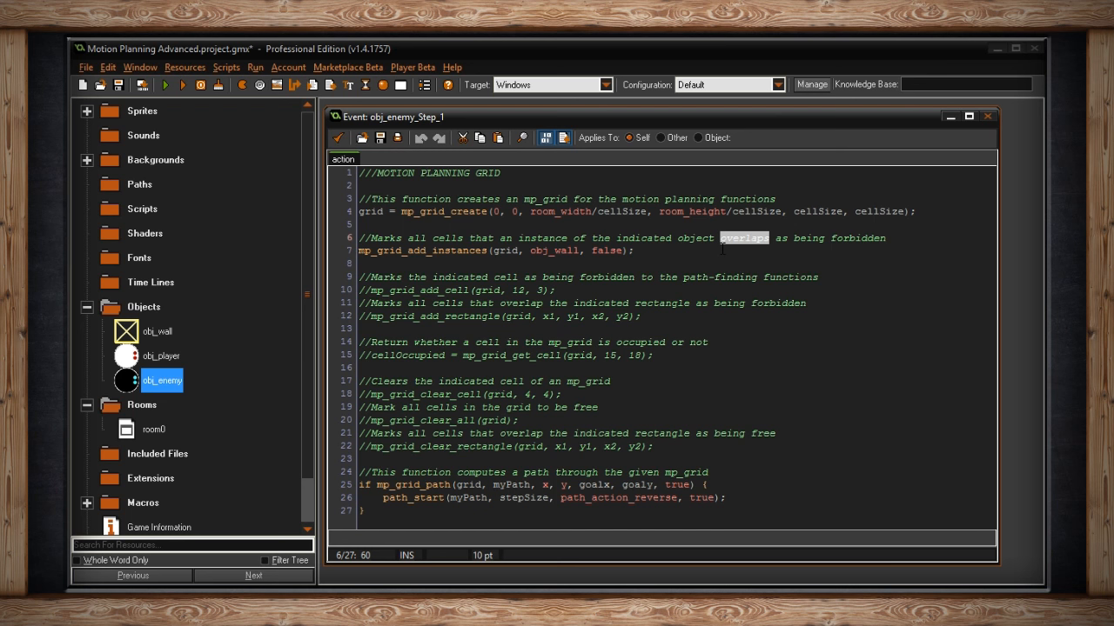
{"action": "left_click", "coordinate": [496, 251]}
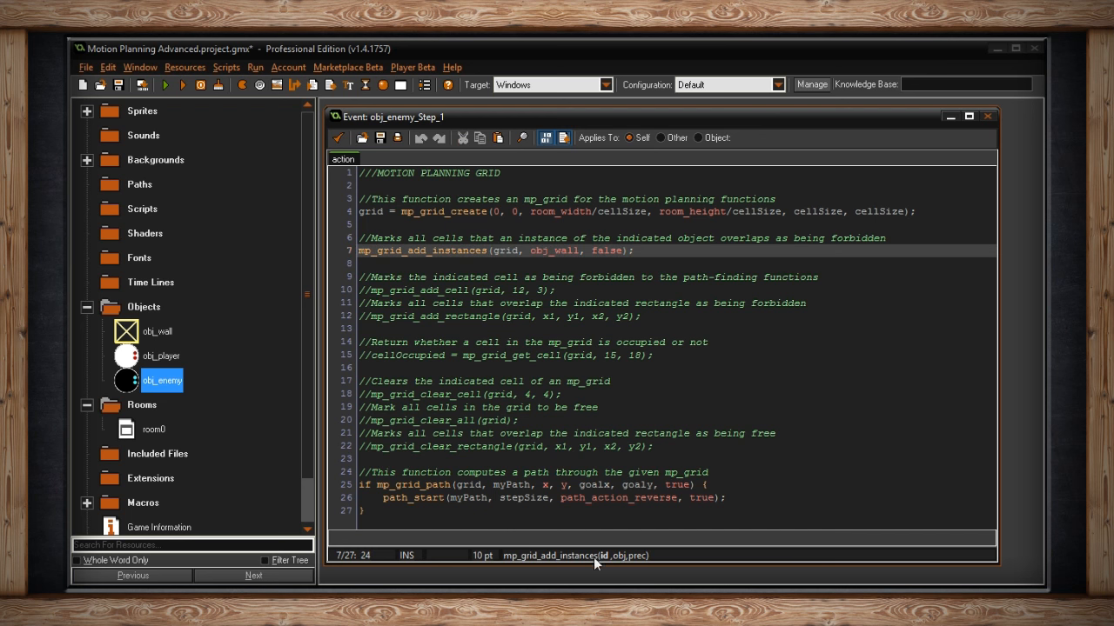
{"action": "double_click", "coordinate": [369, 211]}
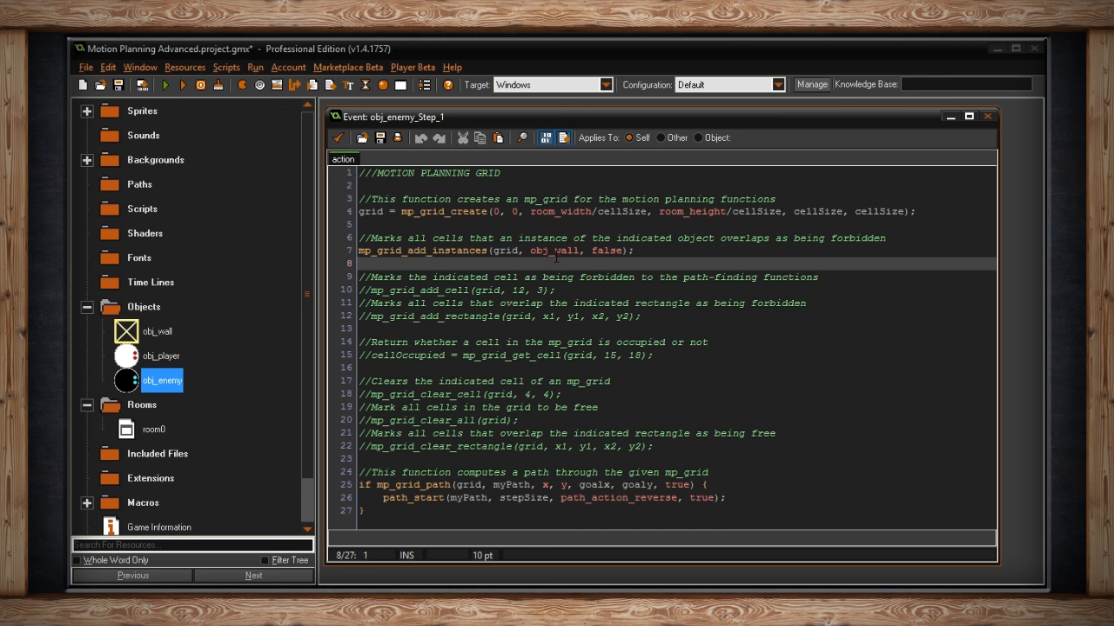
{"action": "left_click", "coordinate": [556, 250]}
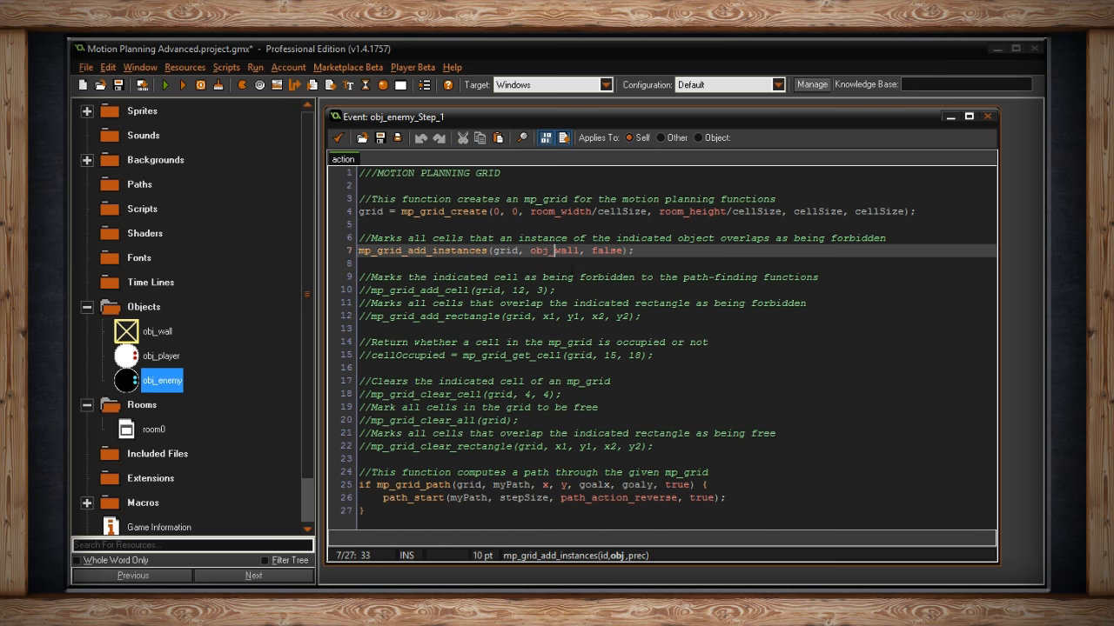
{"action": "left_click", "coordinate": [157, 331]}
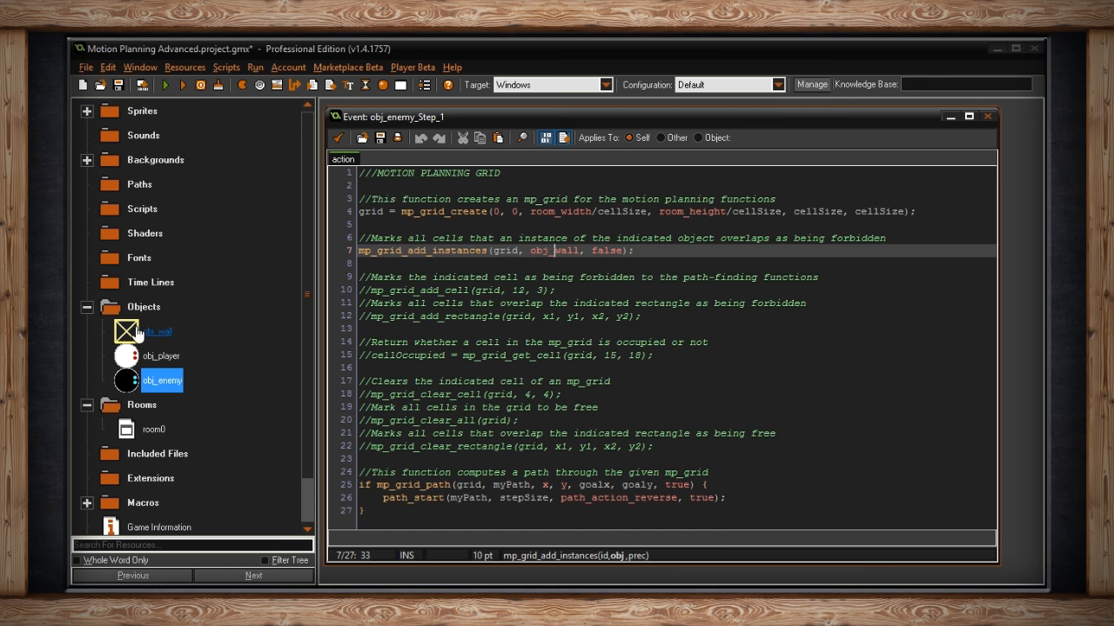
{"action": "left_click", "coordinate": [158, 332]}
{"action": "type", "text": "cross"}
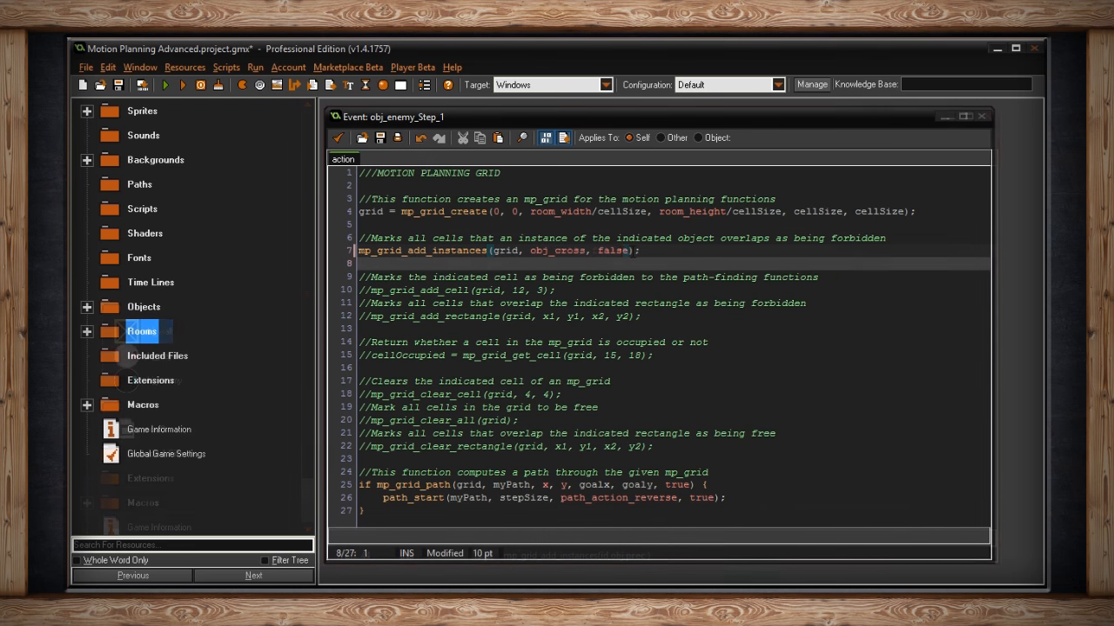
{"action": "left_click", "coordinate": [86, 110]}
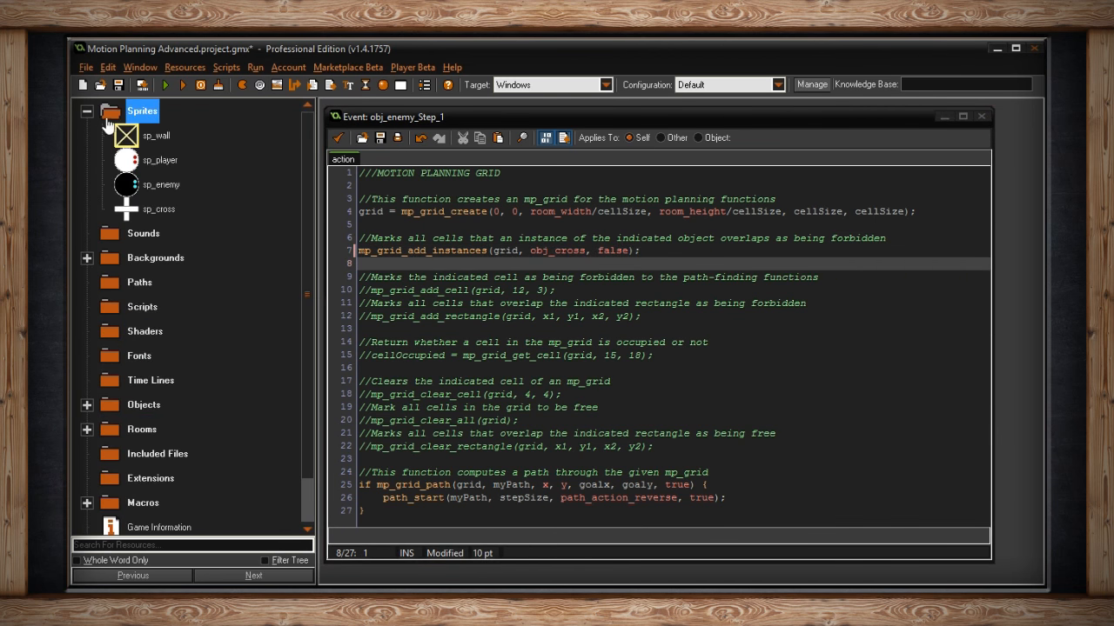
{"action": "double_click", "coordinate": [159, 208]}
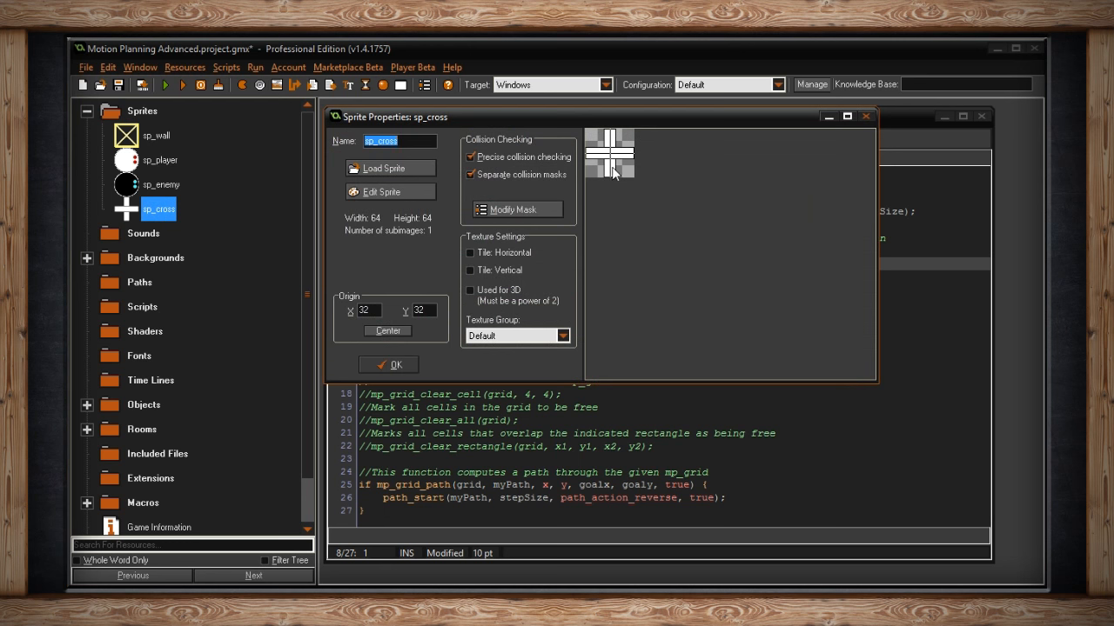
{"action": "mouse_move", "coordinate": [619, 155]}
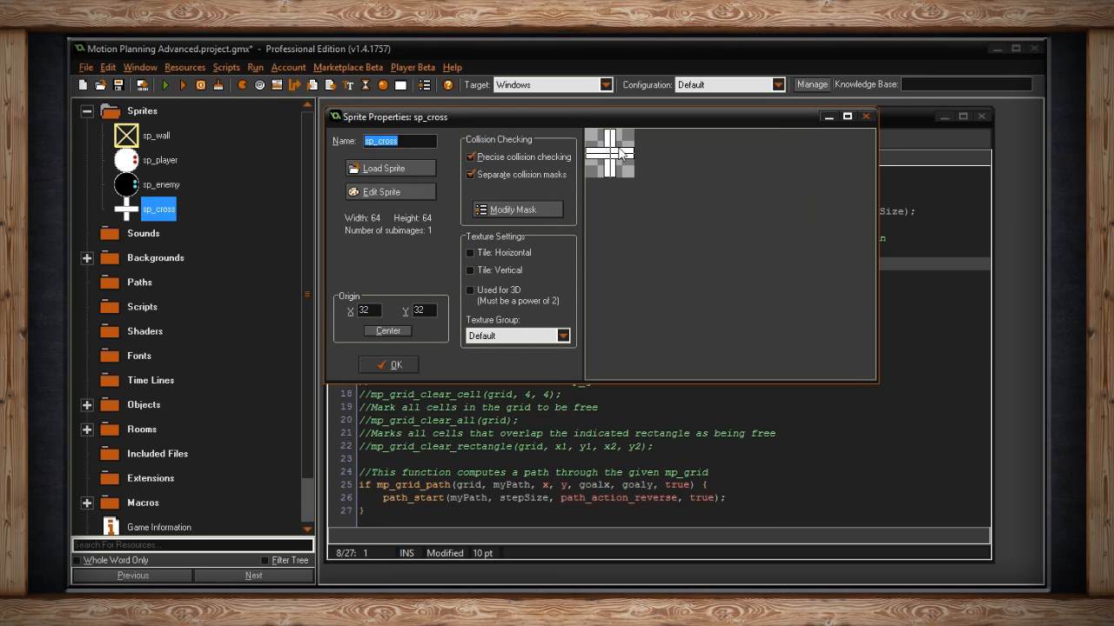
{"action": "mouse_move", "coordinate": [484, 167]}
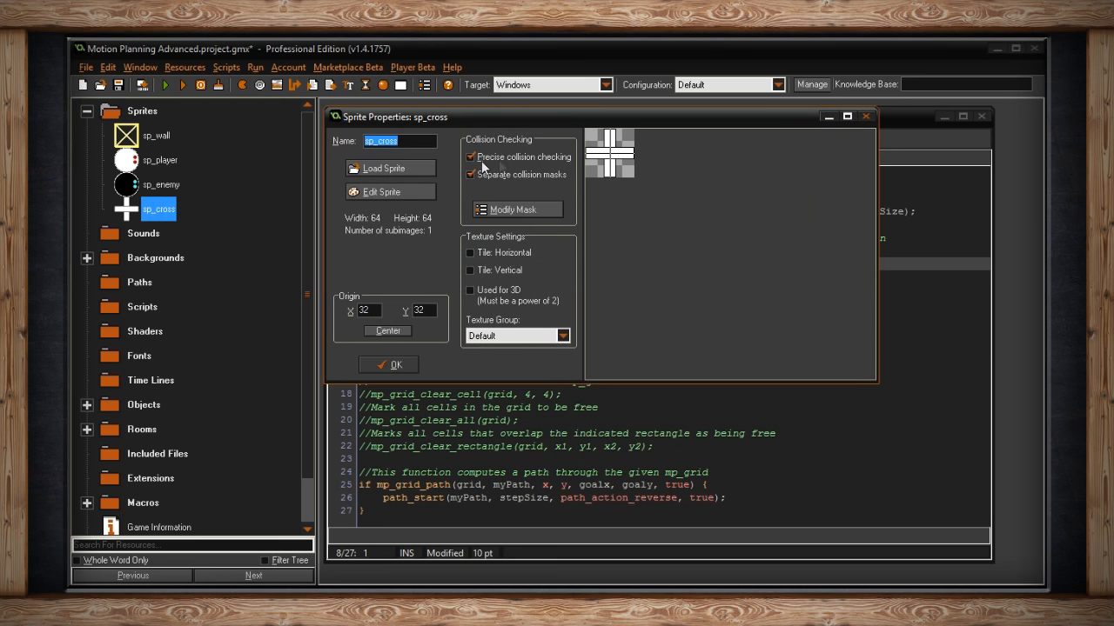
{"action": "mouse_move", "coordinate": [501, 243]}
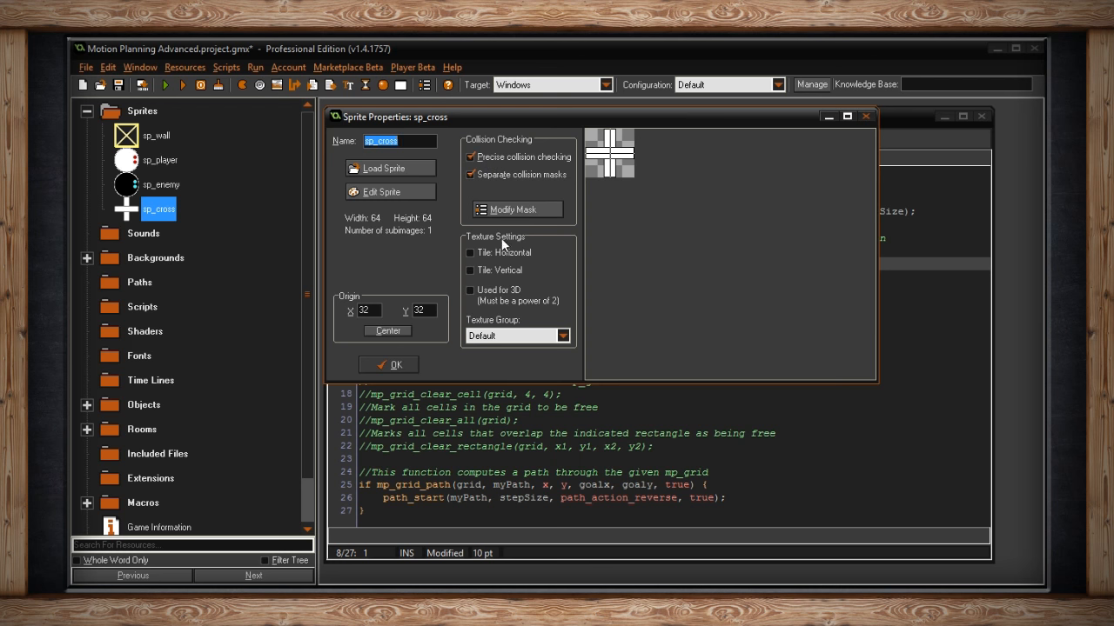
{"action": "left_click", "coordinate": [517, 209]}
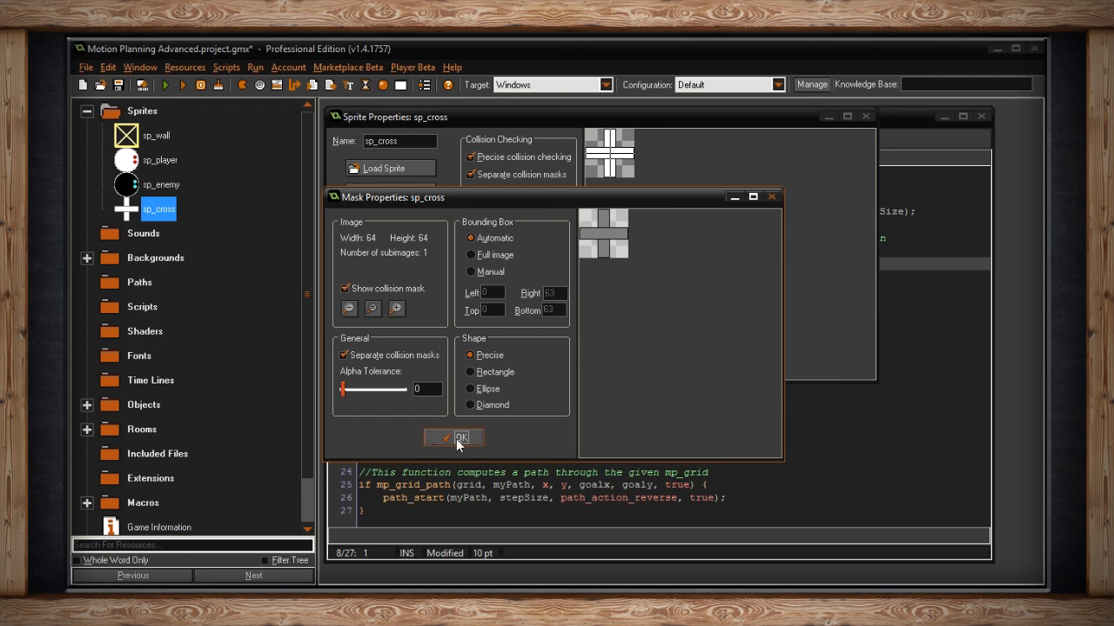
{"action": "left_click", "coordinate": [453, 436]}
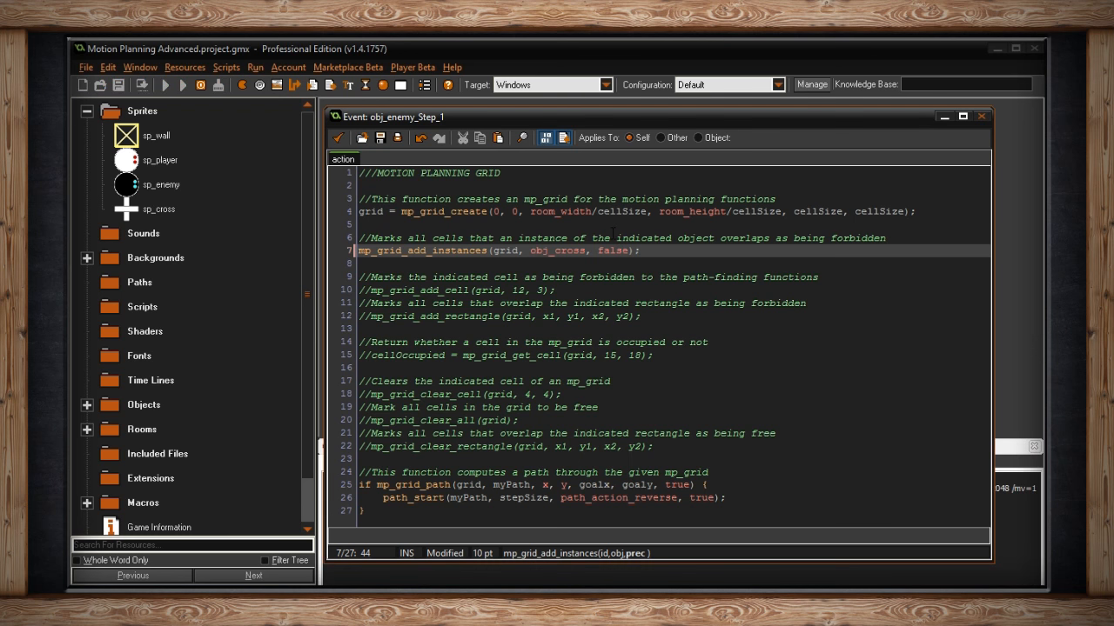
Run the game to view the red cross cell on the grid, then close it.
{"action": "left_click", "coordinate": [181, 85]}
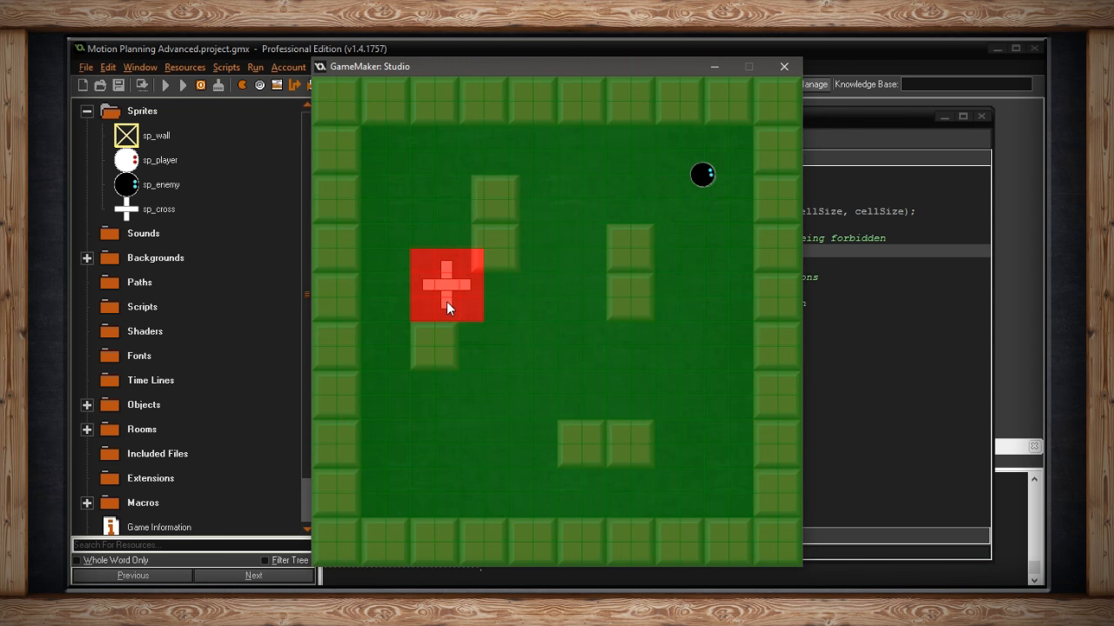
{"action": "mouse_move", "coordinate": [426, 268]}
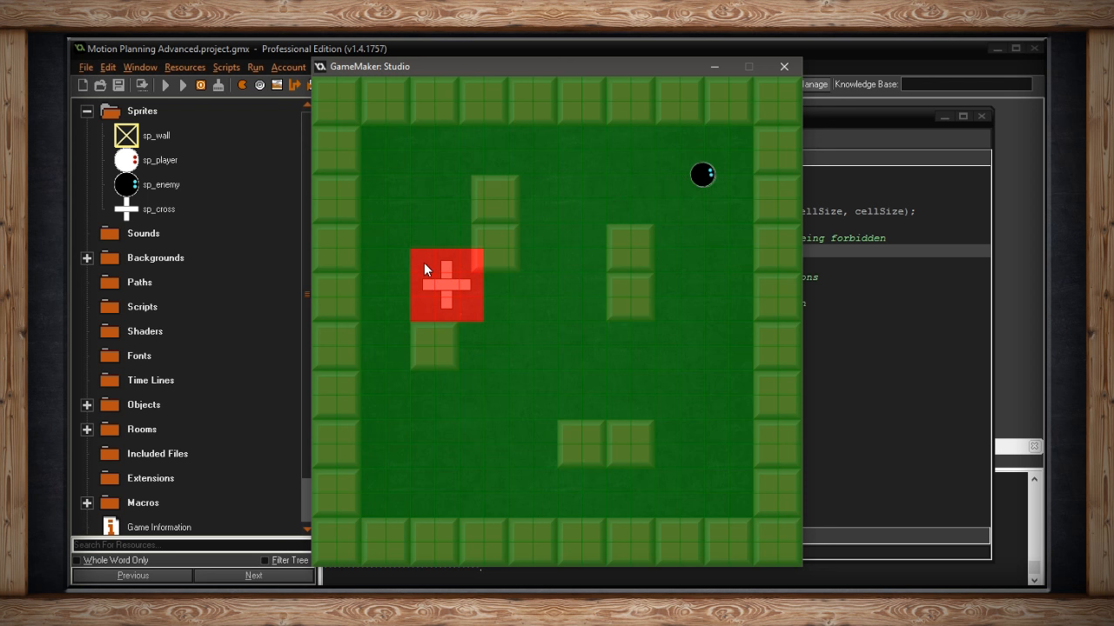
{"action": "mouse_move", "coordinate": [472, 317]}
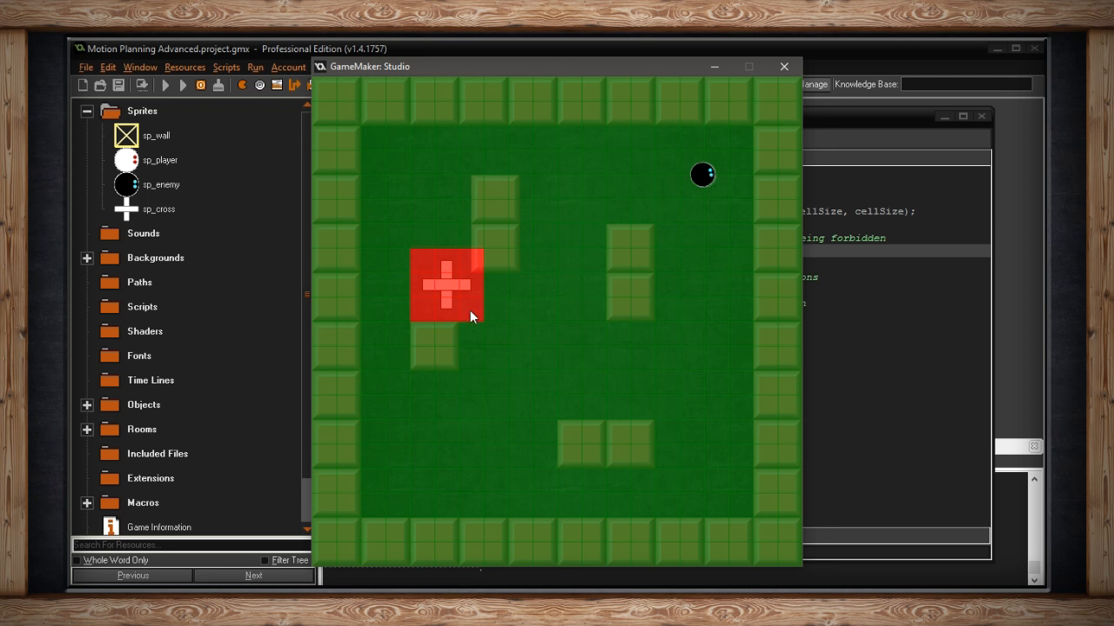
{"action": "mouse_move", "coordinate": [784, 67]}
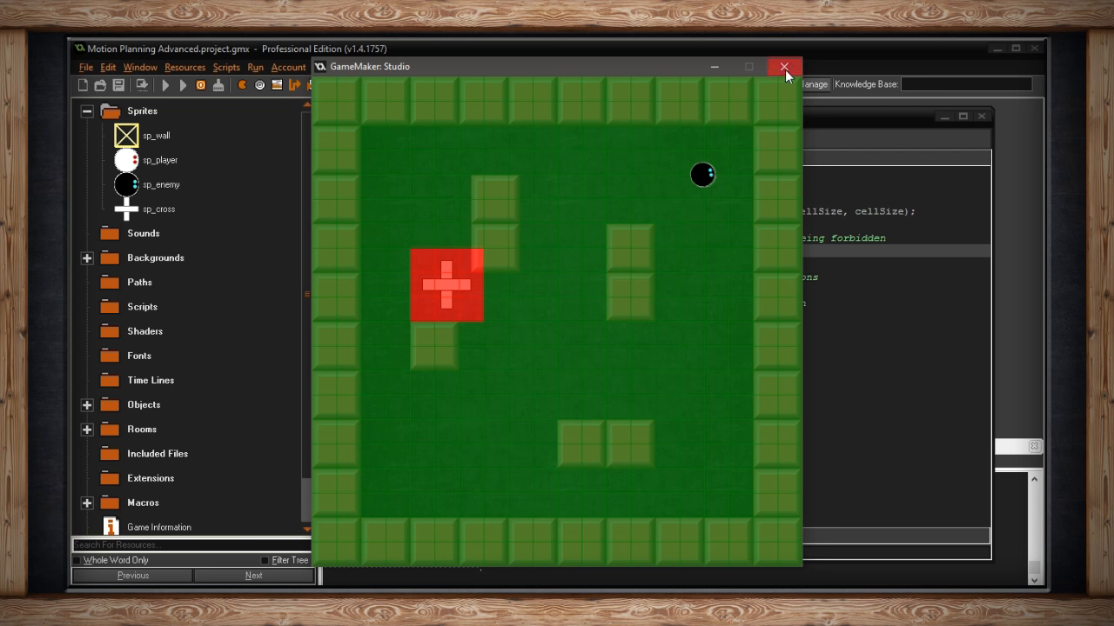
{"action": "left_click", "coordinate": [784, 67]}
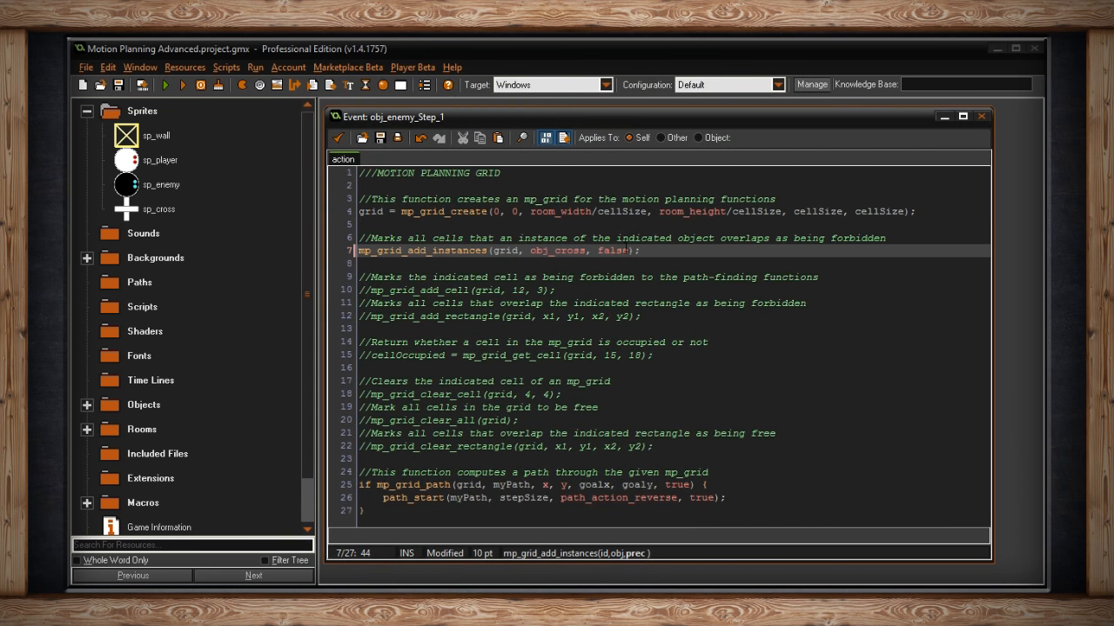
Change line 7's precise-collision argument from false to true.
{"action": "double_click", "coordinate": [613, 250]}
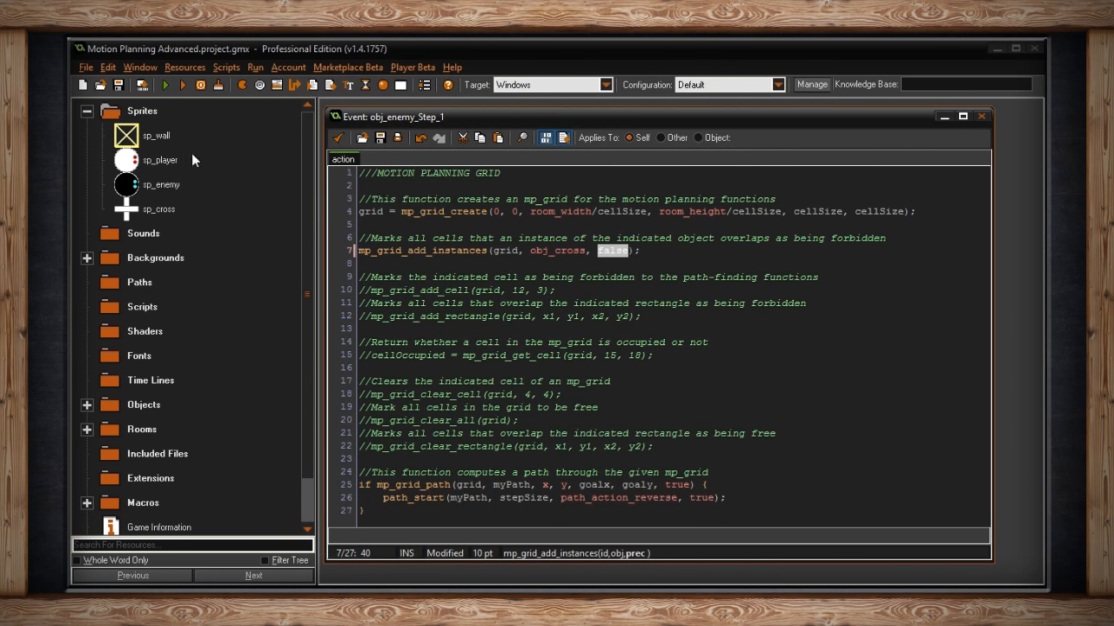
{"action": "mouse_move", "coordinate": [528, 269]}
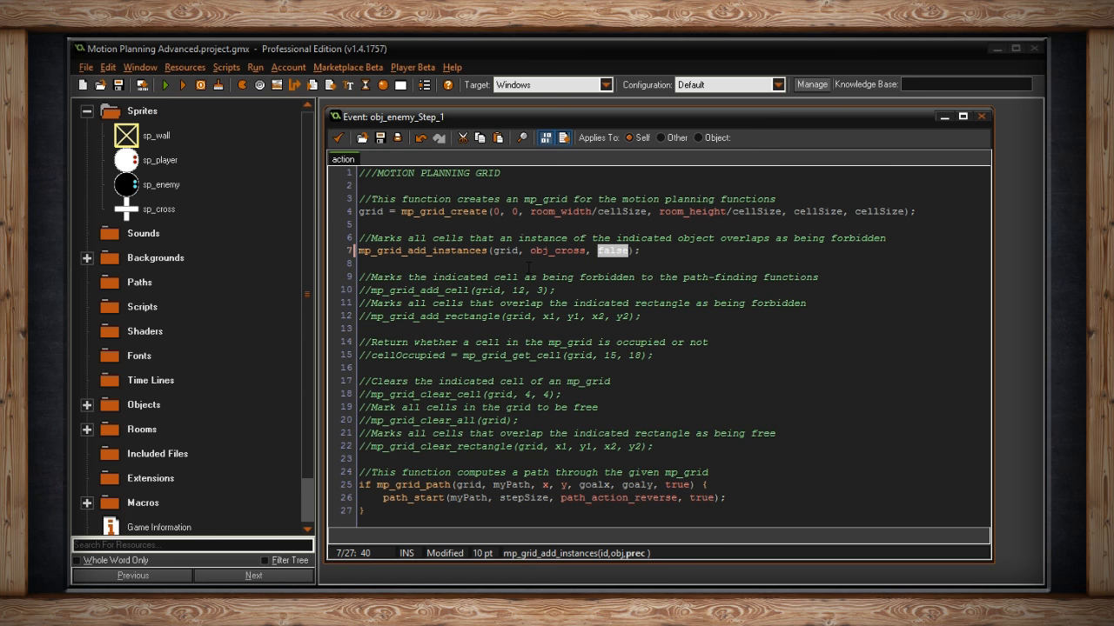
{"action": "type", "text": "true"}
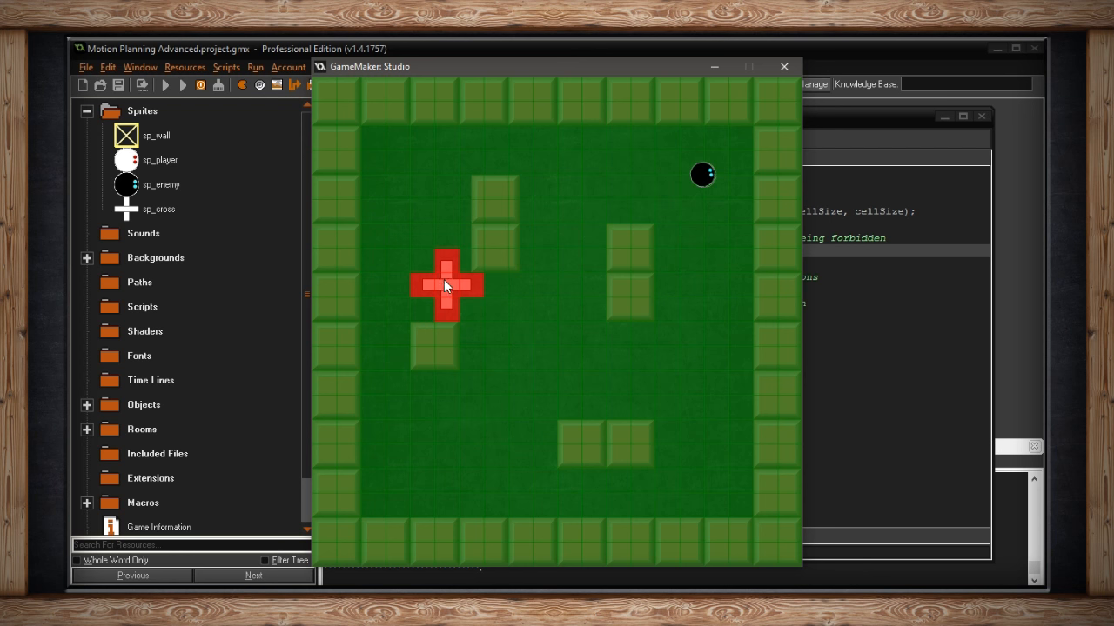
{"action": "mouse_move", "coordinate": [422, 265]}
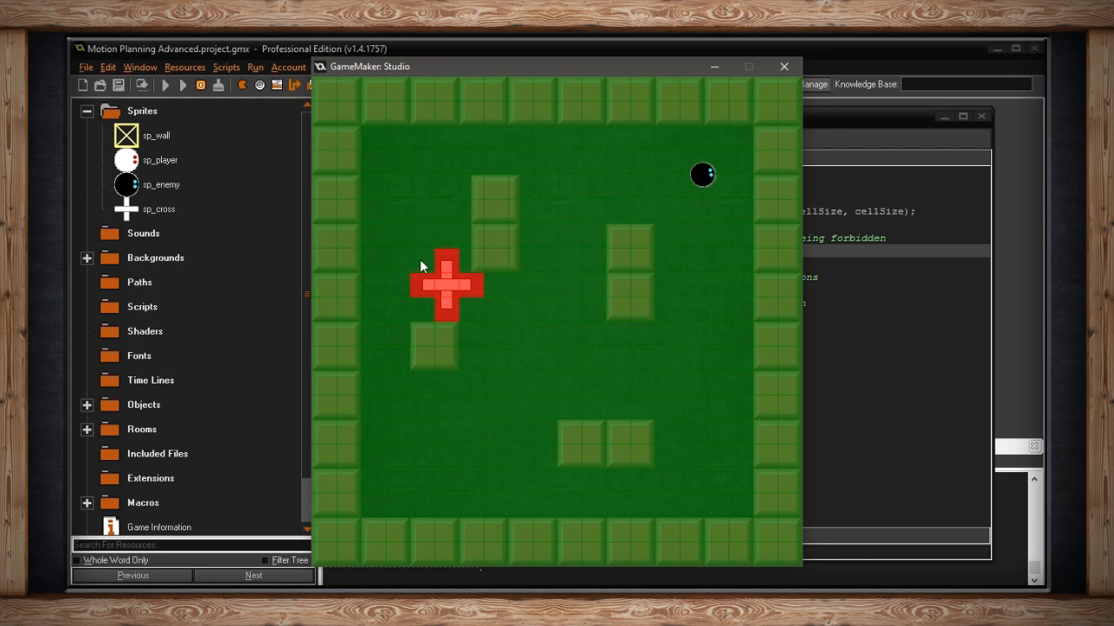
{"action": "mouse_move", "coordinate": [485, 320]}
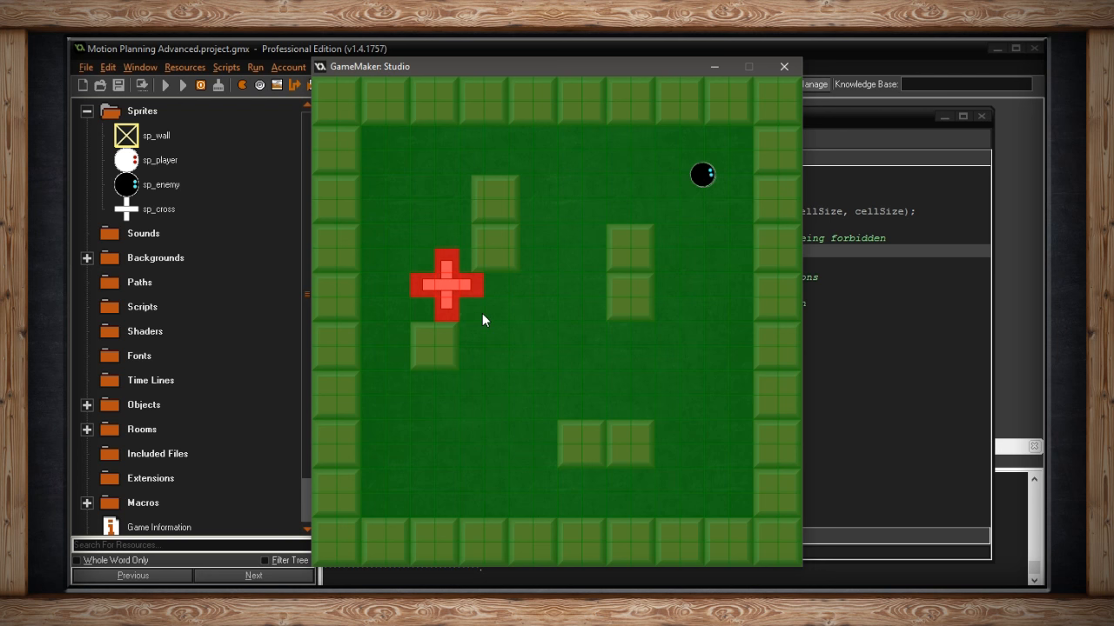
{"action": "mouse_move", "coordinate": [487, 317]}
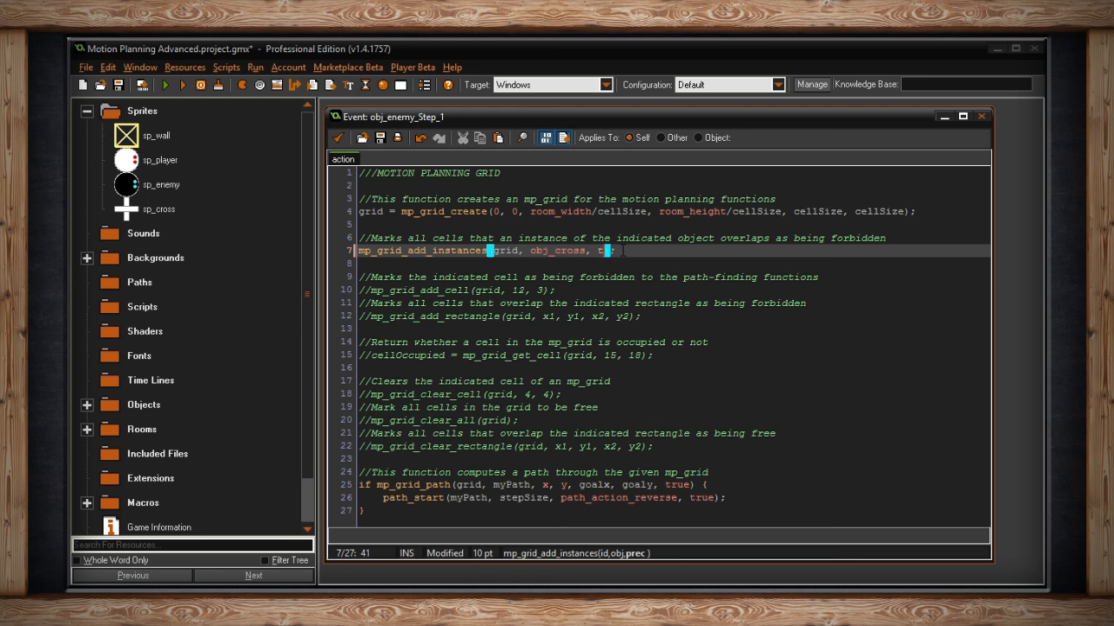
Set line 7 back to false with obj_wall, and collapse the Sprites folder.
{"action": "type", "text": "alse"}
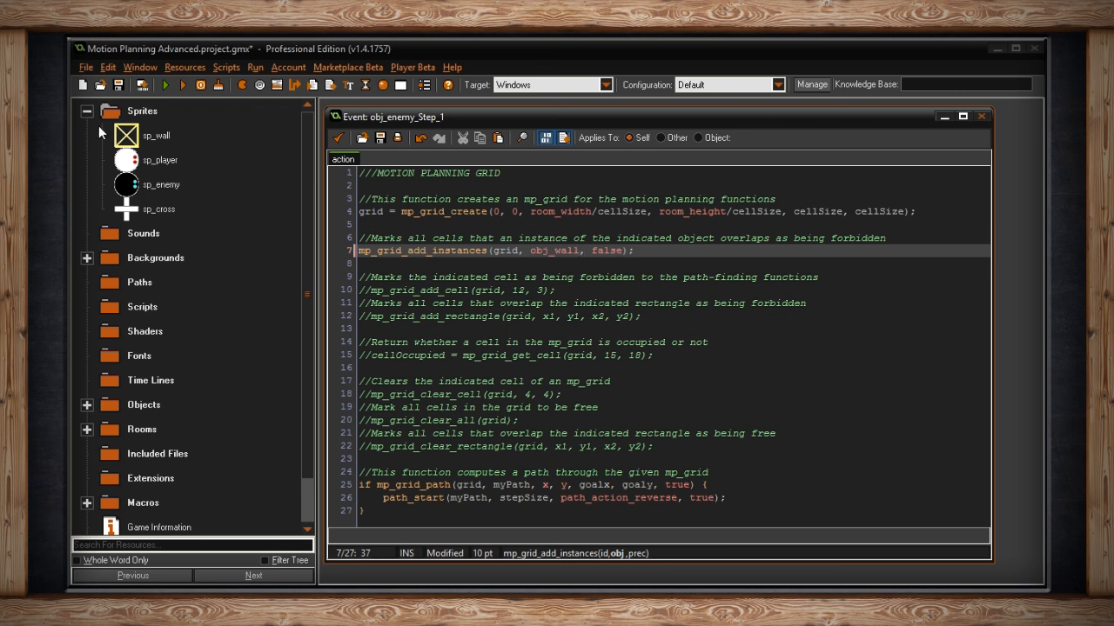
{"action": "left_click", "coordinate": [86, 110]}
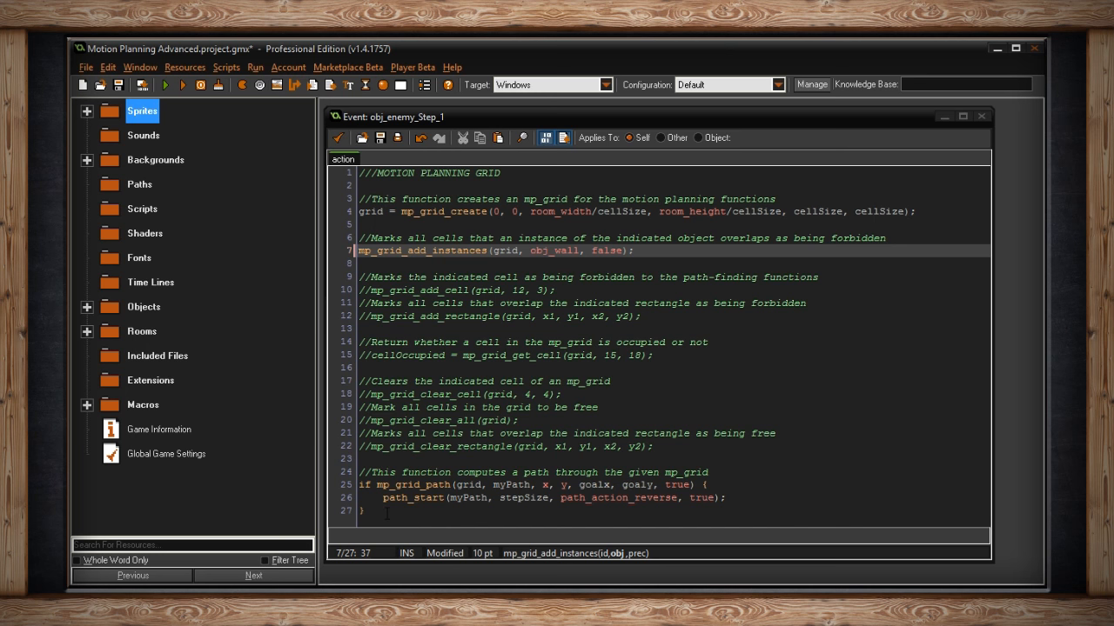
Add the closing ')' to line 25's mp_grid_path condition, then open the Create event's INIT code.
{"action": "left_click", "coordinate": [365, 511]}
{"action": "type", "text": " ("}
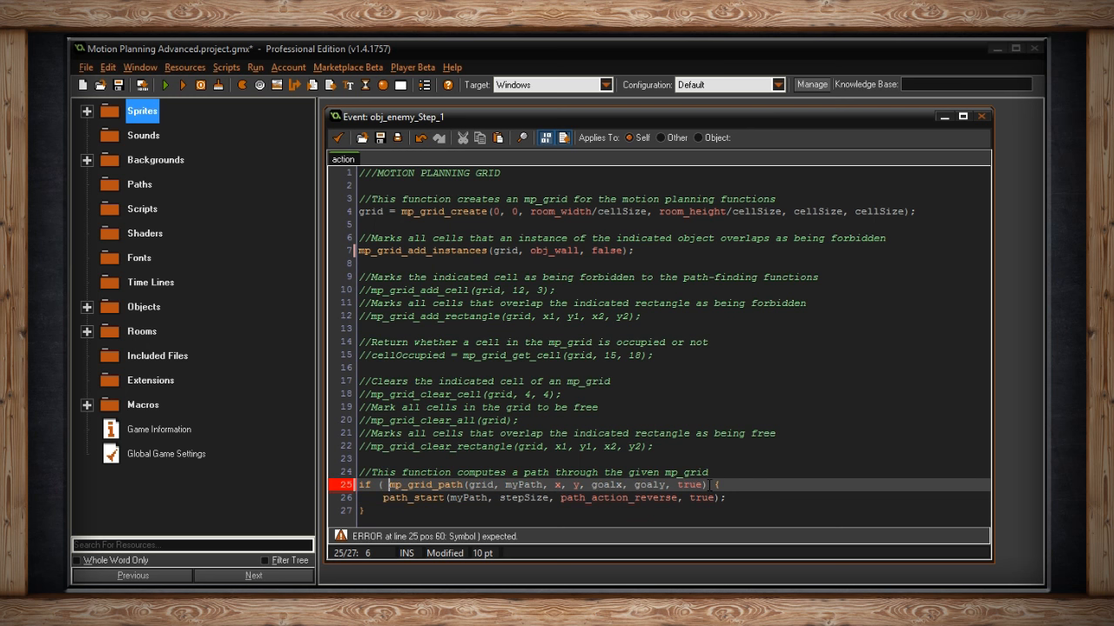
{"action": "type", "text": ")"}
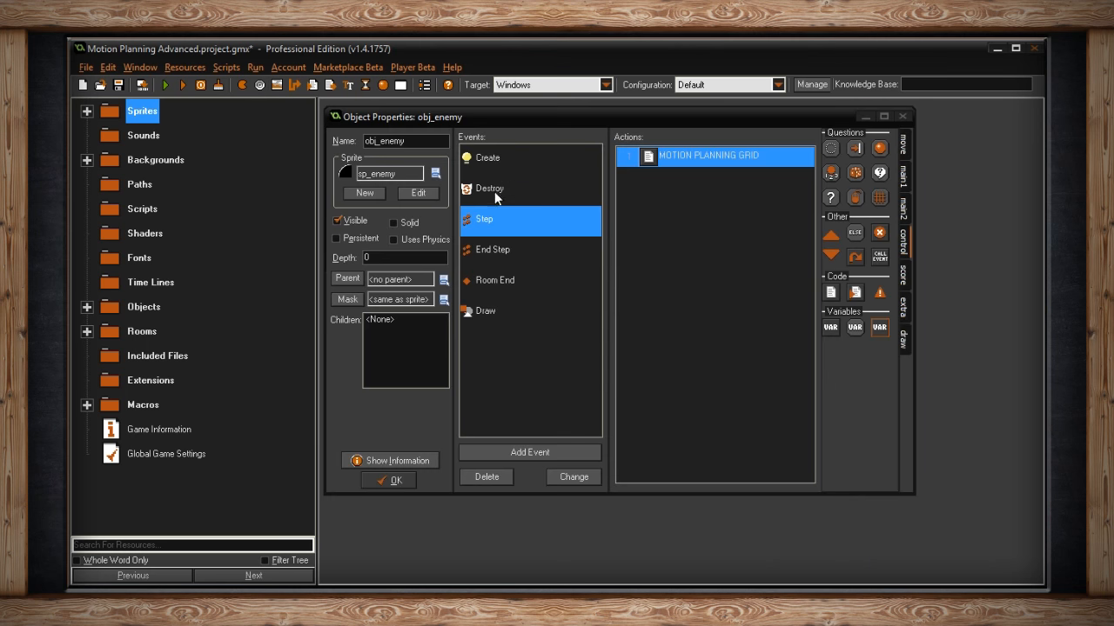
{"action": "left_click", "coordinate": [487, 158]}
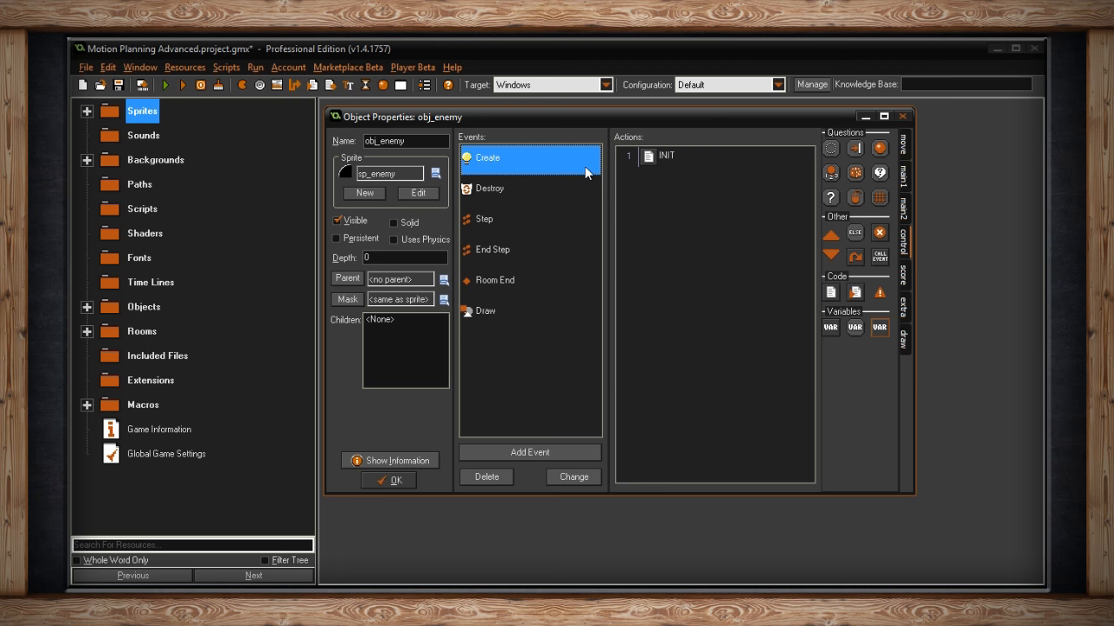
{"action": "left_click", "coordinate": [139, 184]}
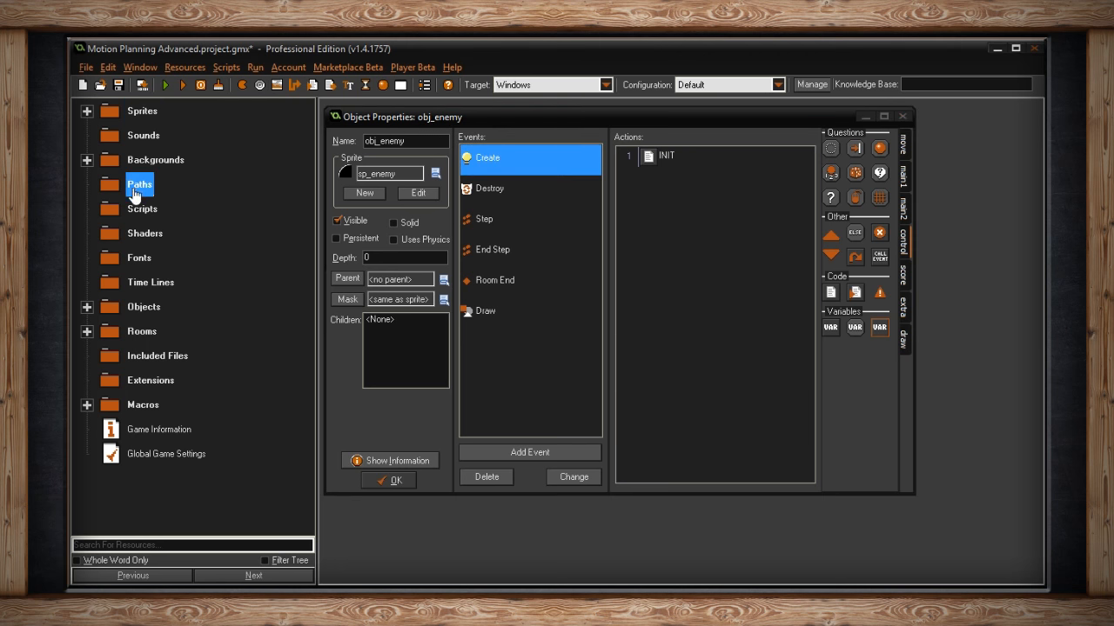
{"action": "double_click", "coordinate": [666, 155]}
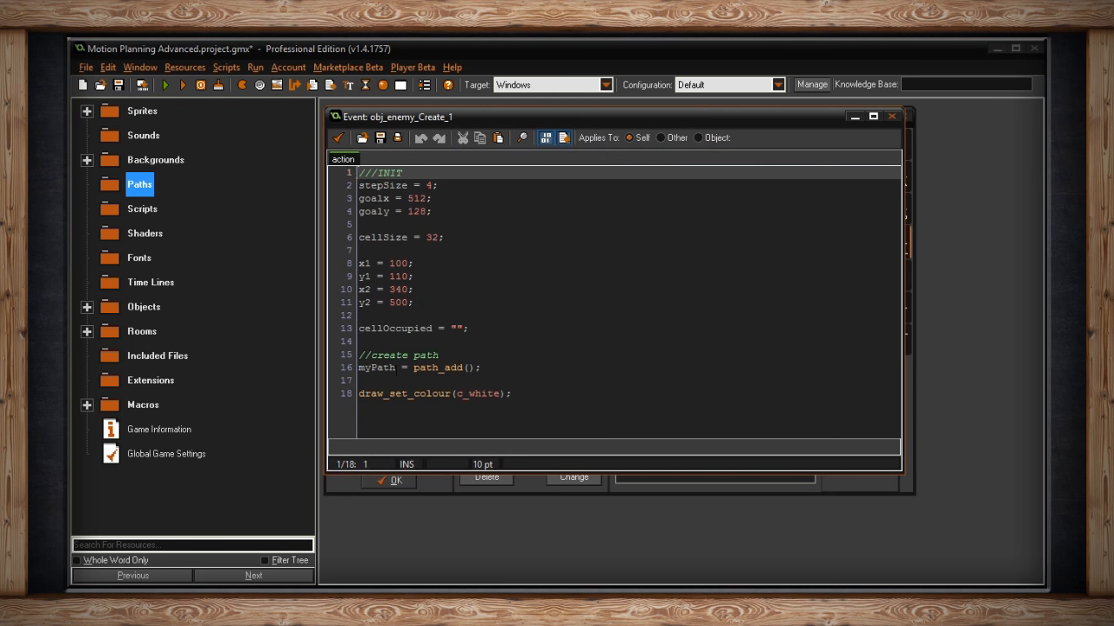
Highlight myPath = path_add() on line 16 of the INIT code.
{"action": "double_click", "coordinate": [375, 367]}
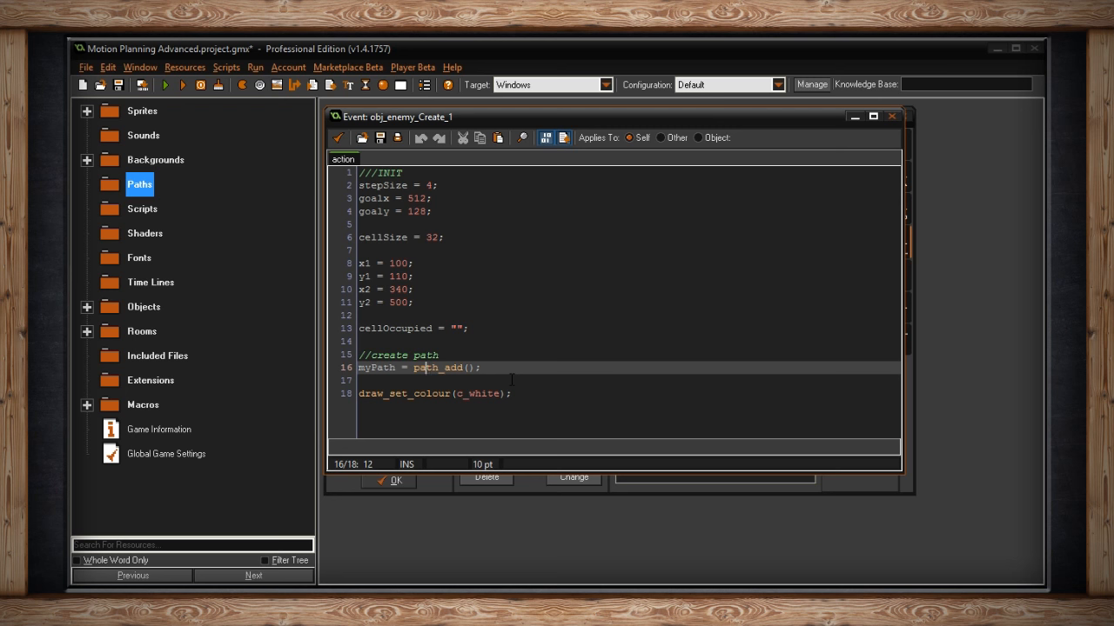
{"action": "mouse_move", "coordinate": [348, 144]}
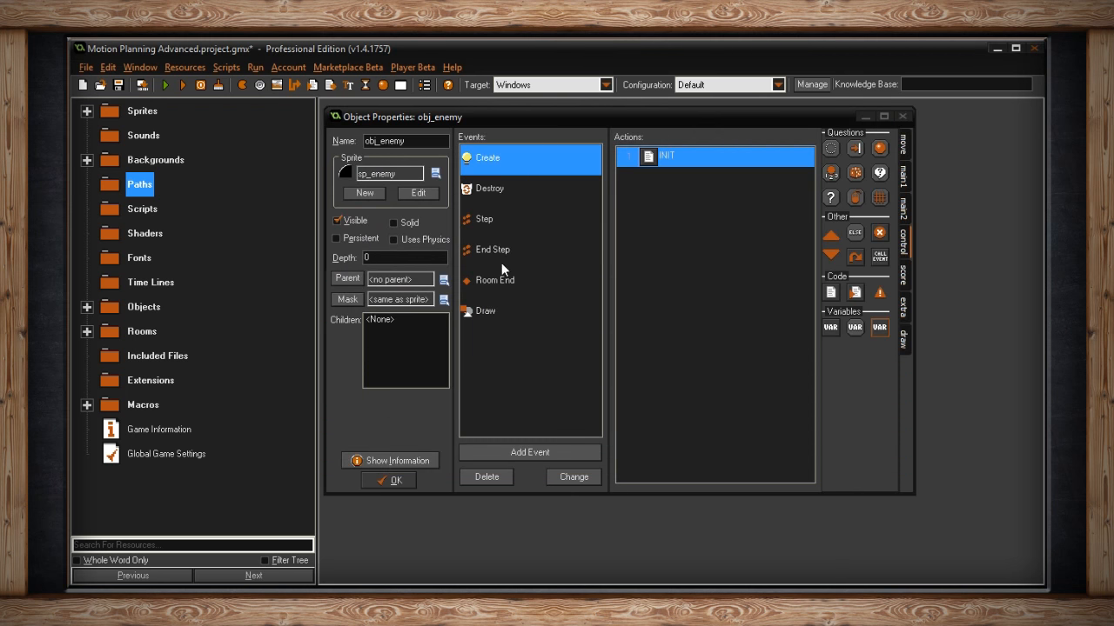
{"action": "double_click", "coordinate": [665, 156]}
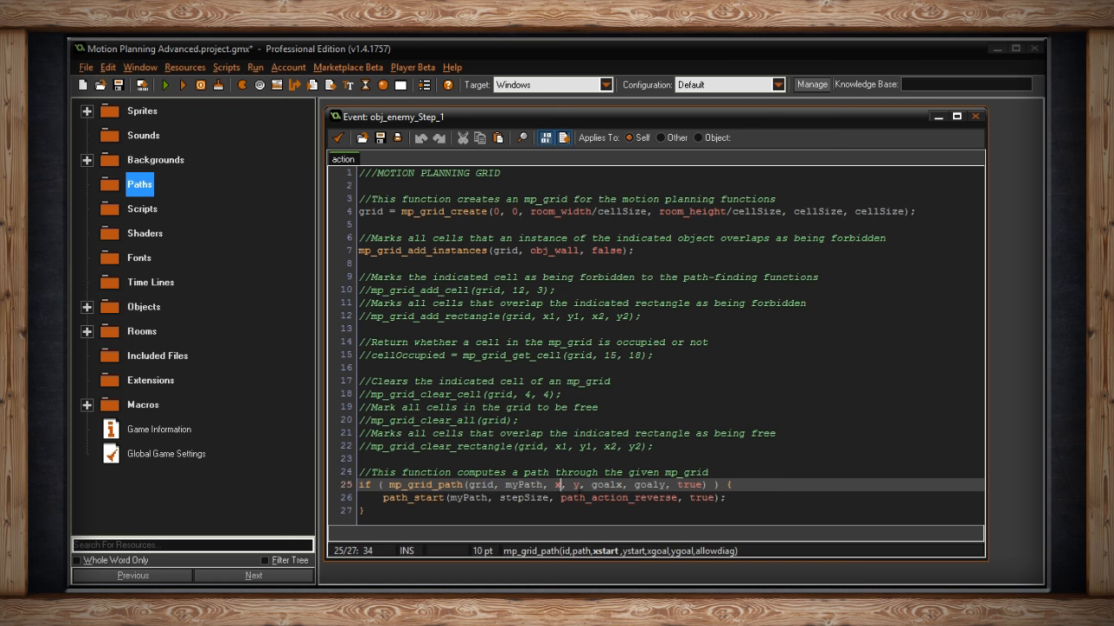
{"action": "mouse_move", "coordinate": [633, 559]}
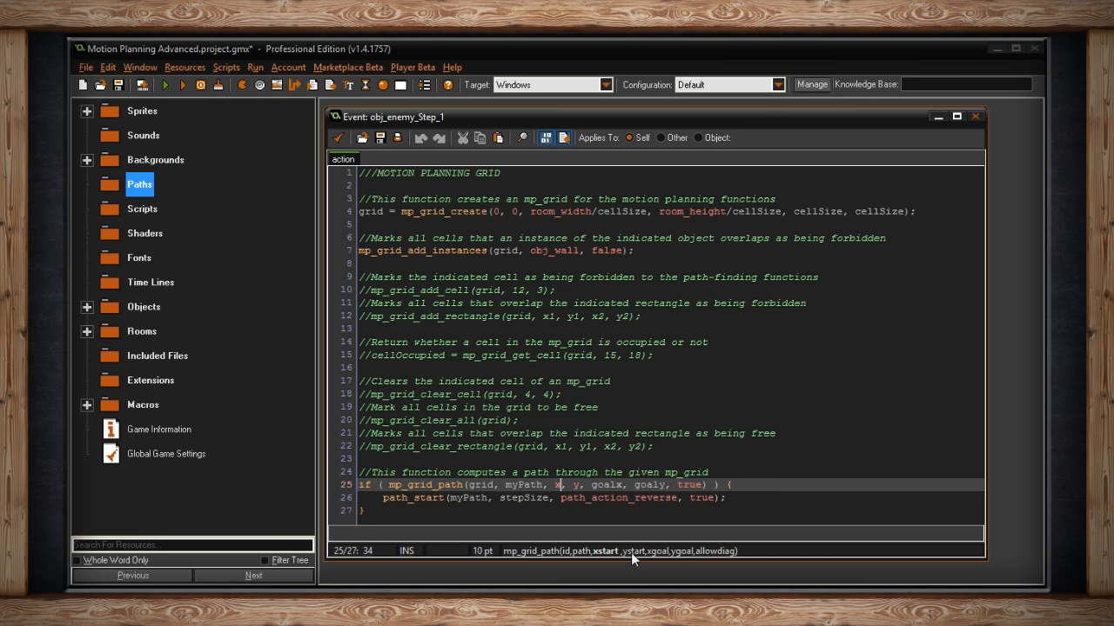
{"action": "mouse_move", "coordinate": [190, 352]}
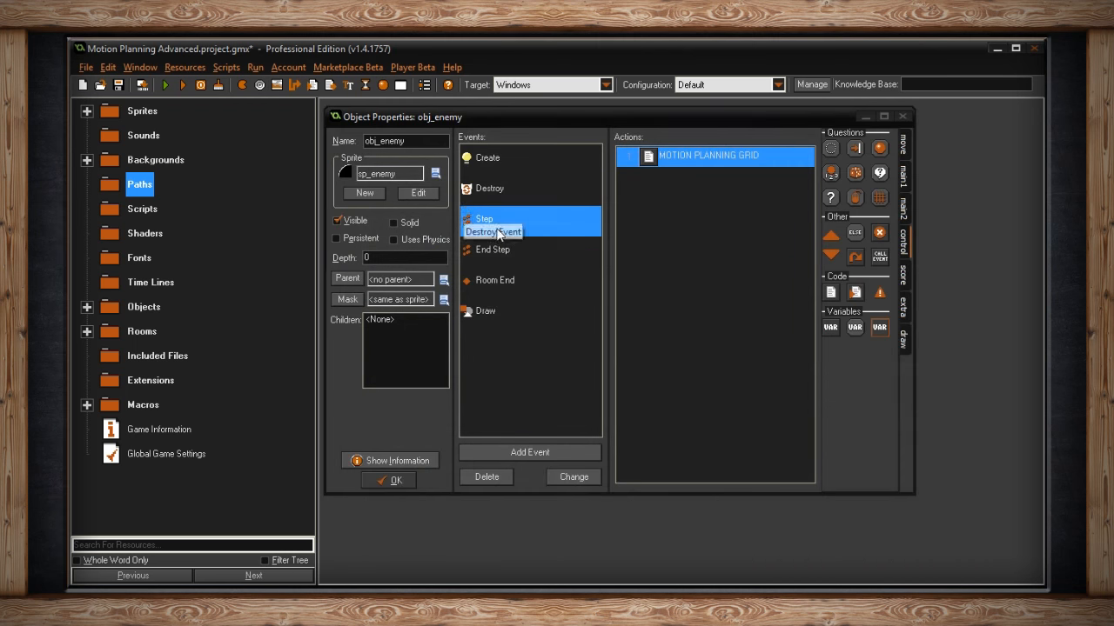
{"action": "left_click", "coordinate": [493, 250]}
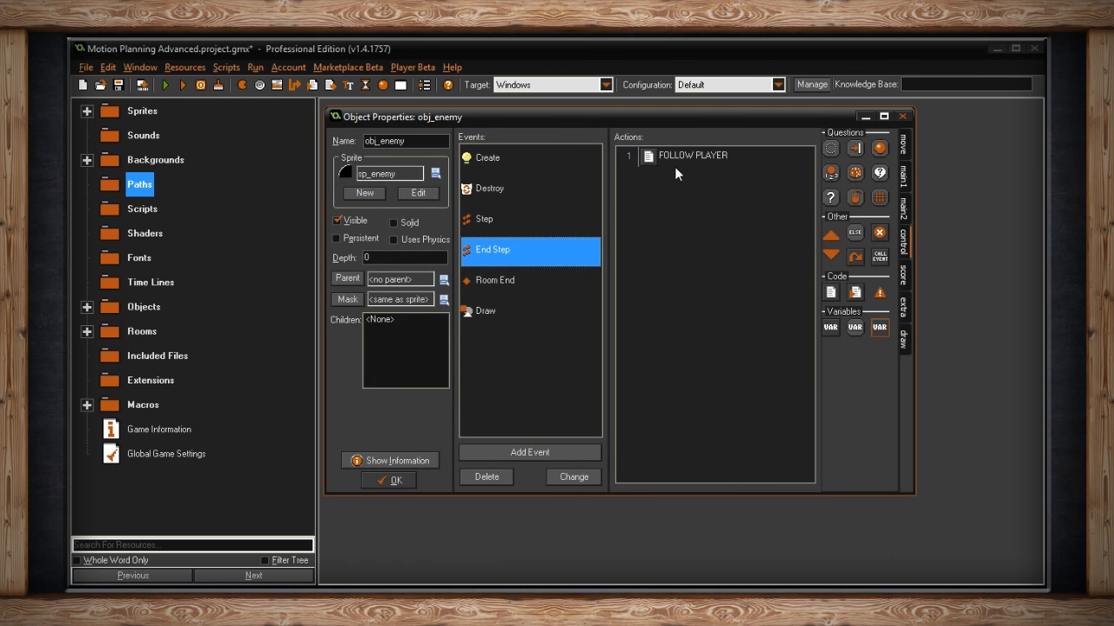
{"action": "double_click", "coordinate": [693, 155]}
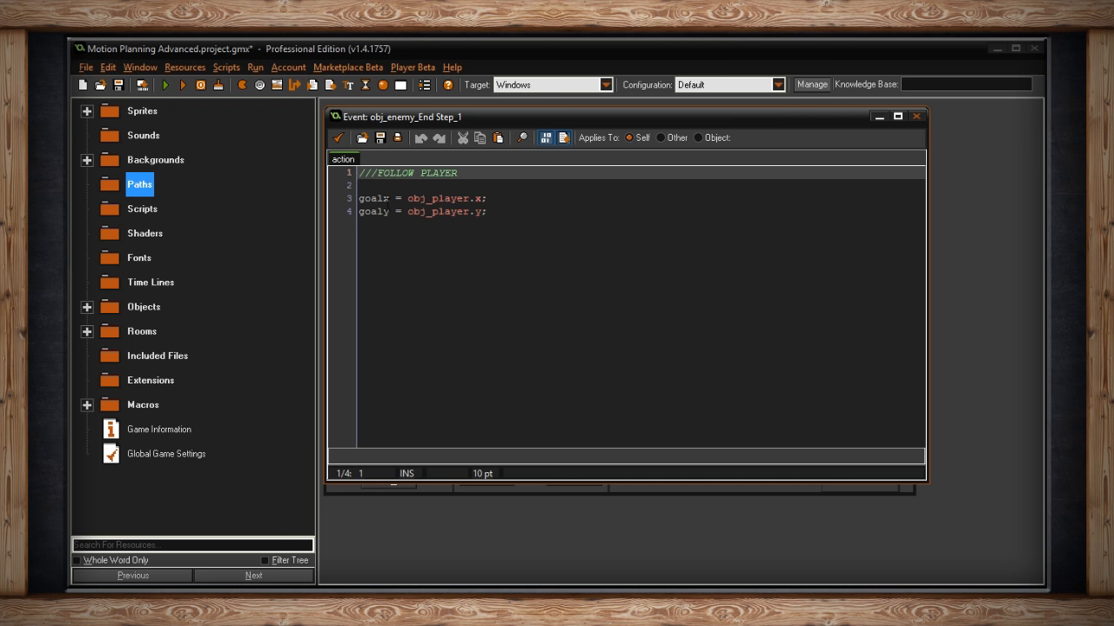
{"action": "mouse_move", "coordinate": [350, 159]}
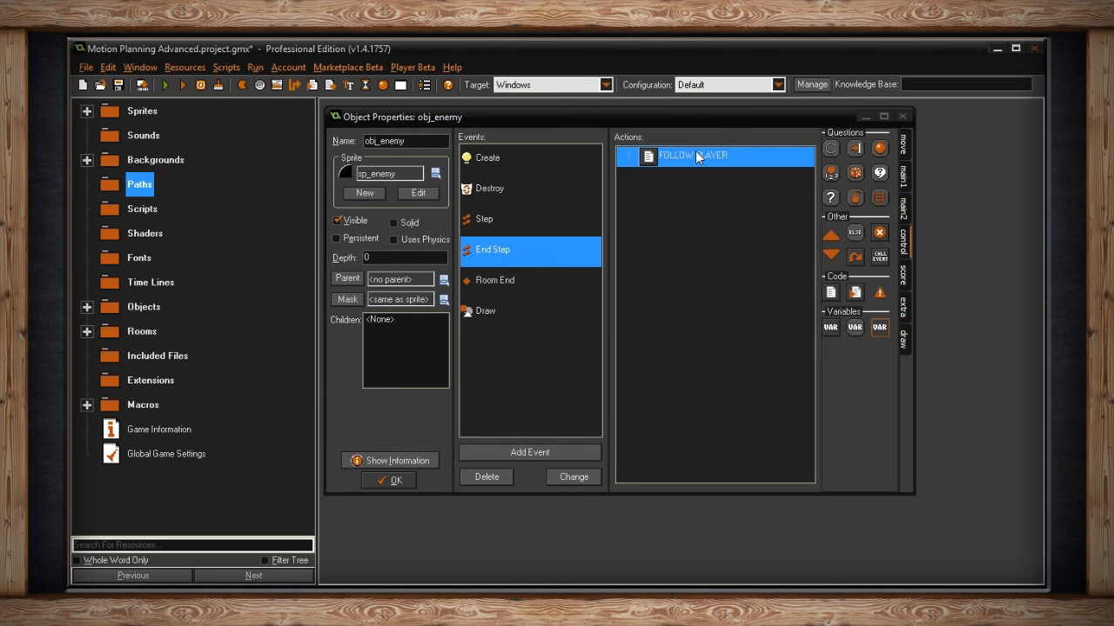
{"action": "mouse_move", "coordinate": [657, 173]}
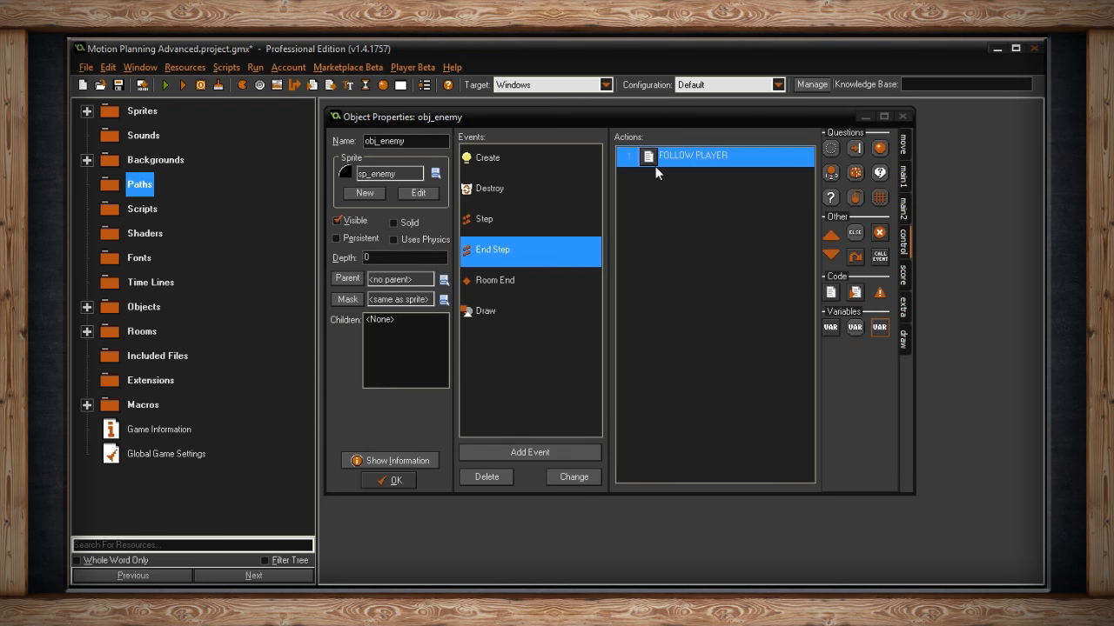
{"action": "double_click", "coordinate": [692, 155]}
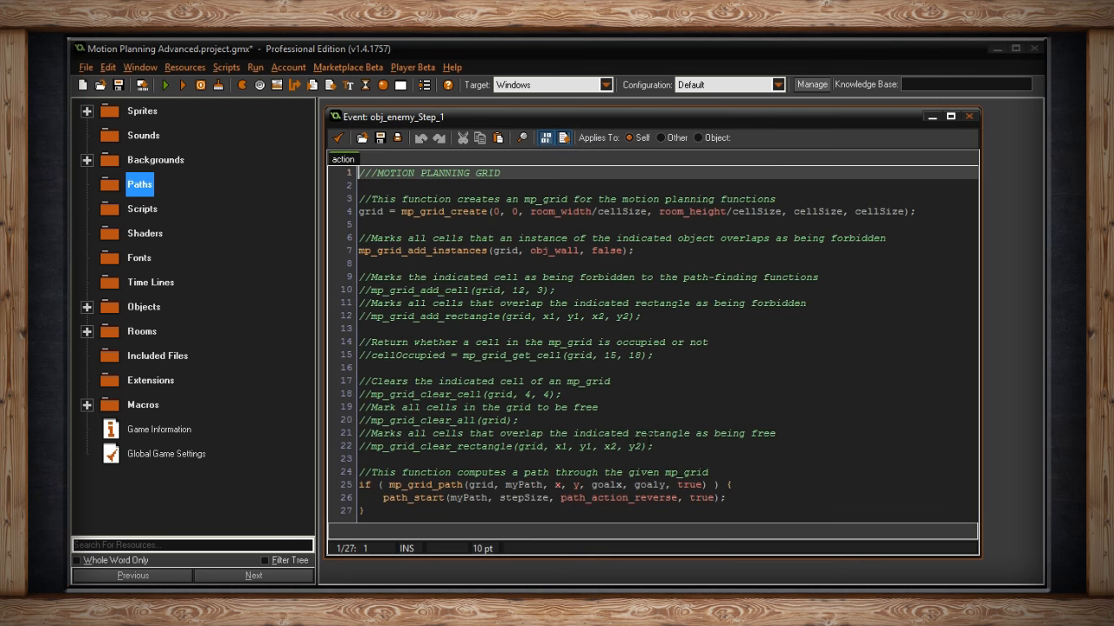
{"action": "double_click", "coordinate": [607, 485]}
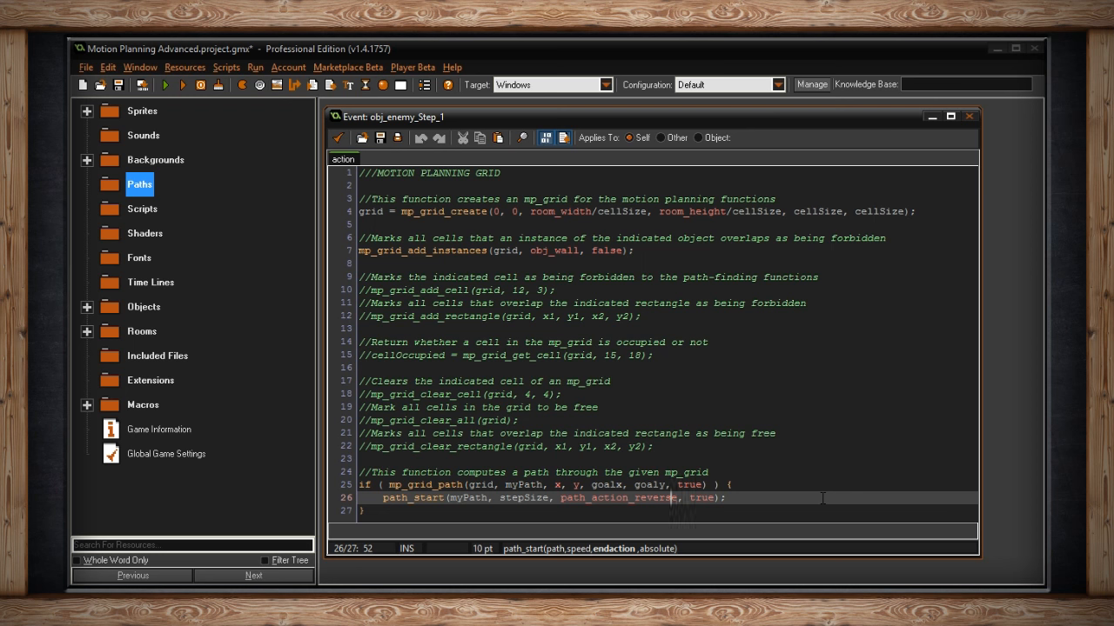
{"action": "left_click", "coordinate": [692, 485]}
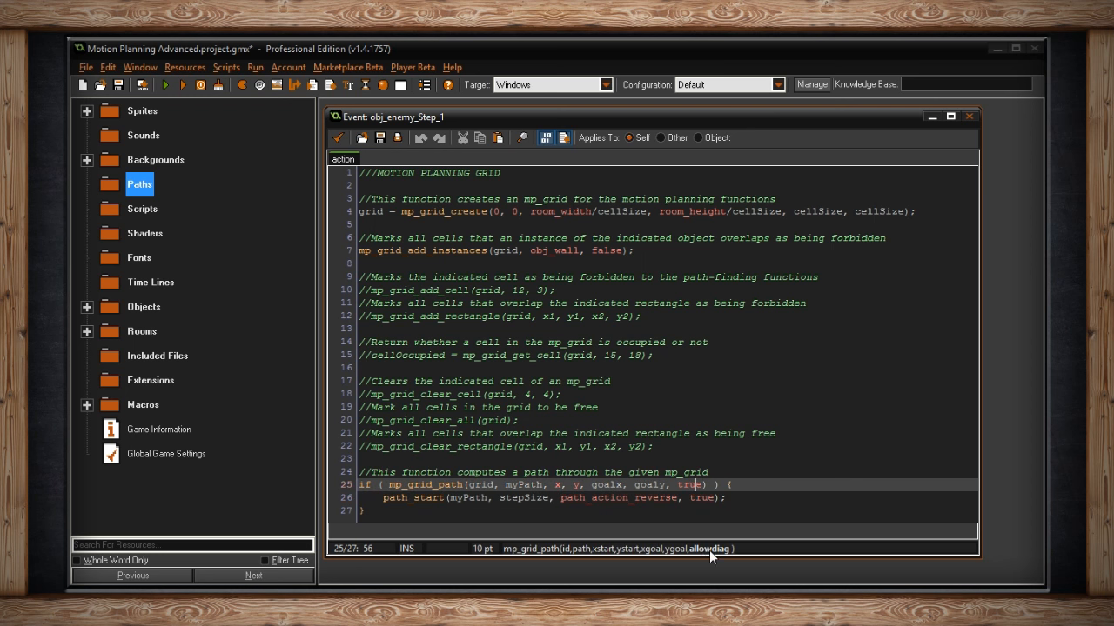
{"action": "mouse_move", "coordinate": [712, 546]}
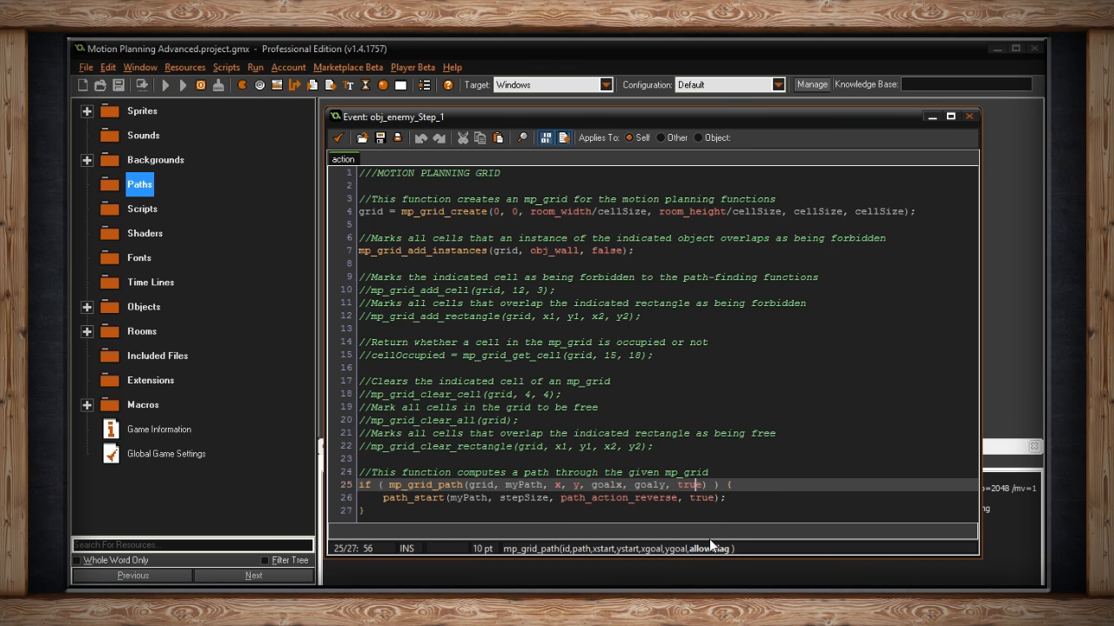
{"action": "left_click", "coordinate": [166, 85]}
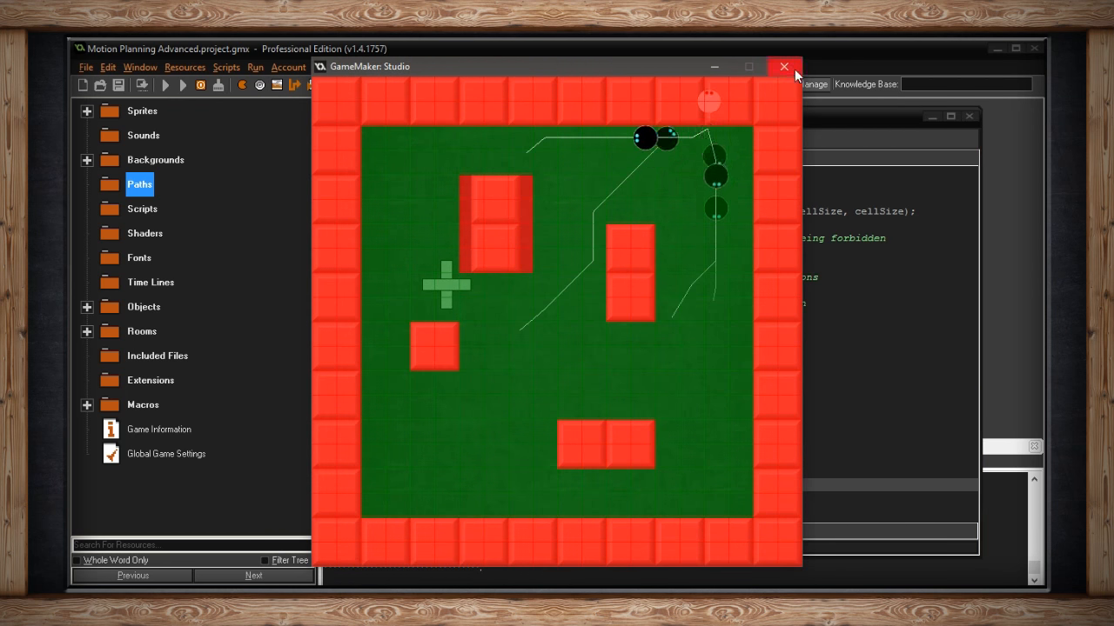
{"action": "left_click", "coordinate": [783, 67]}
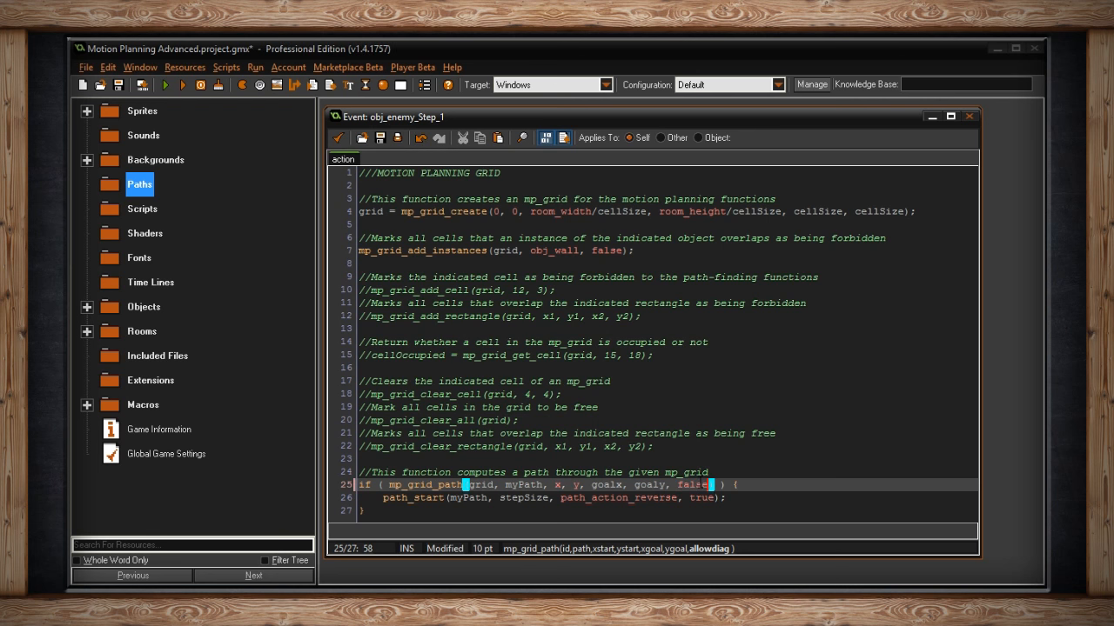
Test-run the game without diagonals, then restore allowdiag to true and save the Step code.
{"action": "left_click", "coordinate": [165, 84]}
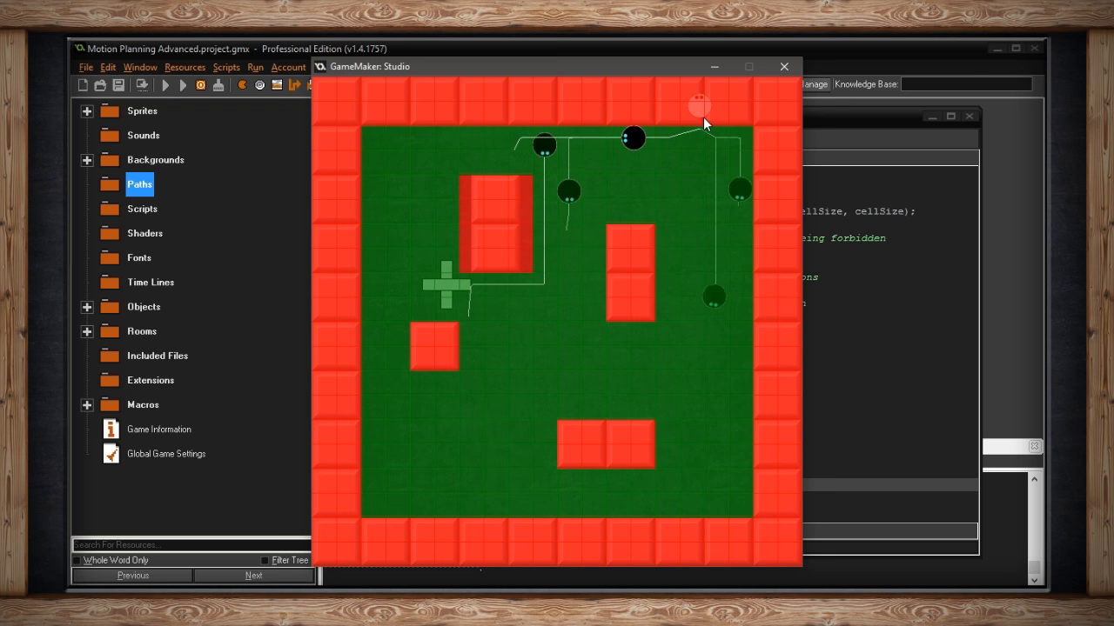
{"action": "left_click", "coordinate": [783, 67]}
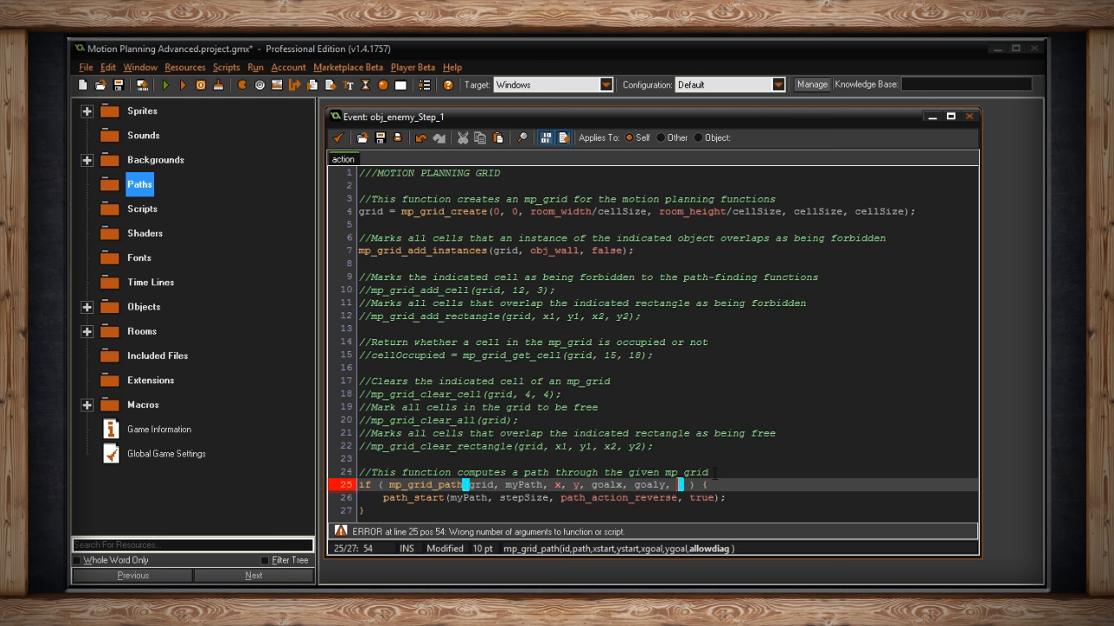
{"action": "type", "text": "true"}
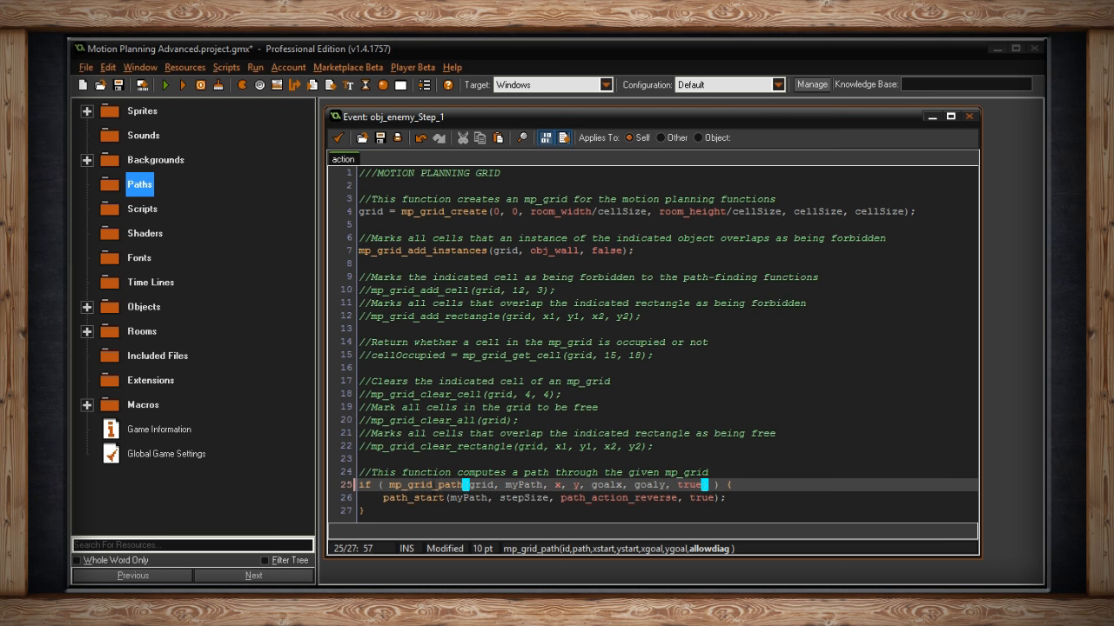
{"action": "left_click", "coordinate": [444, 498]}
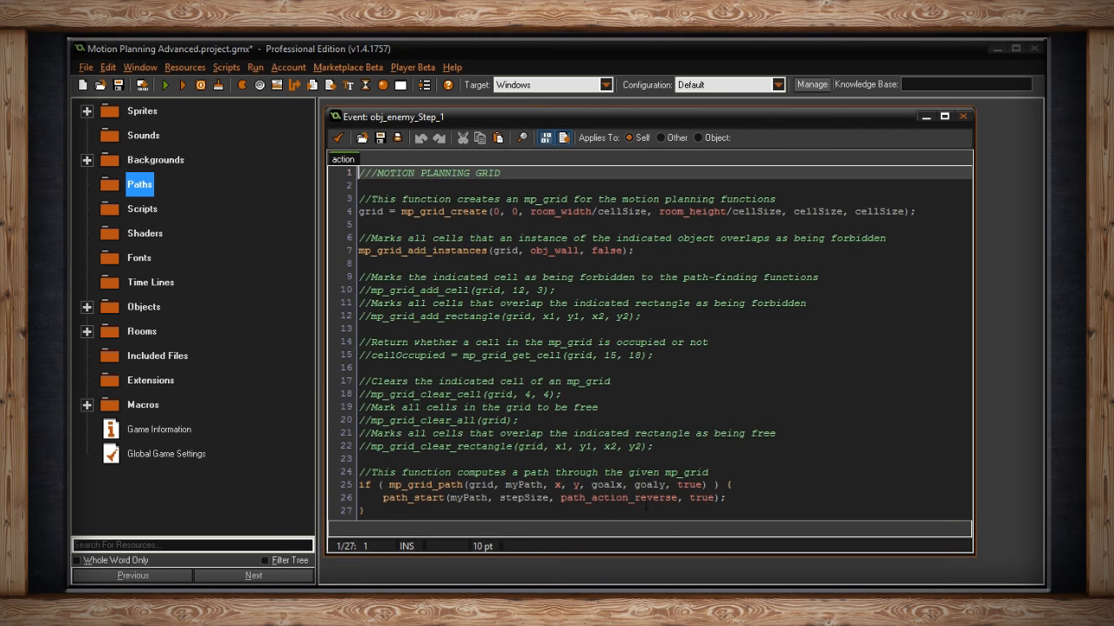
{"action": "left_click", "coordinate": [585, 497]}
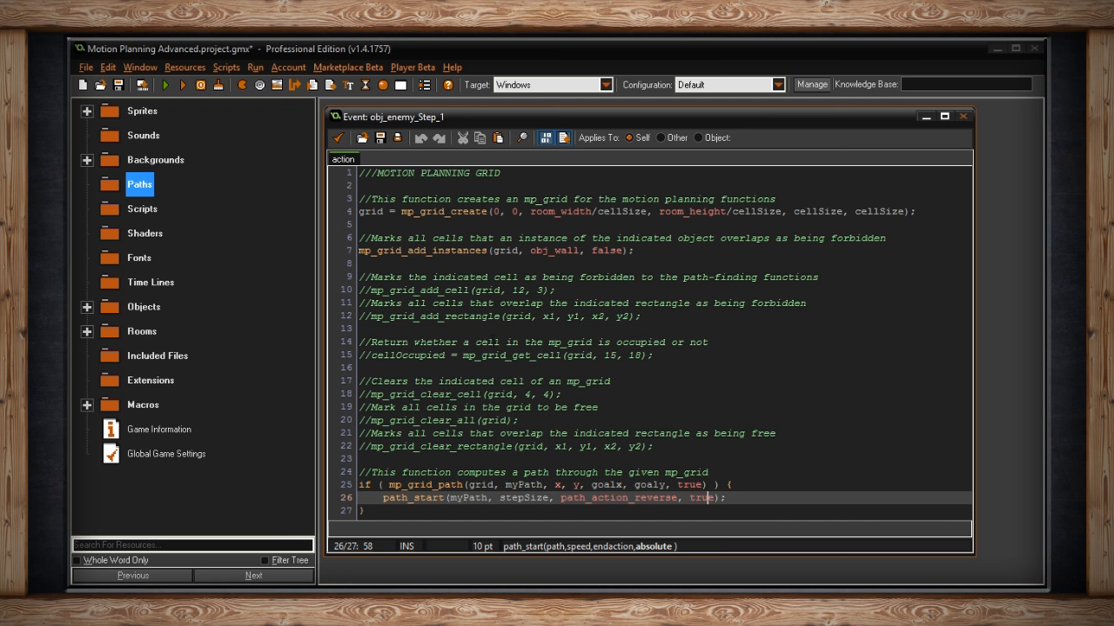
{"action": "double_click", "coordinate": [554, 251]}
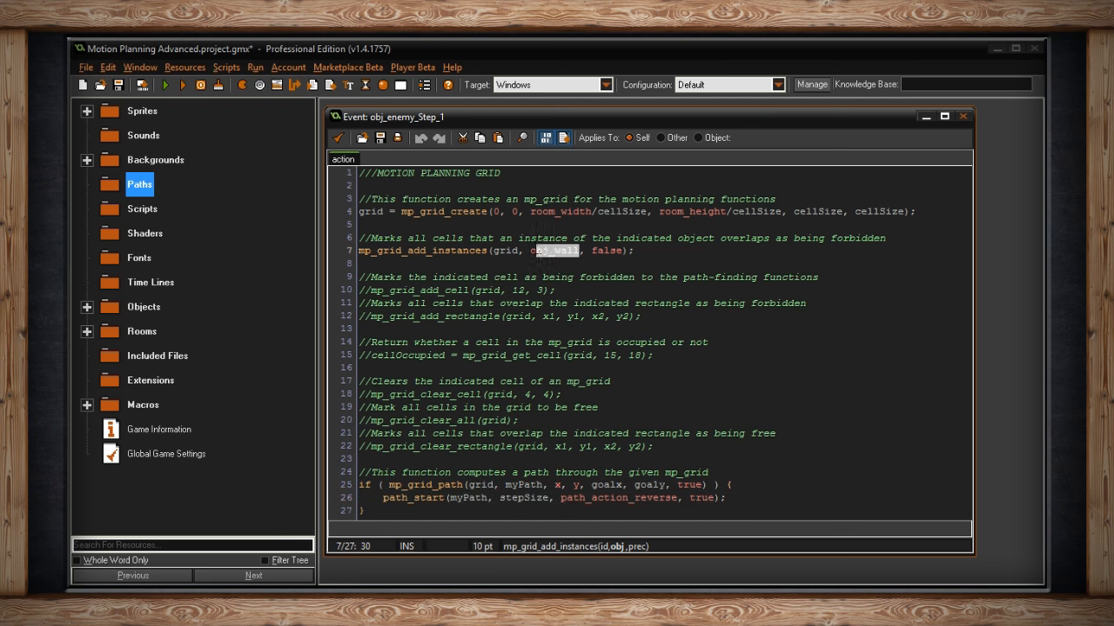
{"action": "left_click", "coordinate": [553, 471]}
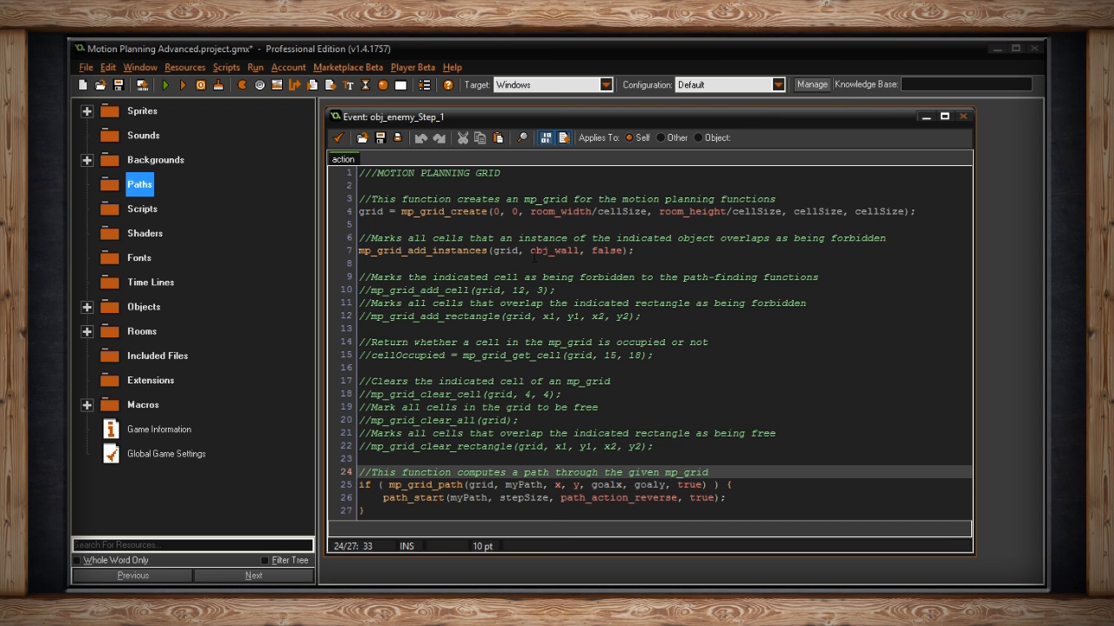
{"action": "left_click", "coordinate": [368, 290]}
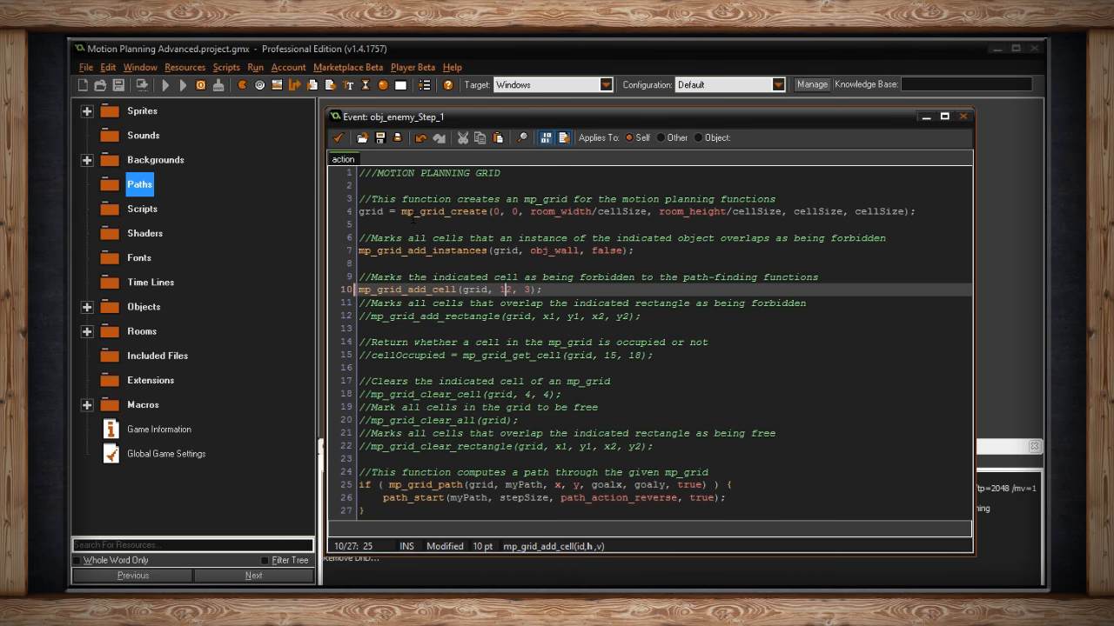
Run the game to see the single blocked cell at 12, 3.
{"action": "left_click", "coordinate": [165, 84]}
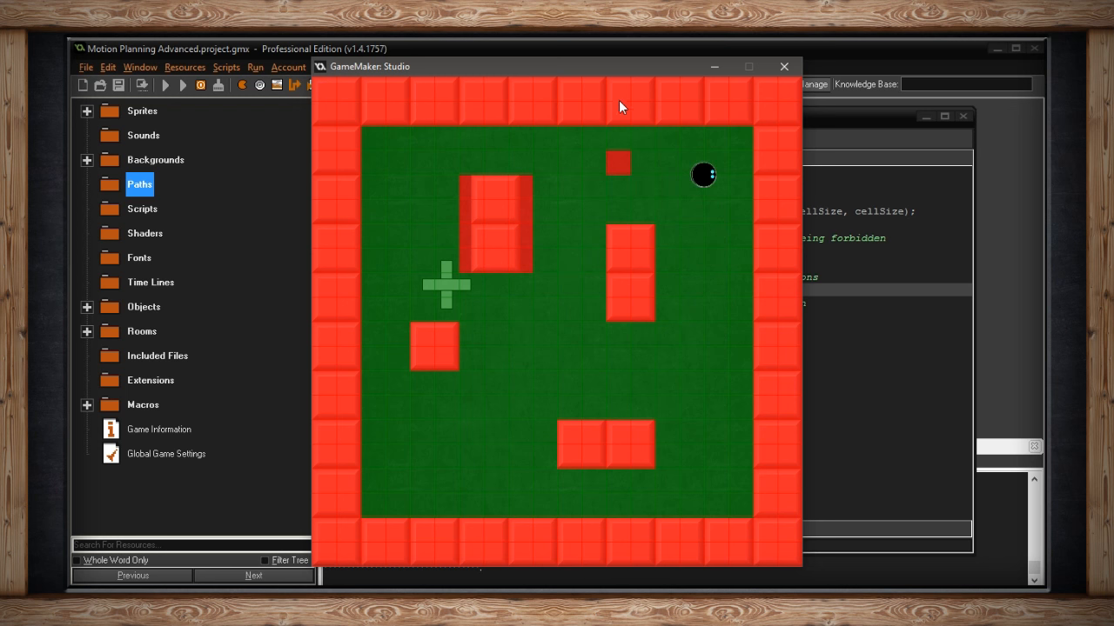
{"action": "mouse_move", "coordinate": [622, 165]}
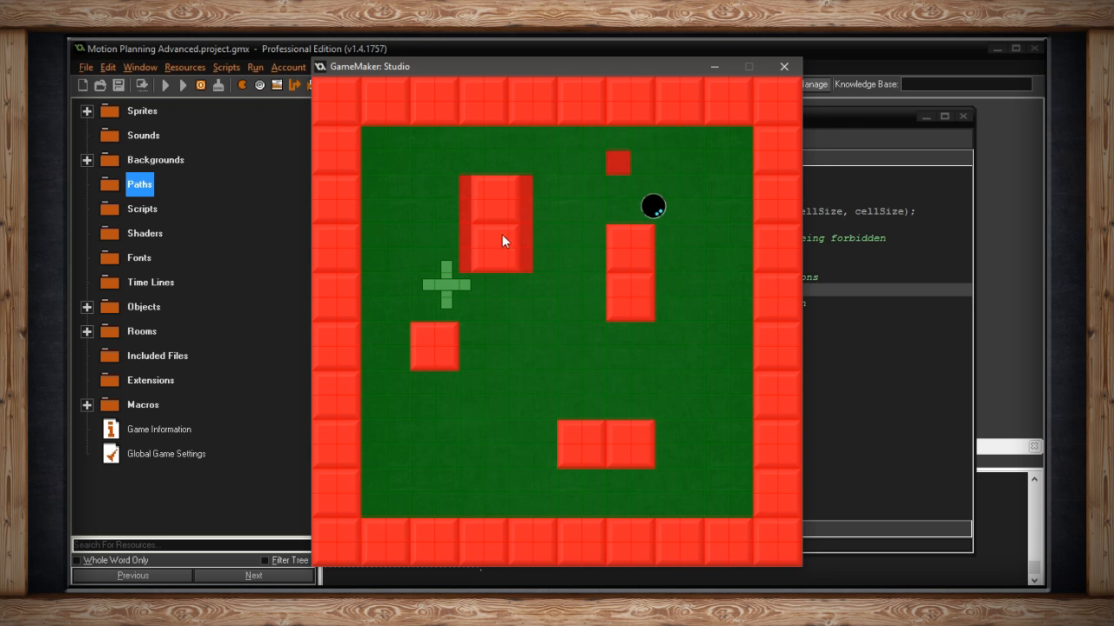
{"action": "mouse_move", "coordinate": [516, 344]}
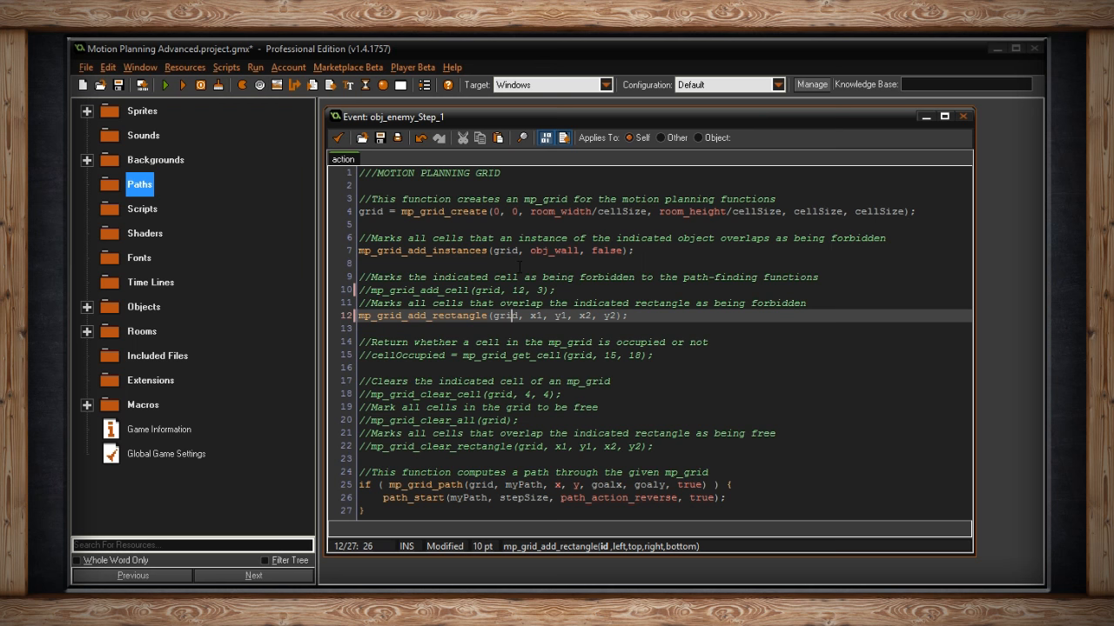
{"action": "mouse_move", "coordinate": [378, 158]}
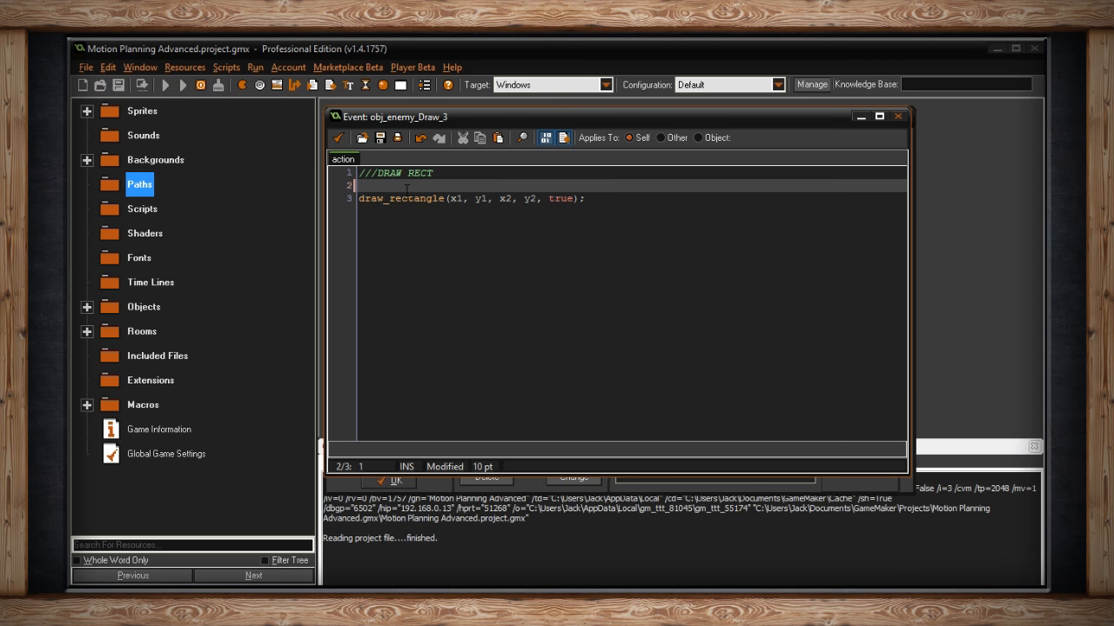
Run the game to see enemies avoid the outlined forbidden rectangle.
{"action": "left_click", "coordinate": [182, 85]}
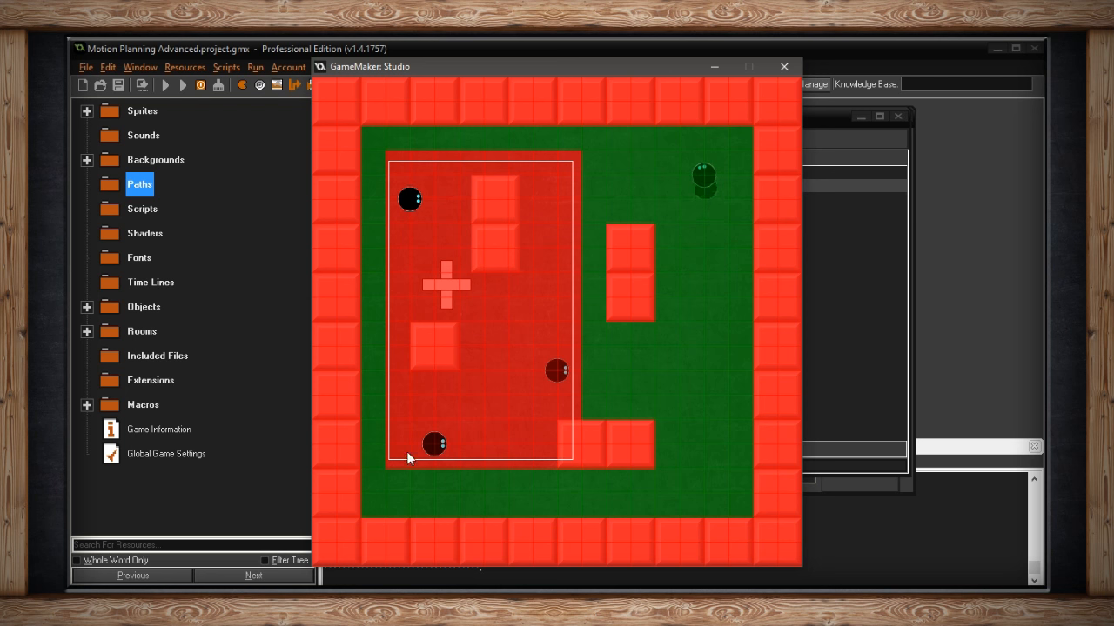
{"action": "mouse_move", "coordinate": [591, 160]}
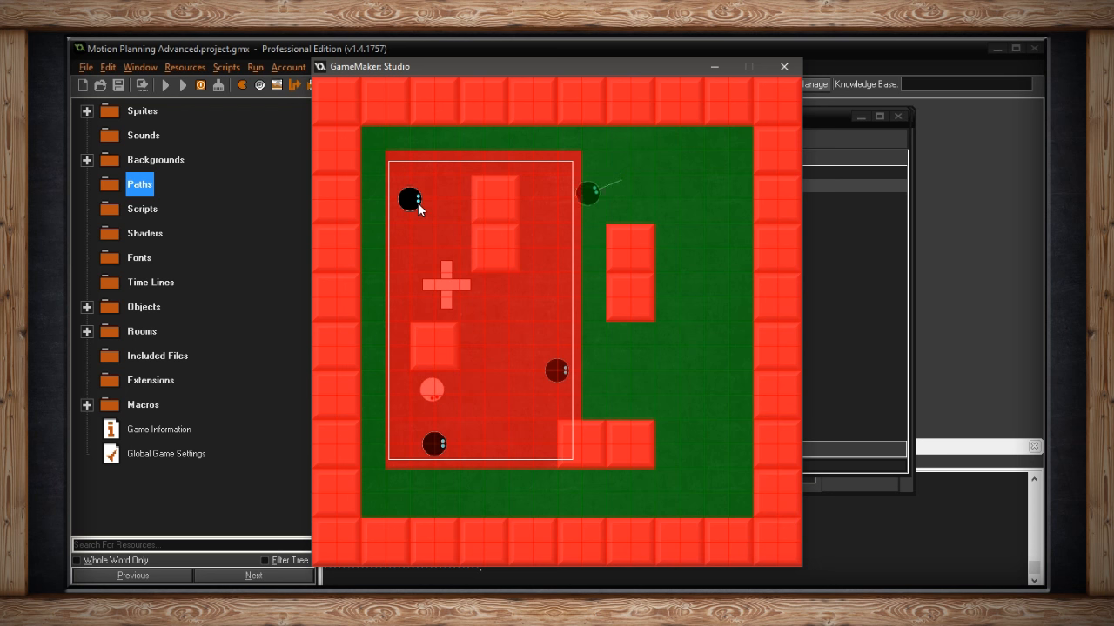
{"action": "mouse_move", "coordinate": [616, 219]}
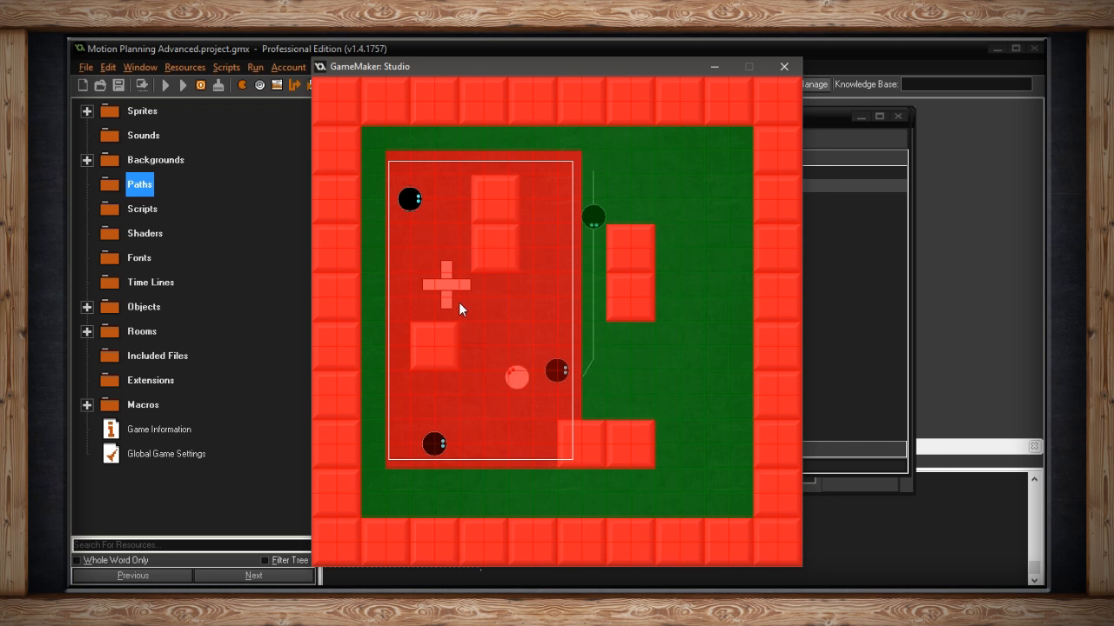
{"action": "mouse_move", "coordinate": [546, 301]}
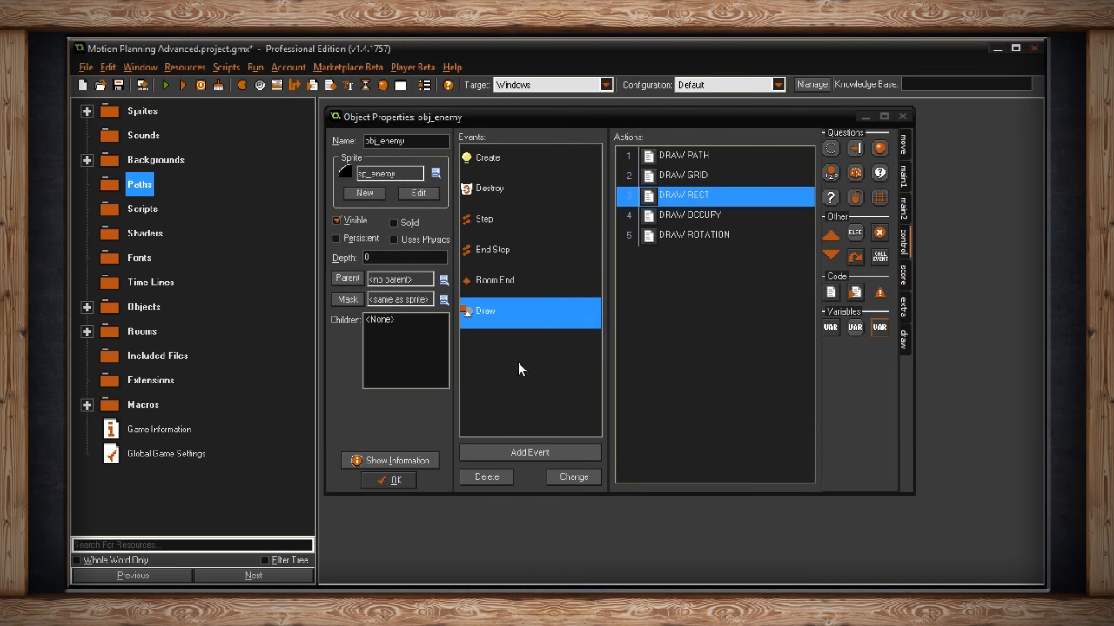
Enable the mp_grid_get_cell check for cell 15, 18 in the Step code, then select the Draw event.
{"action": "left_click", "coordinate": [484, 219]}
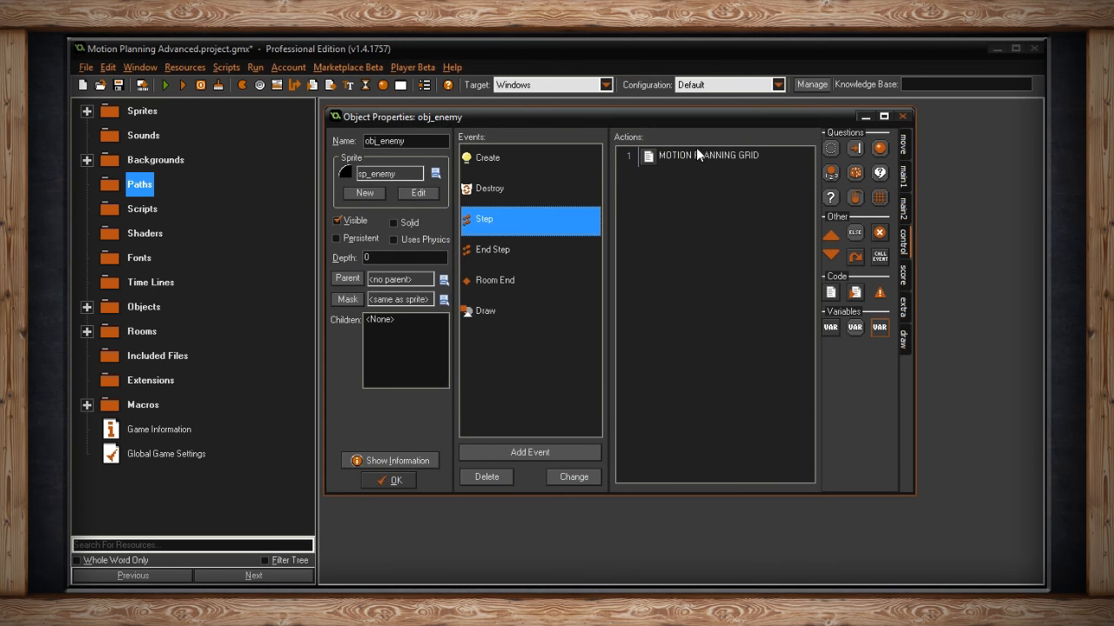
{"action": "double_click", "coordinate": [708, 155]}
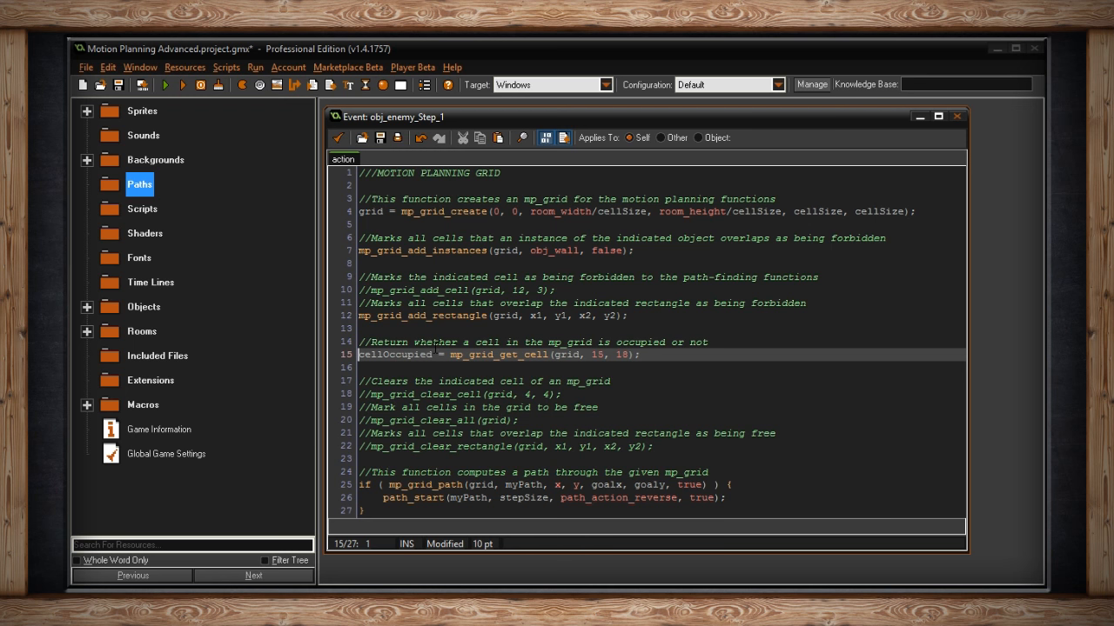
{"action": "left_click", "coordinate": [600, 355]}
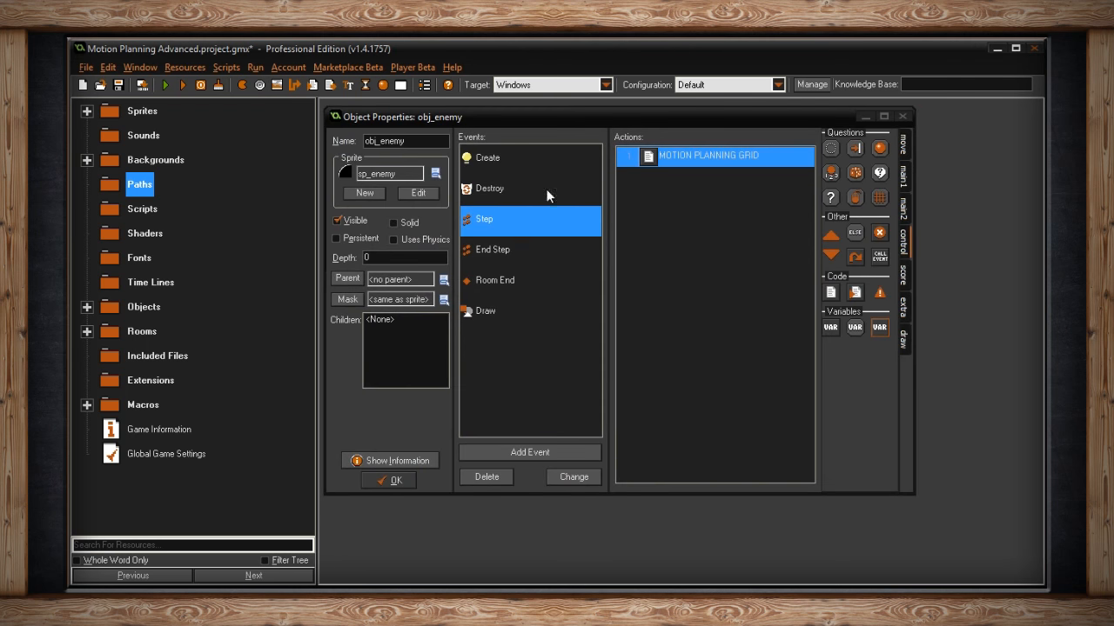
{"action": "mouse_move", "coordinate": [525, 310]}
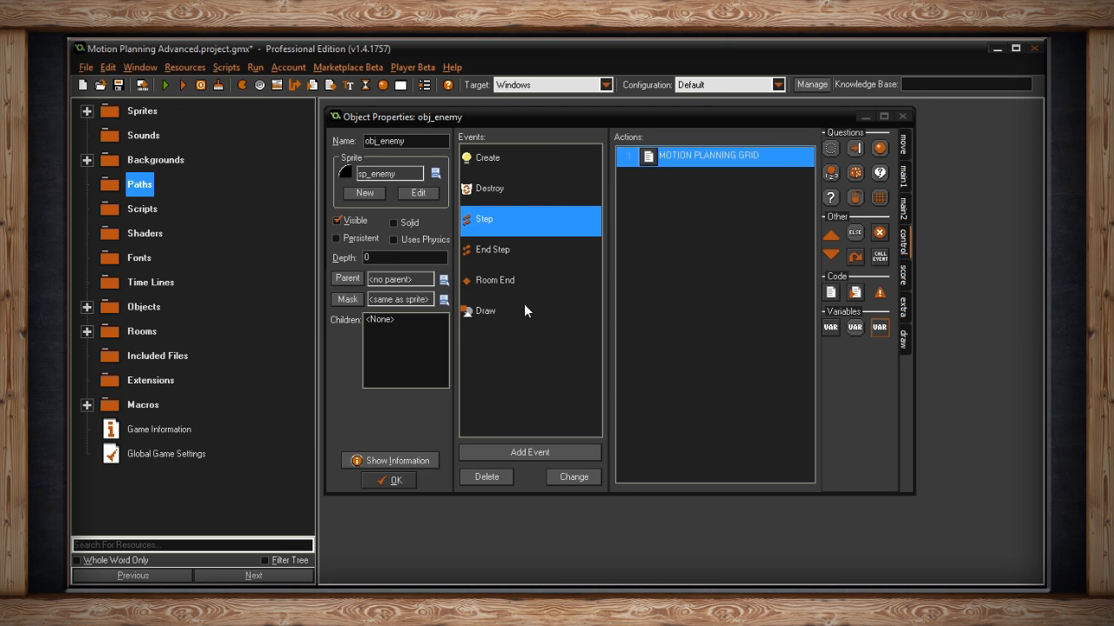
{"action": "left_click", "coordinate": [485, 310]}
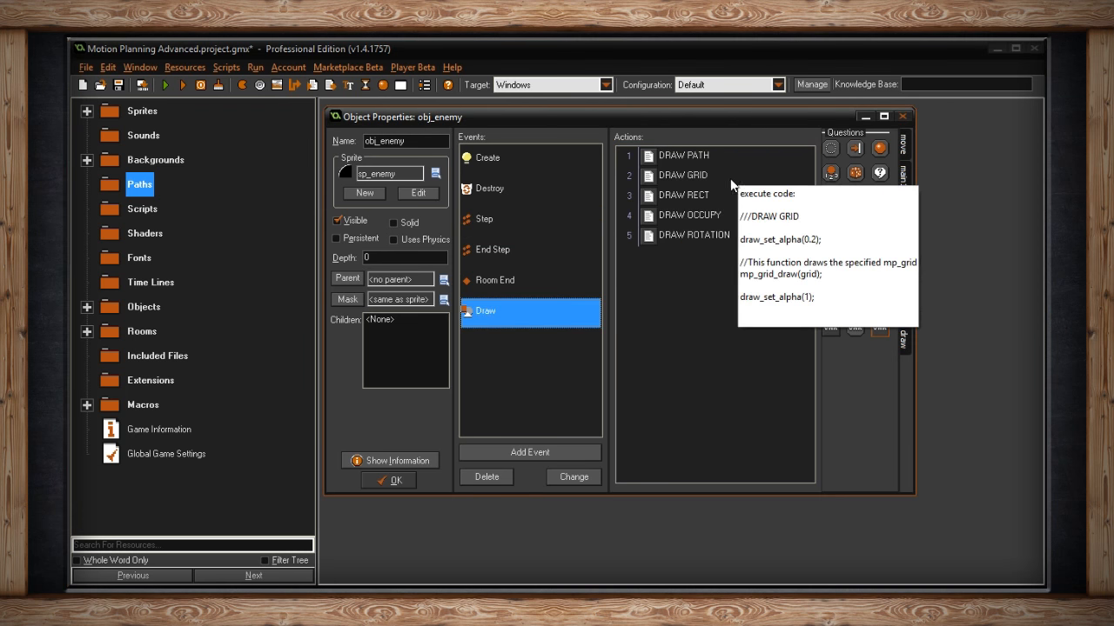
Uncomment DRAW OCCUPY to draw cellOccupied and a circle at cell 15, 18, then run.
{"action": "double_click", "coordinate": [690, 215]}
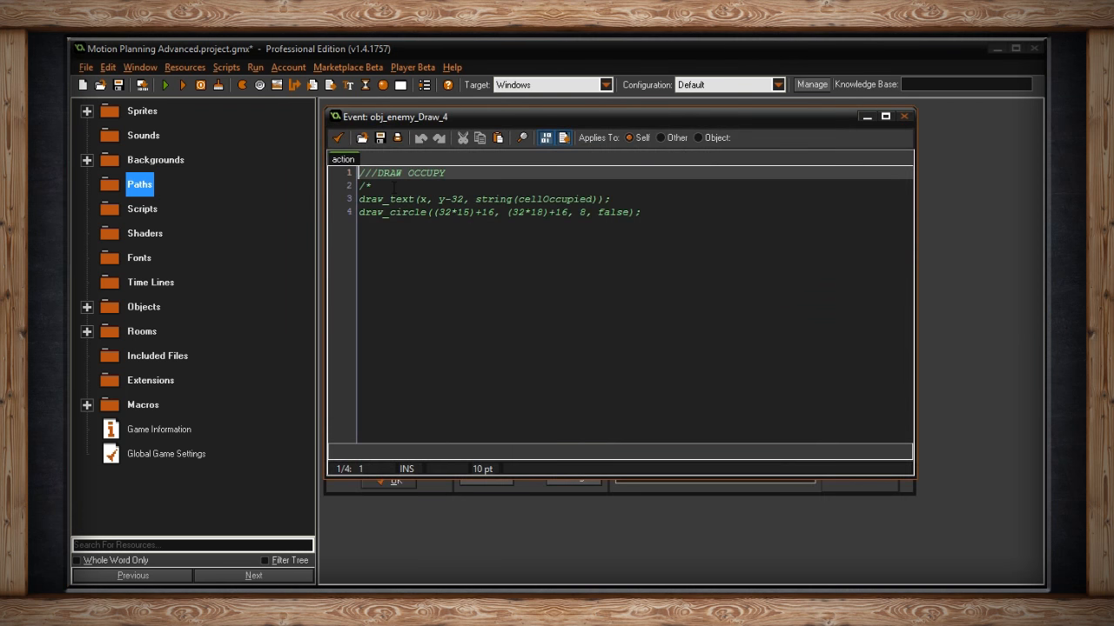
{"action": "key", "text": "Delete"}
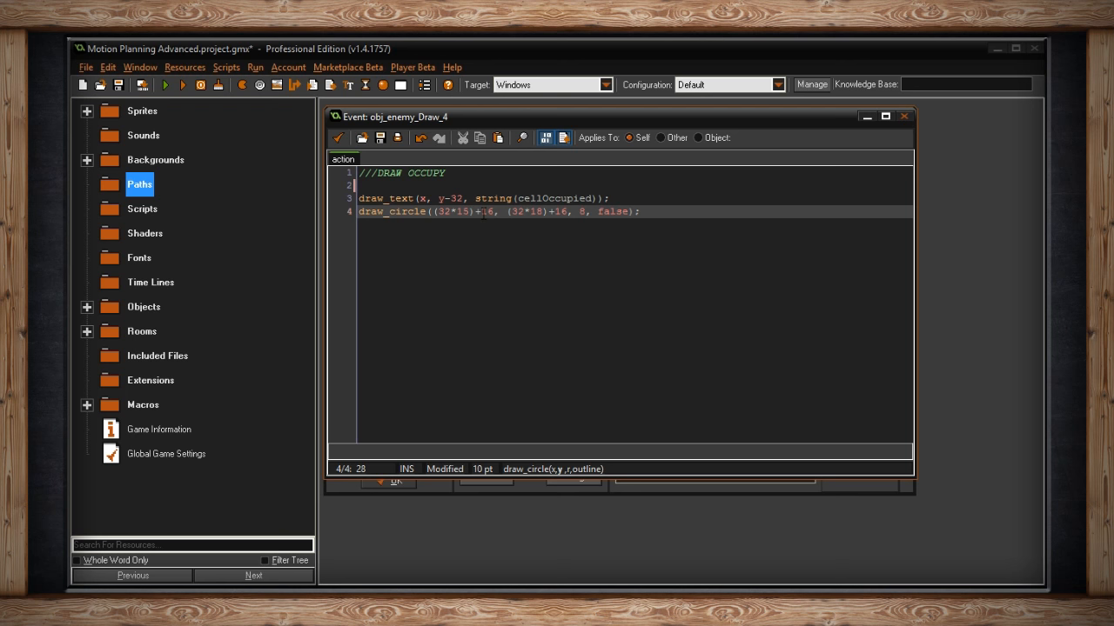
{"action": "left_click", "coordinate": [166, 85]}
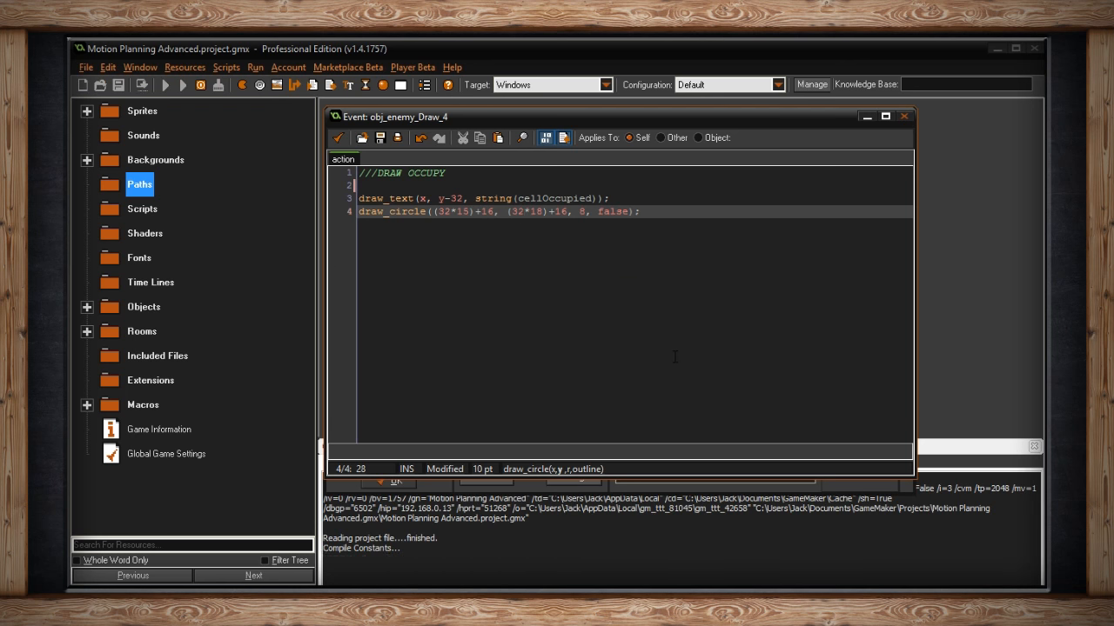
Run the game, confirm -1 appears above every enemy, then close it.
{"action": "left_click", "coordinate": [182, 84]}
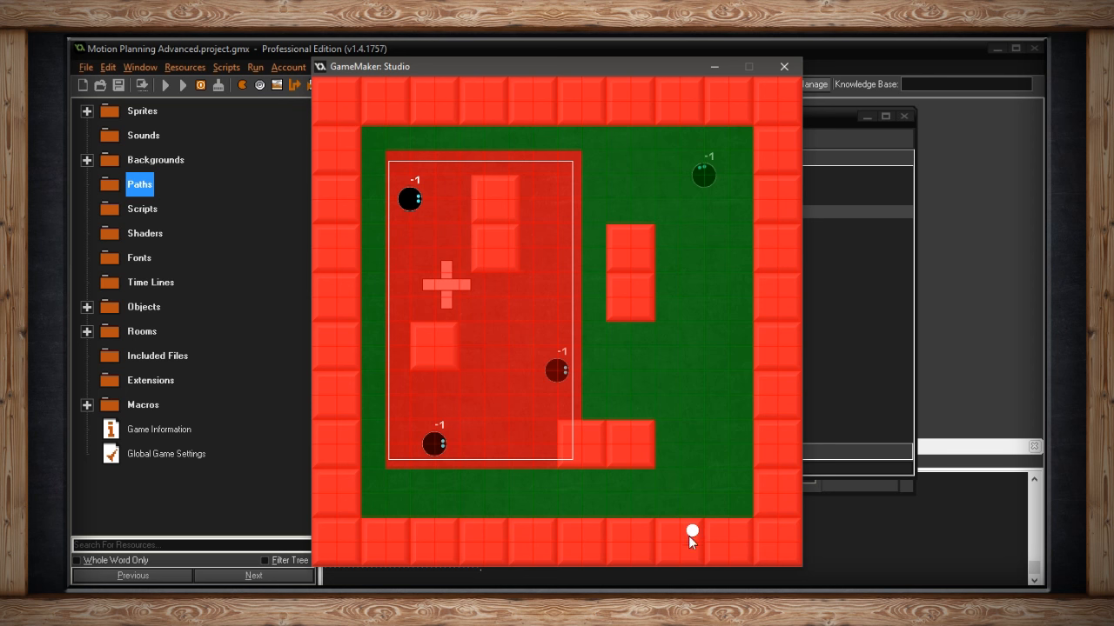
{"action": "mouse_move", "coordinate": [629, 152]}
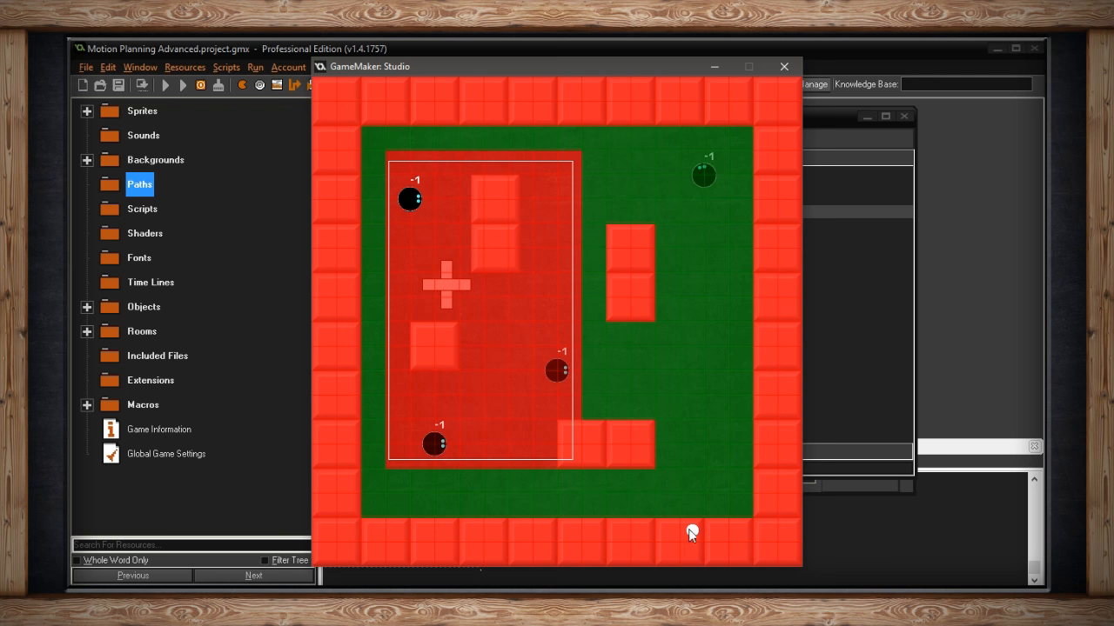
{"action": "mouse_move", "coordinate": [790, 97]}
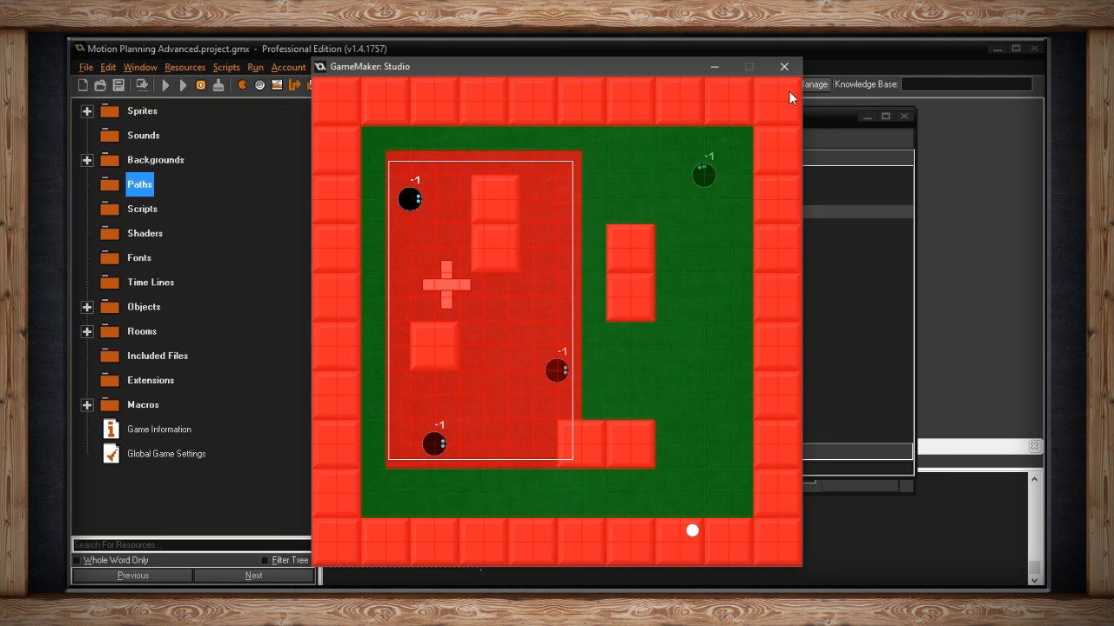
{"action": "left_click", "coordinate": [783, 66]}
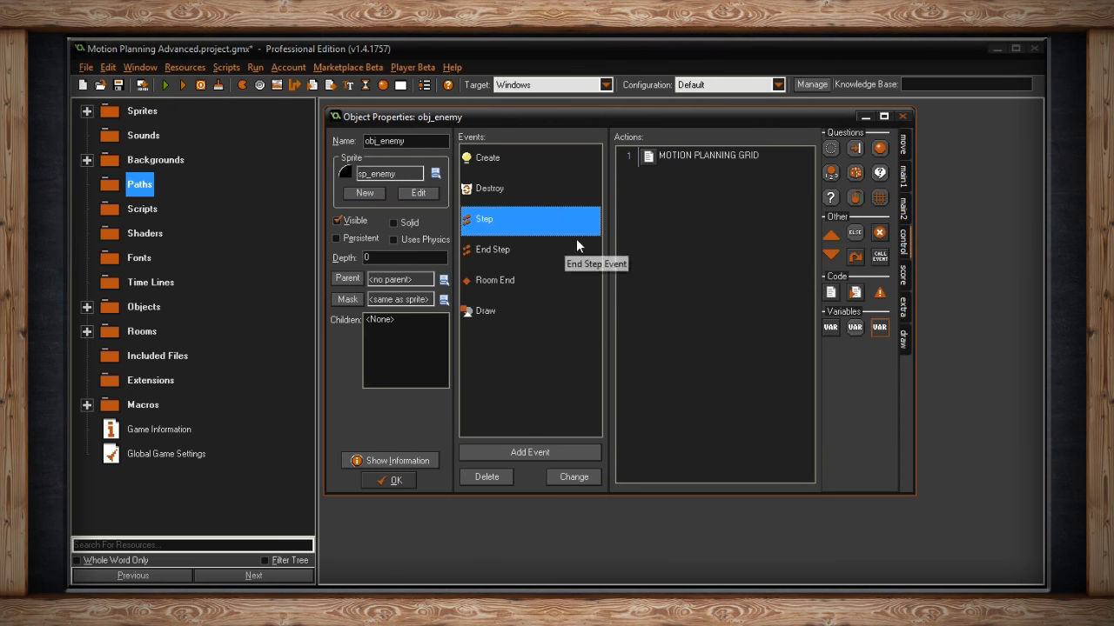
Comment out mp_grid_clear_all and mp_grid_clear_rectangle in Step code, then run to test clearing cell 4,4.
{"action": "double_click", "coordinate": [708, 155]}
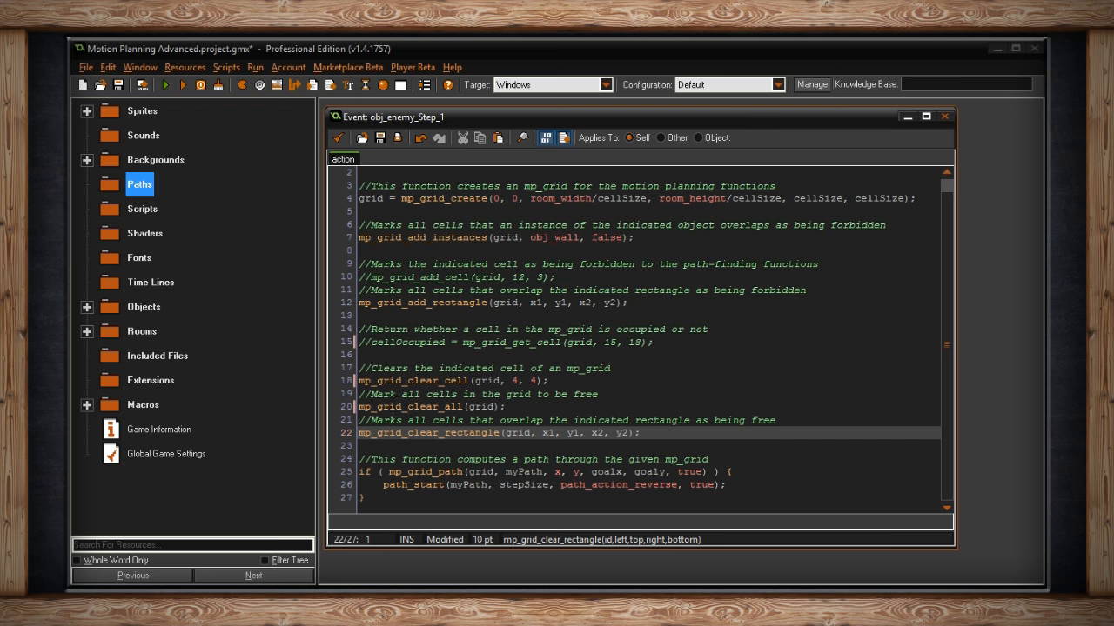
{"action": "left_click", "coordinate": [452, 380]}
{"action": "type", "text": "/"}
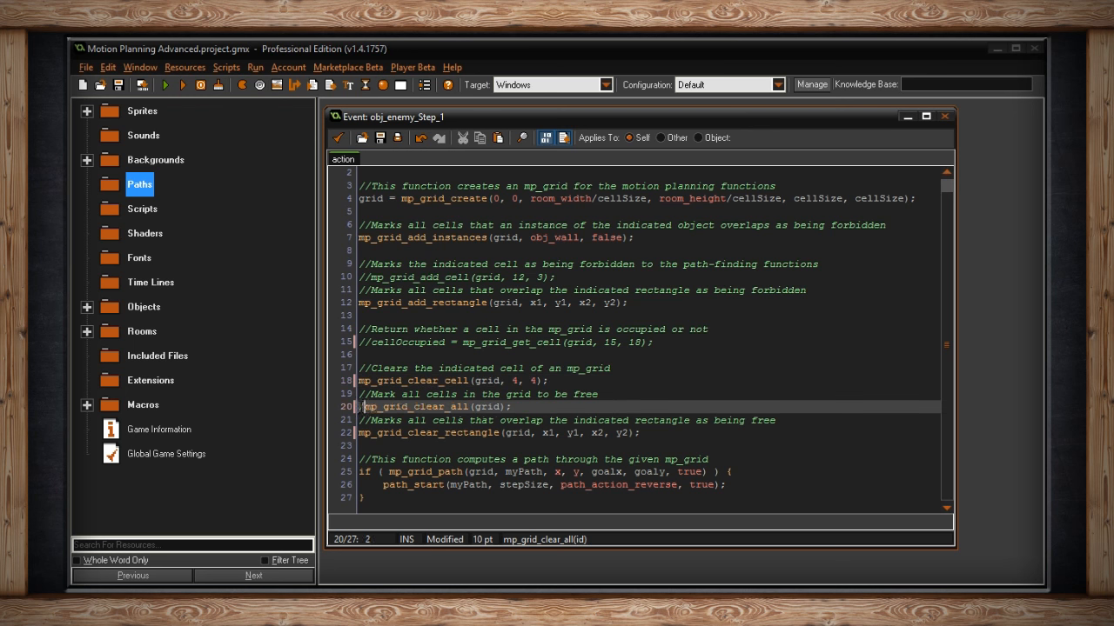
{"action": "left_click", "coordinate": [637, 433]}
{"action": "type", "text": "//"}
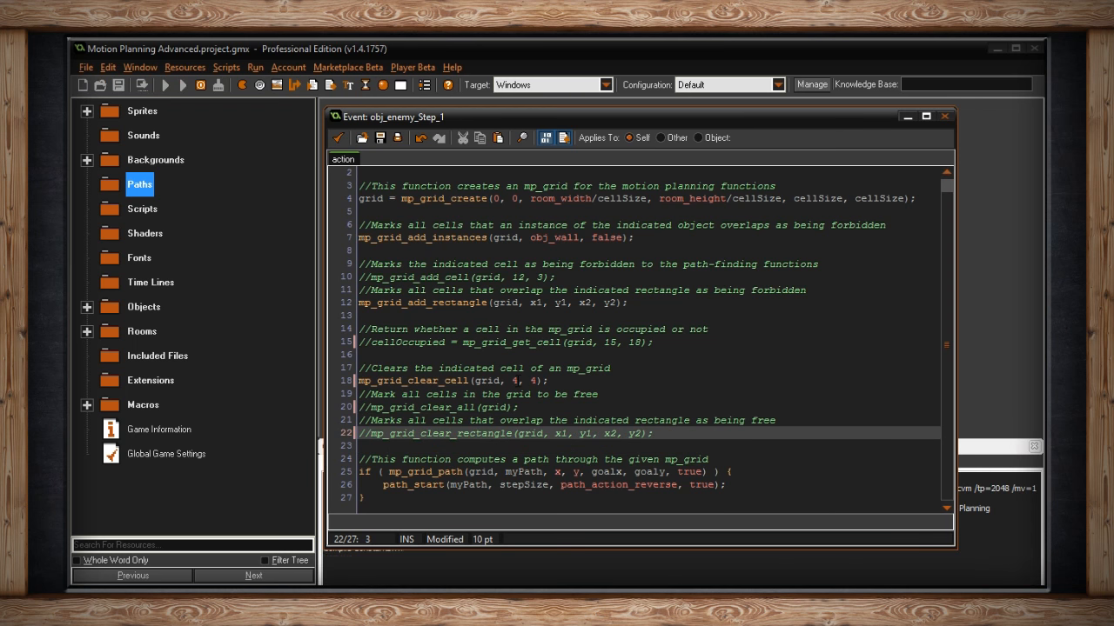
{"action": "left_click", "coordinate": [165, 84]}
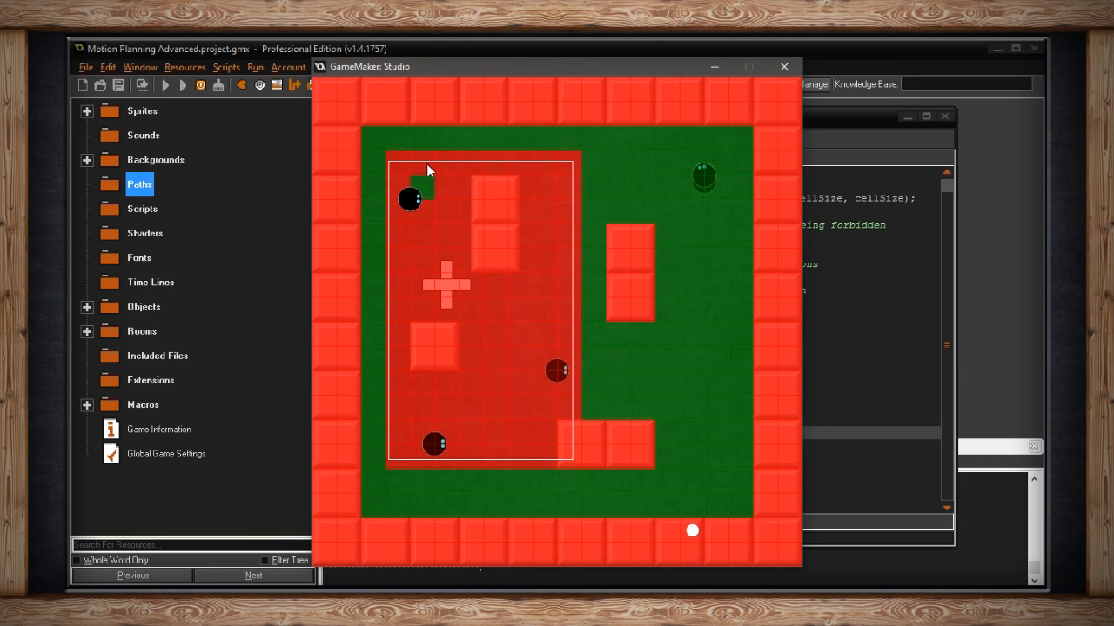
{"action": "mouse_move", "coordinate": [389, 319]}
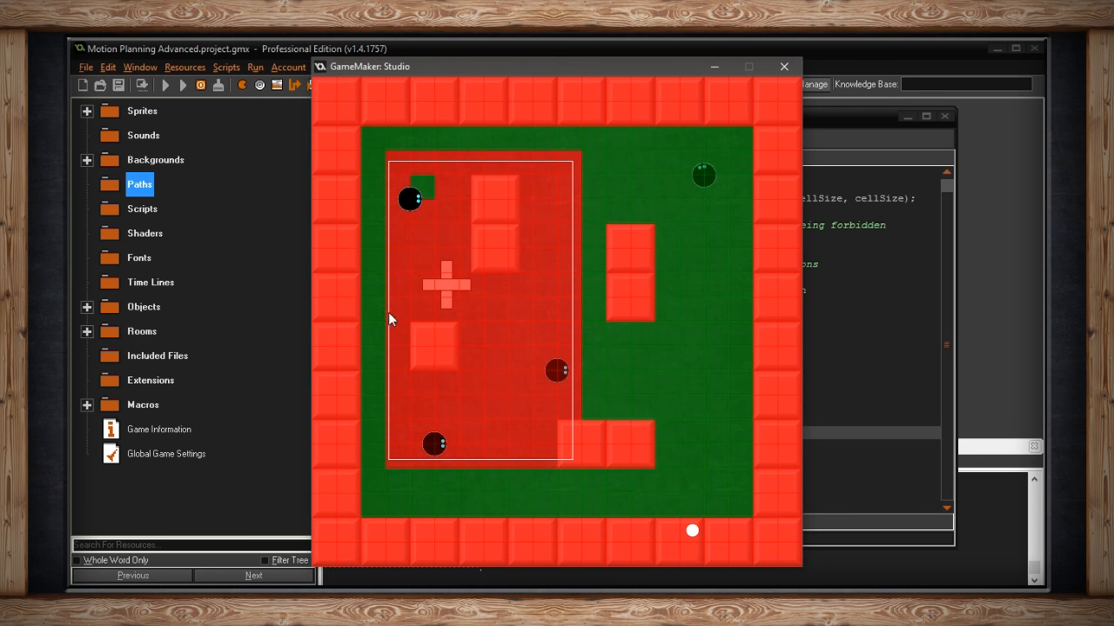
{"action": "mouse_move", "coordinate": [390, 165]}
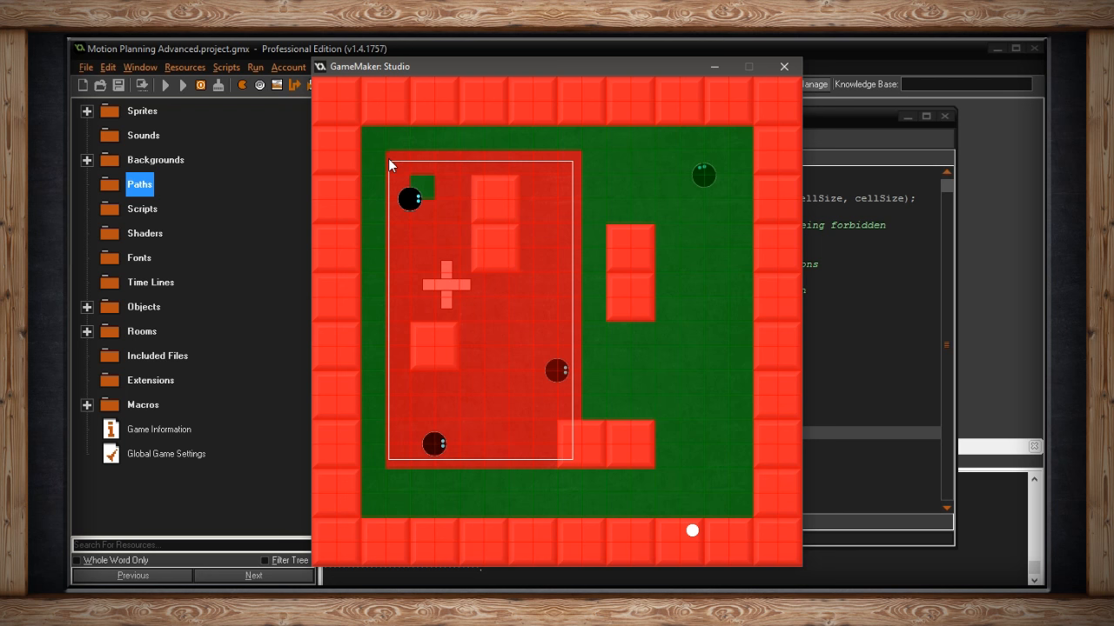
{"action": "mouse_move", "coordinate": [423, 193]}
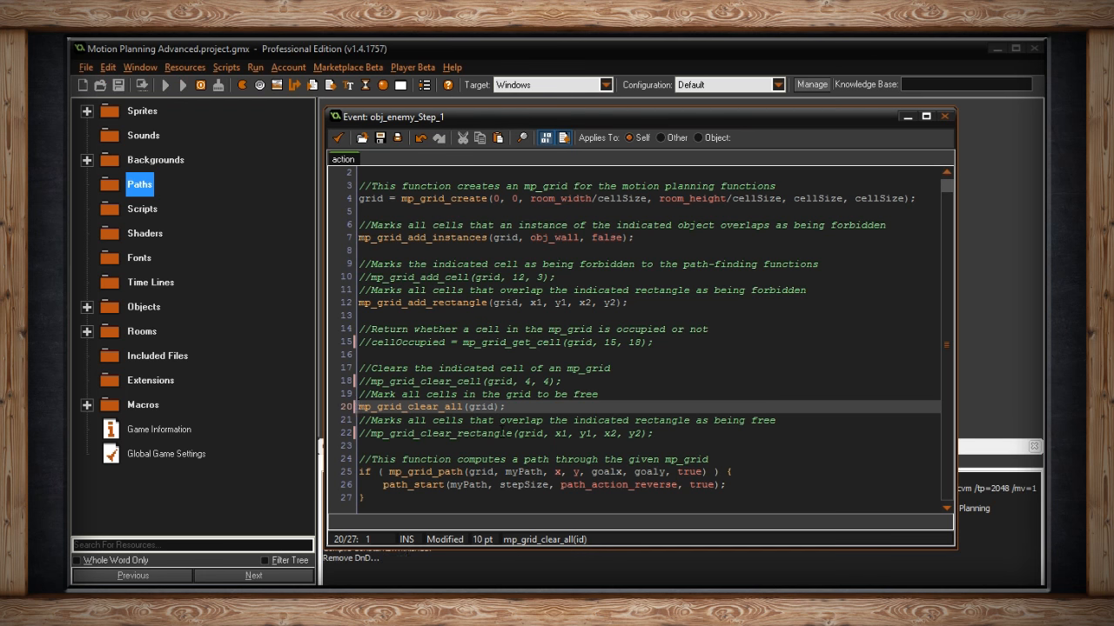
Run the game showing enemies pathing freely over the fully cleared grid, then close it.
{"action": "left_click", "coordinate": [165, 84]}
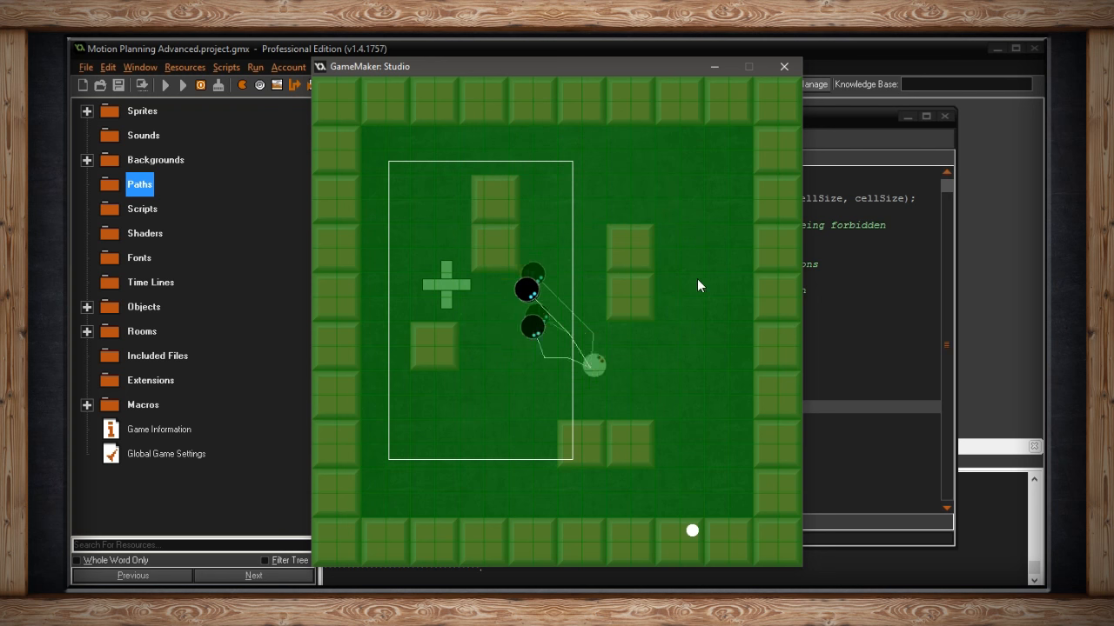
{"action": "left_click", "coordinate": [783, 66]}
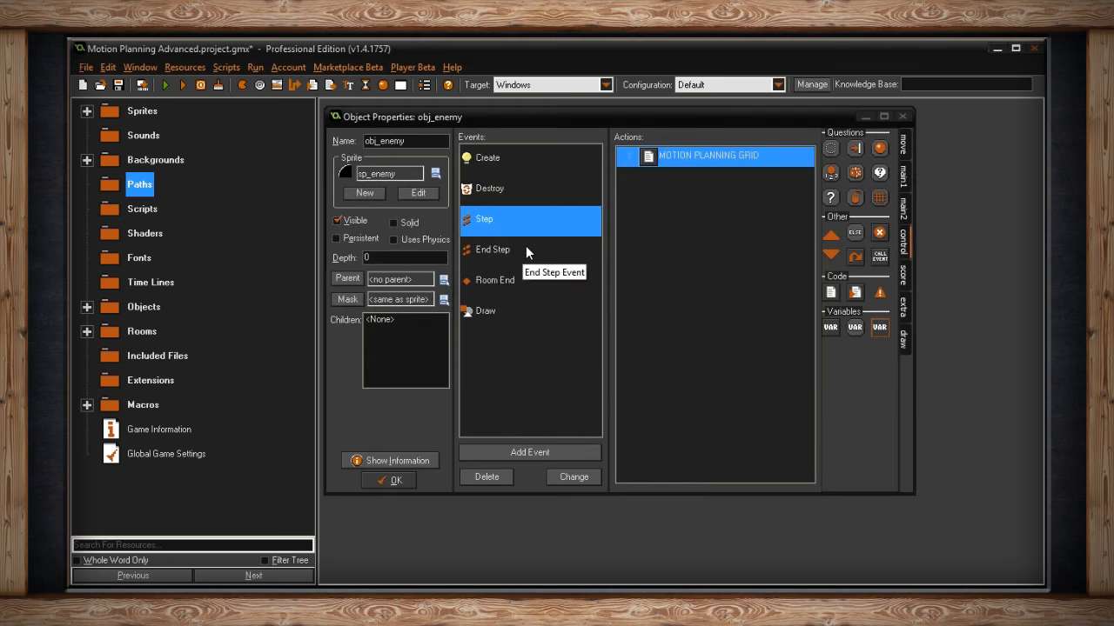
{"action": "mouse_move", "coordinate": [557, 254]}
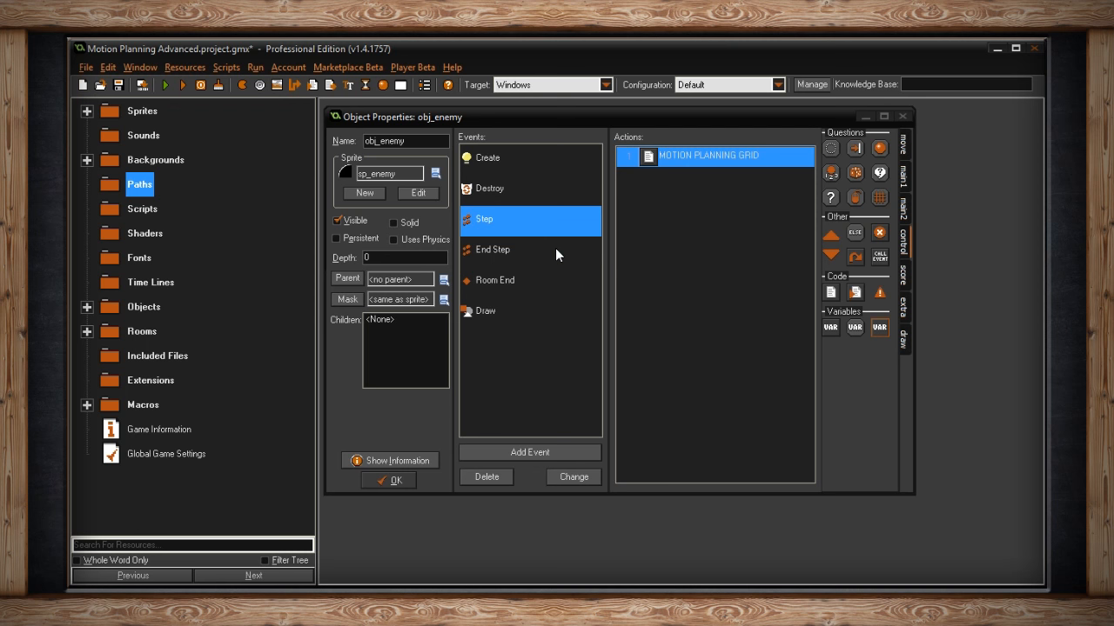
{"action": "mouse_move", "coordinate": [616, 177]}
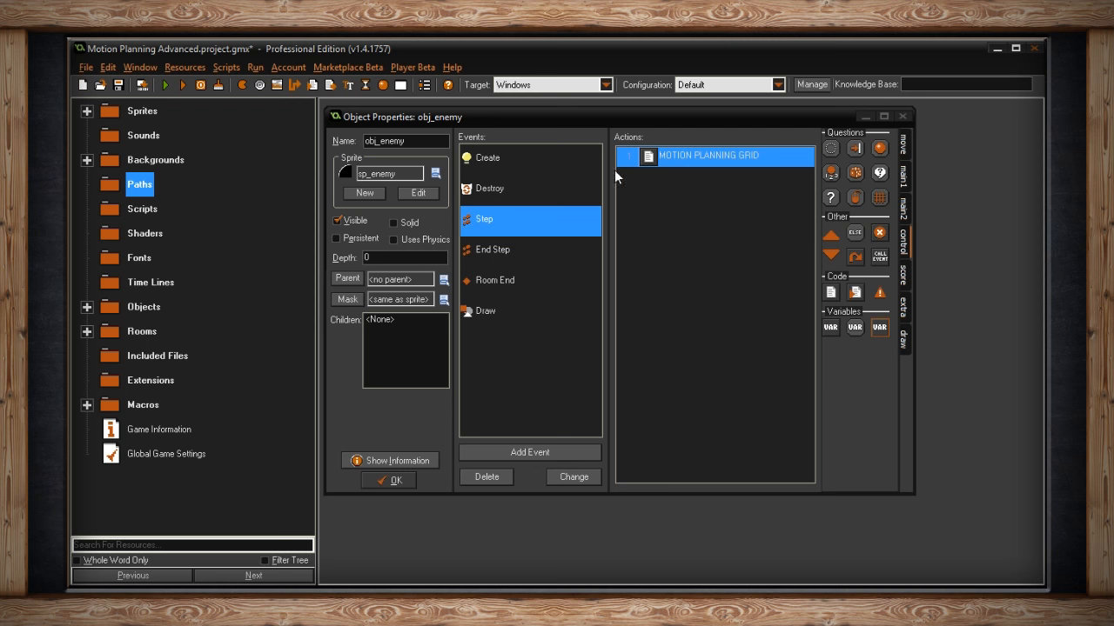
Review the commented-out grid-clearing calls in Step code, then select the Room End event.
{"action": "double_click", "coordinate": [709, 155]}
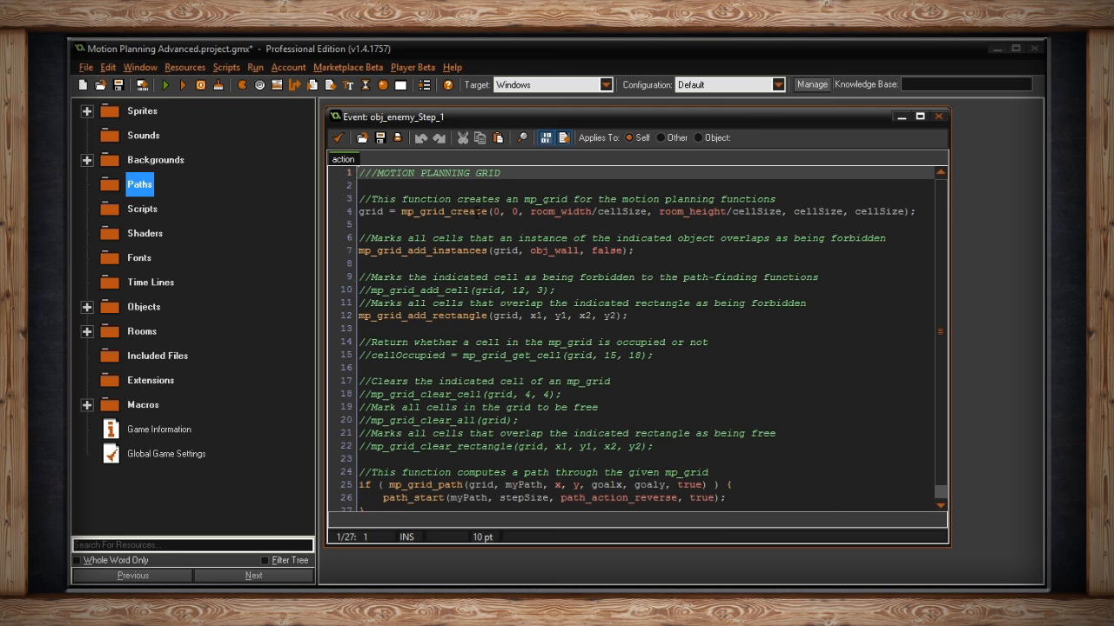
{"action": "left_click", "coordinate": [426, 251]}
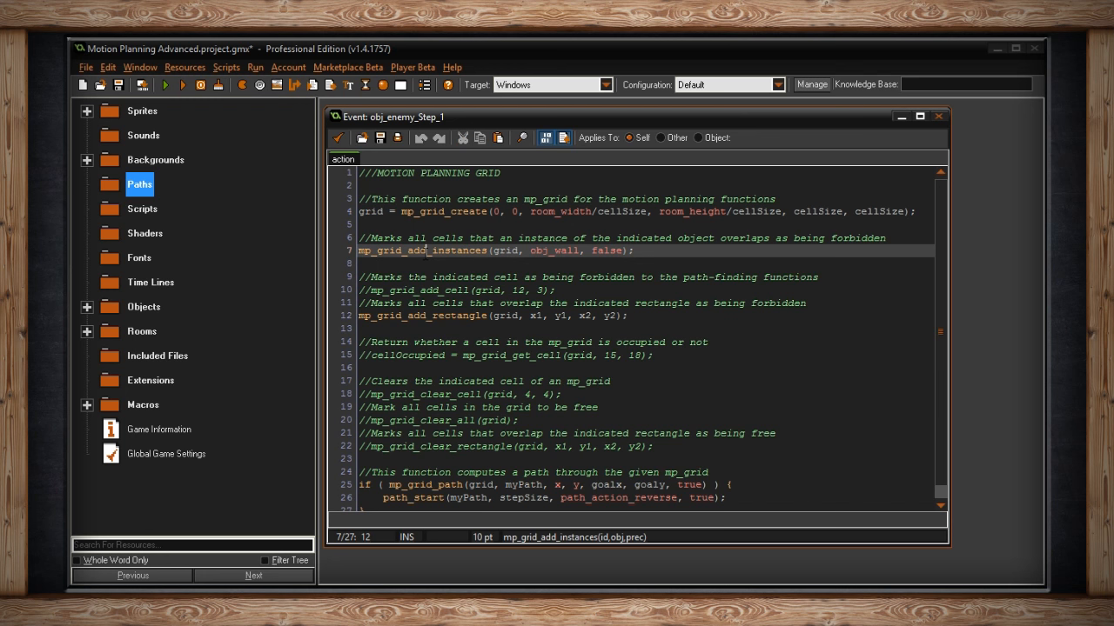
{"action": "mouse_move", "coordinate": [338, 137]}
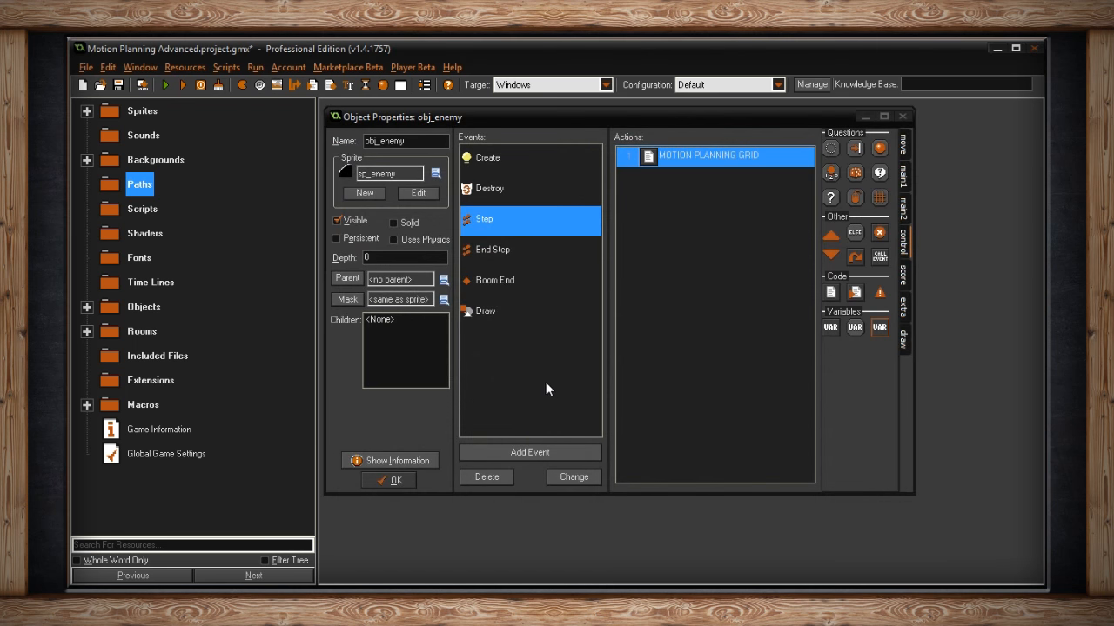
{"action": "mouse_move", "coordinate": [534, 311]}
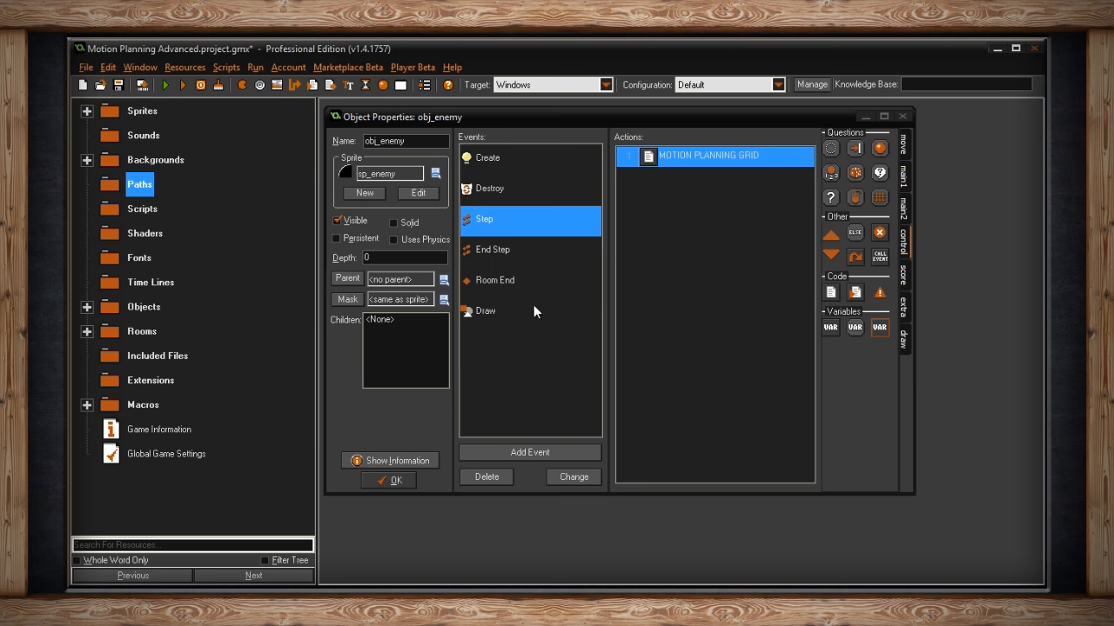
{"action": "left_click", "coordinate": [494, 280]}
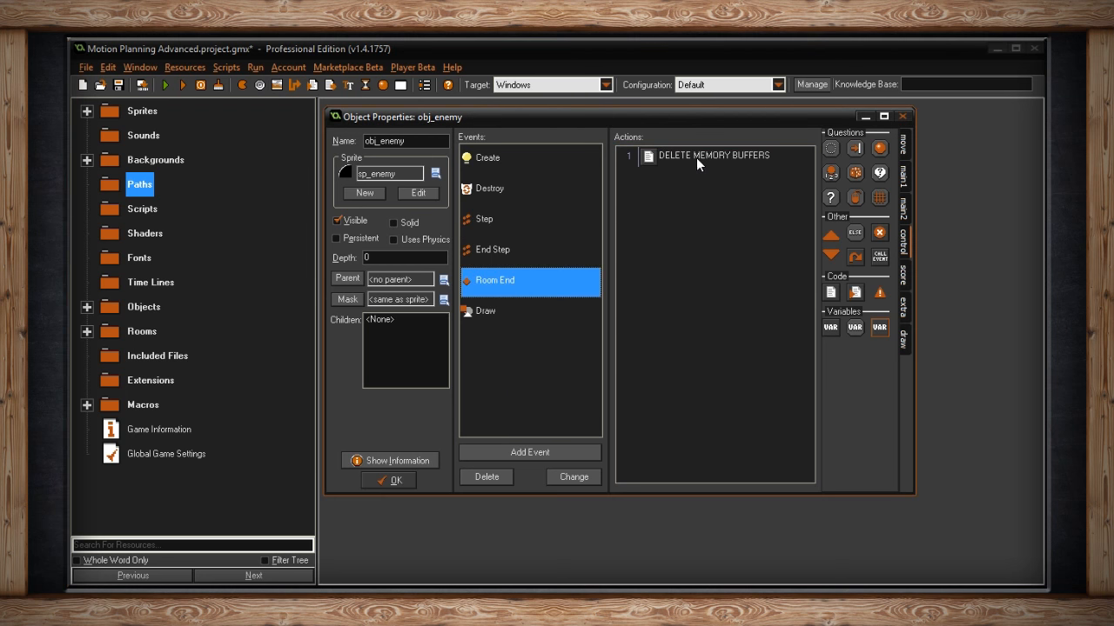
View Room End and Destroy code, each deleting myPath and destroying the grid.
{"action": "double_click", "coordinate": [714, 155]}
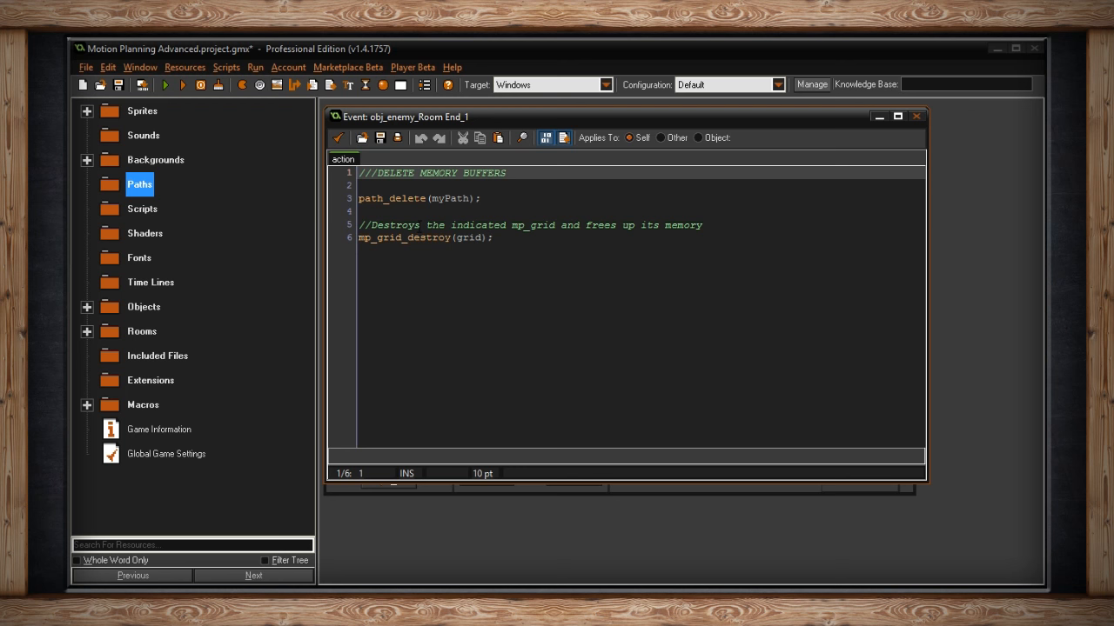
{"action": "mouse_move", "coordinate": [344, 149]}
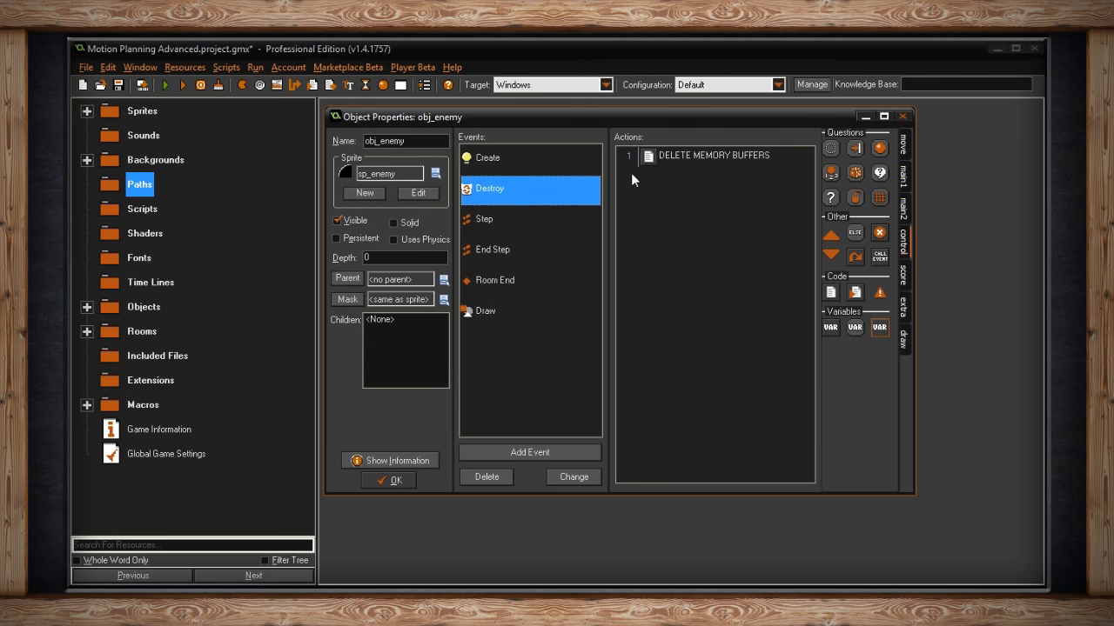
{"action": "double_click", "coordinate": [713, 155]}
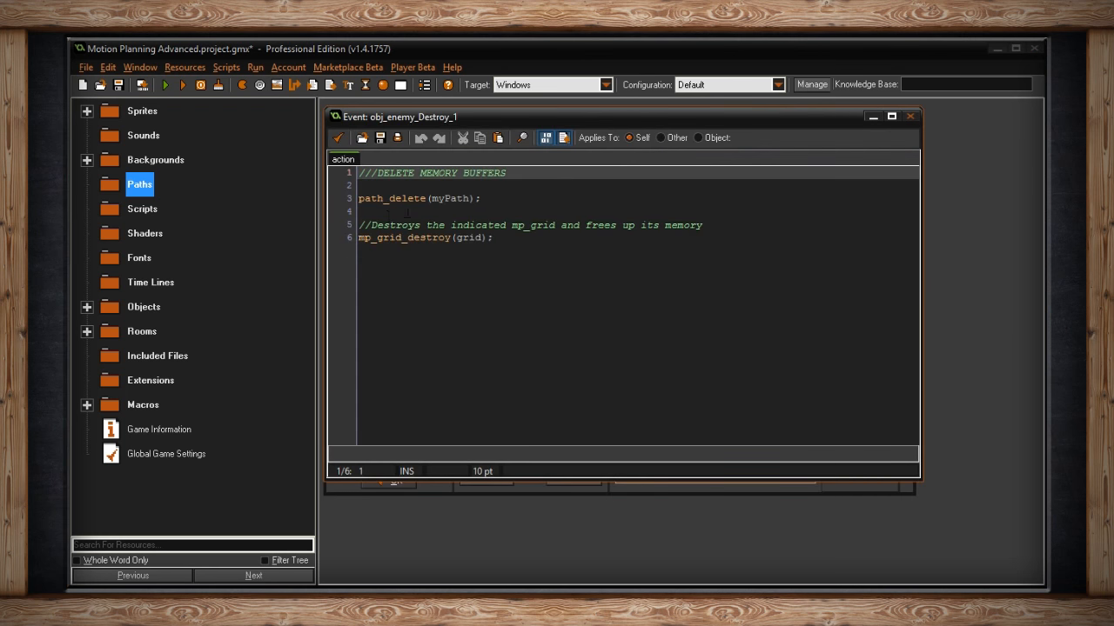